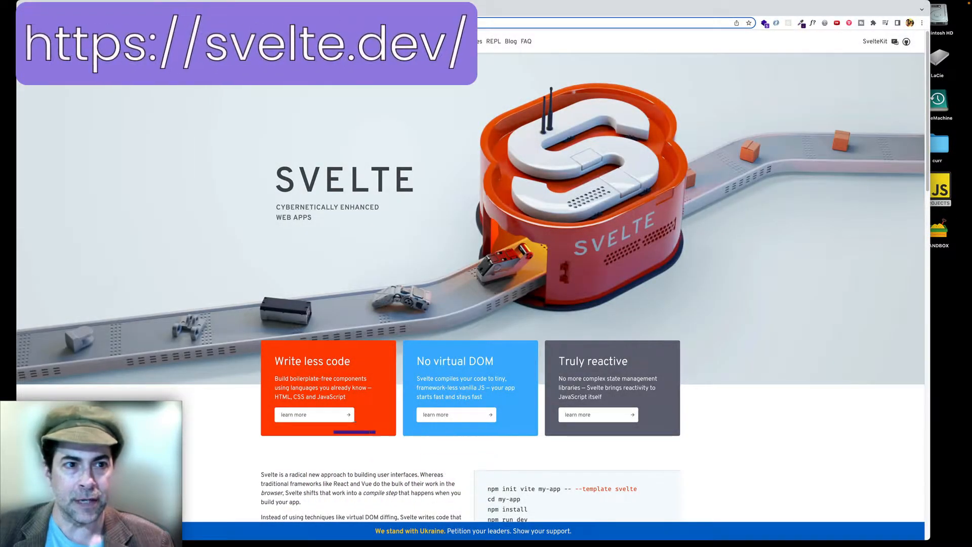
Step: Enter the my-app folder, run npm install, and start typing code . to open it
scroll("down", 3)
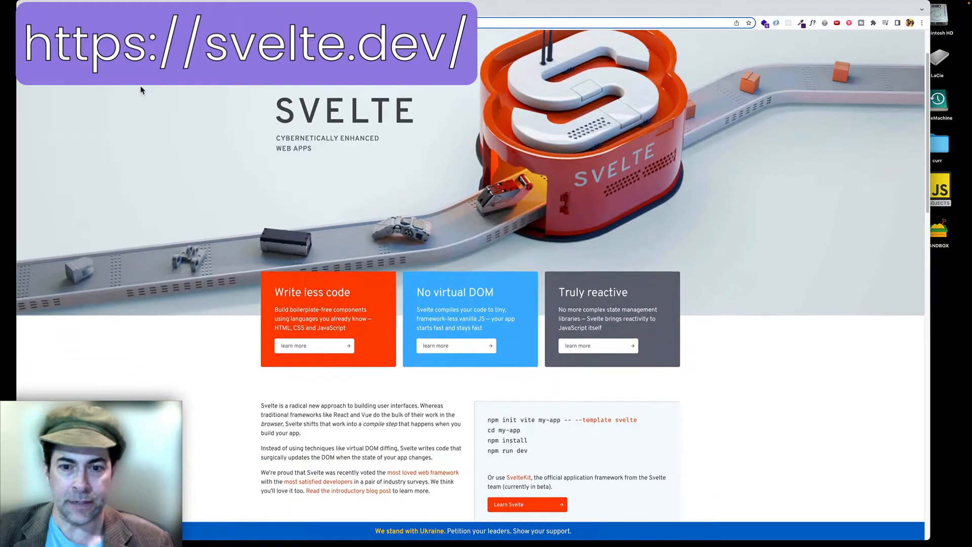
scroll("down", 3)
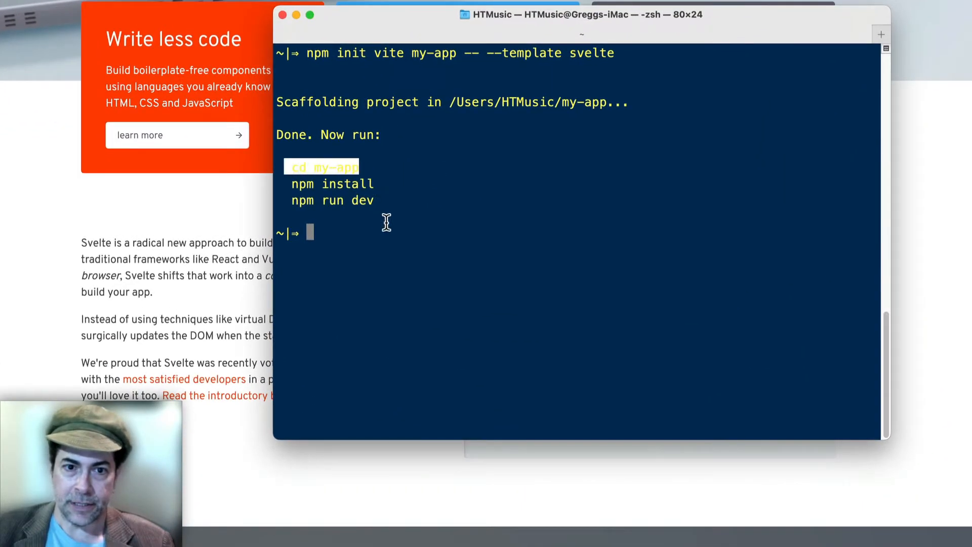
type("cd my-a")
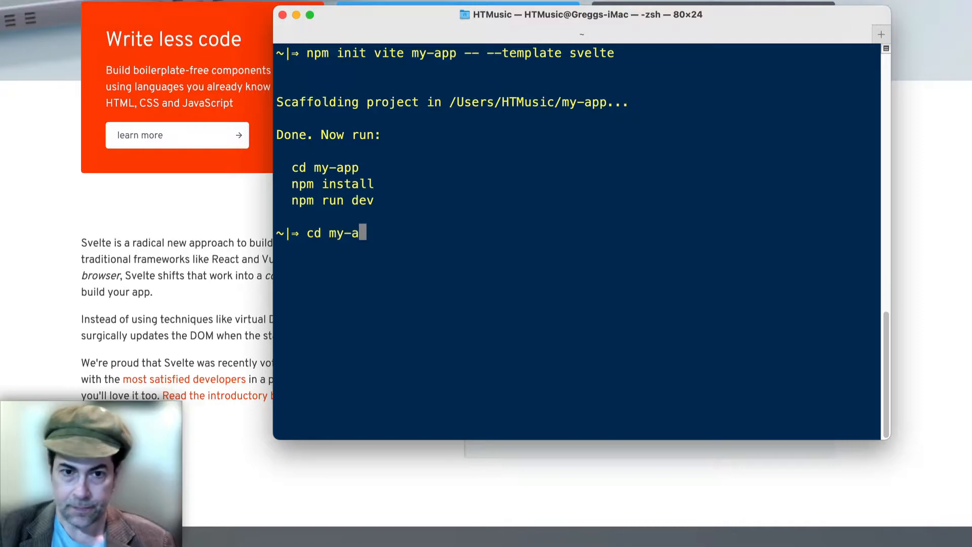
key("Enter")
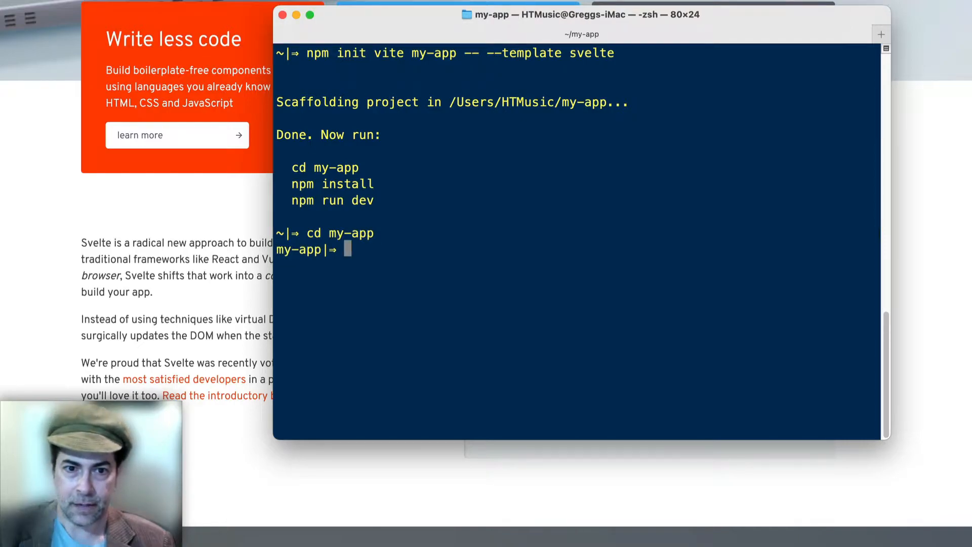
type("npm install")
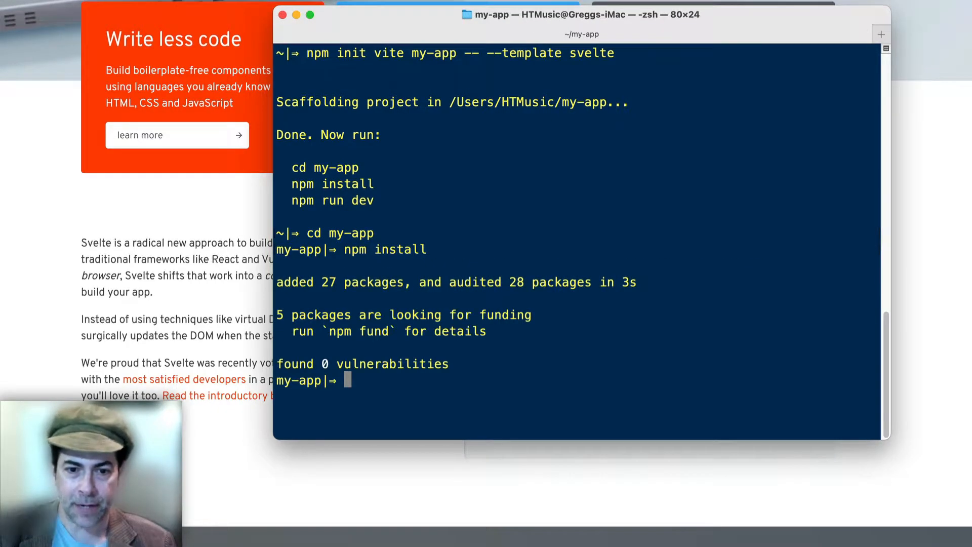
type("c")
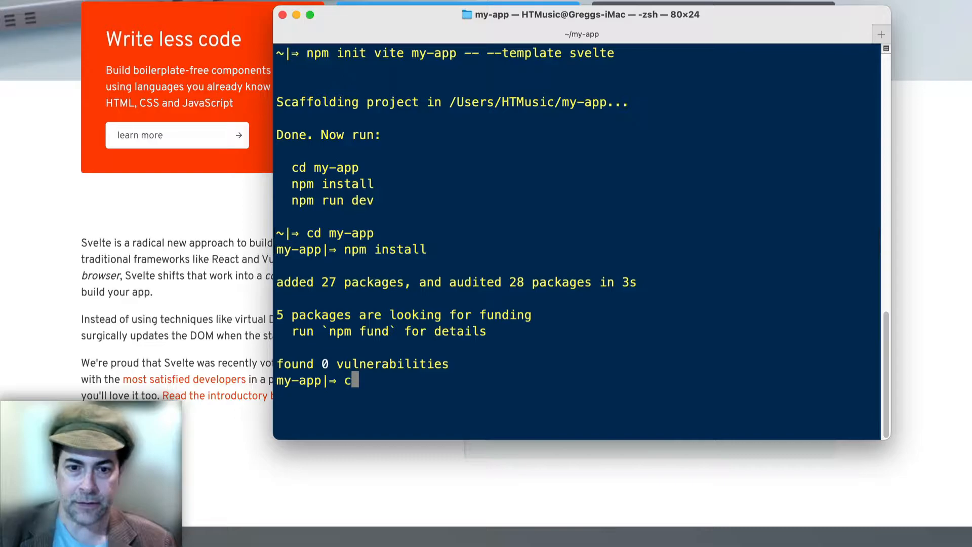
type("ode .")
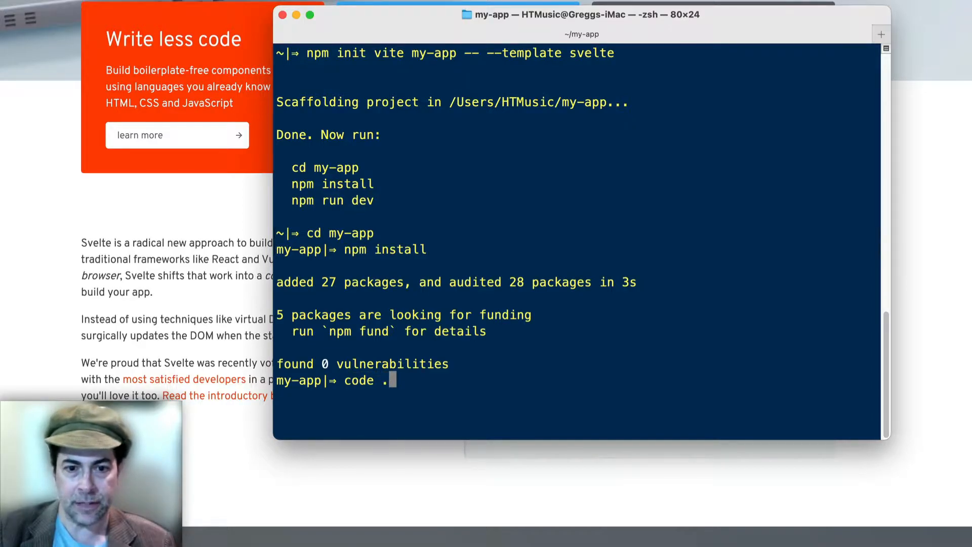
Step: Open my-app in VS Code and run npm run dev in the integrated terminal
key("Enter")
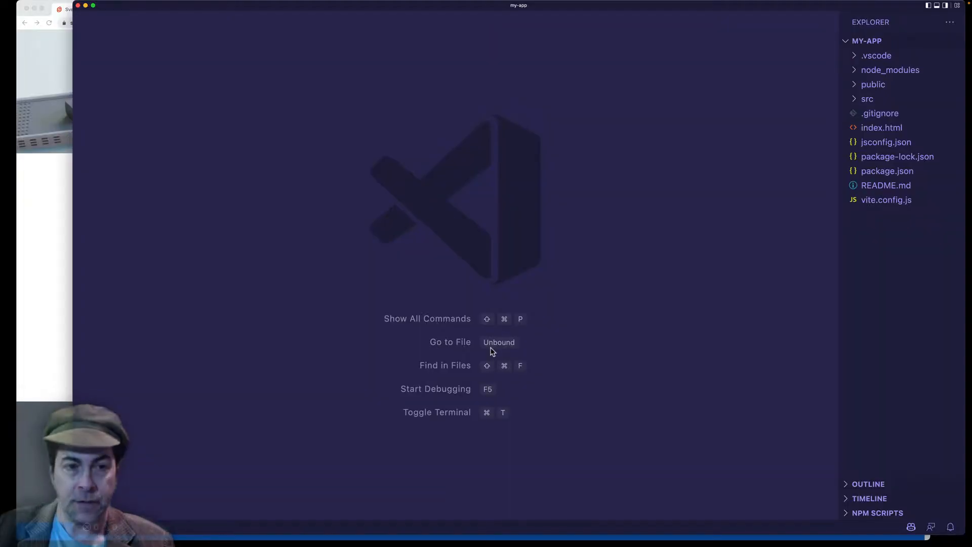
key("Cmd+`")
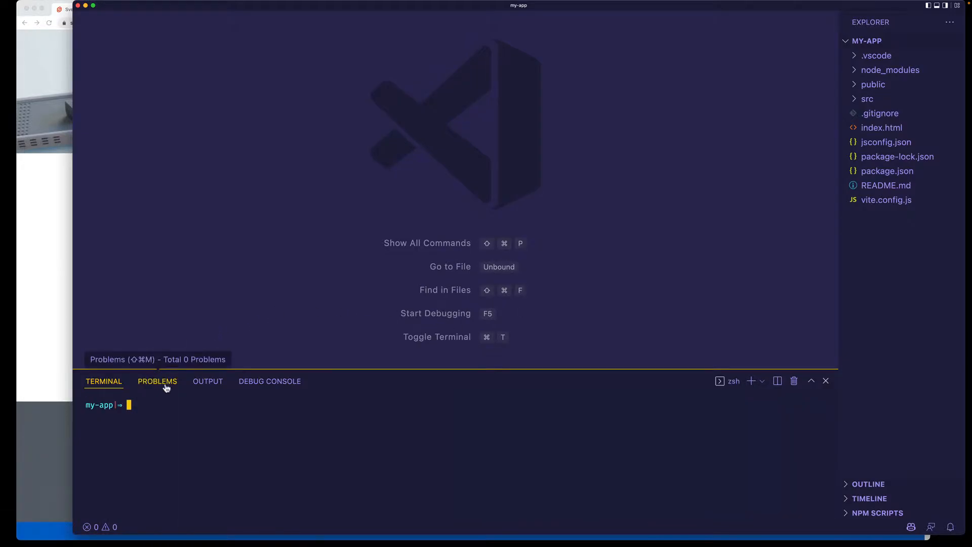
type("npm")
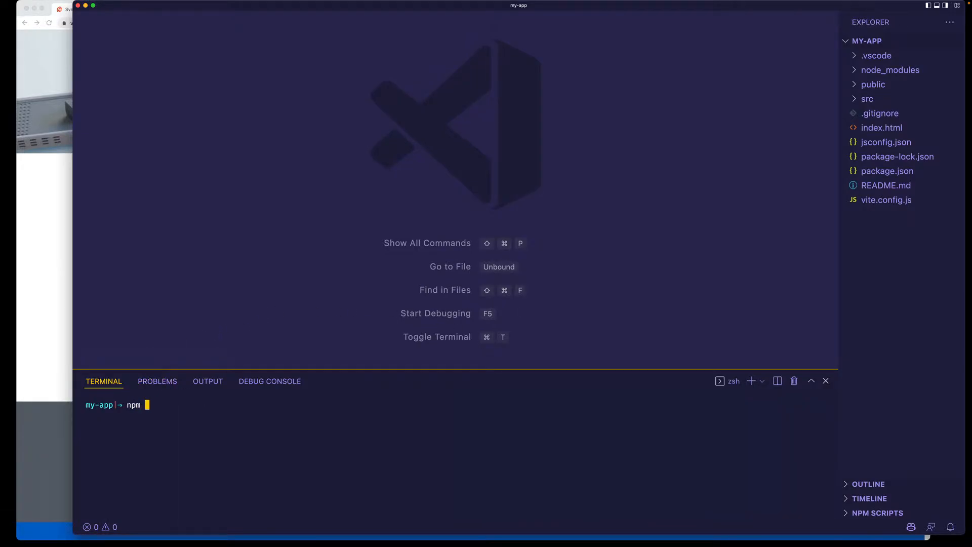
type("run dev")
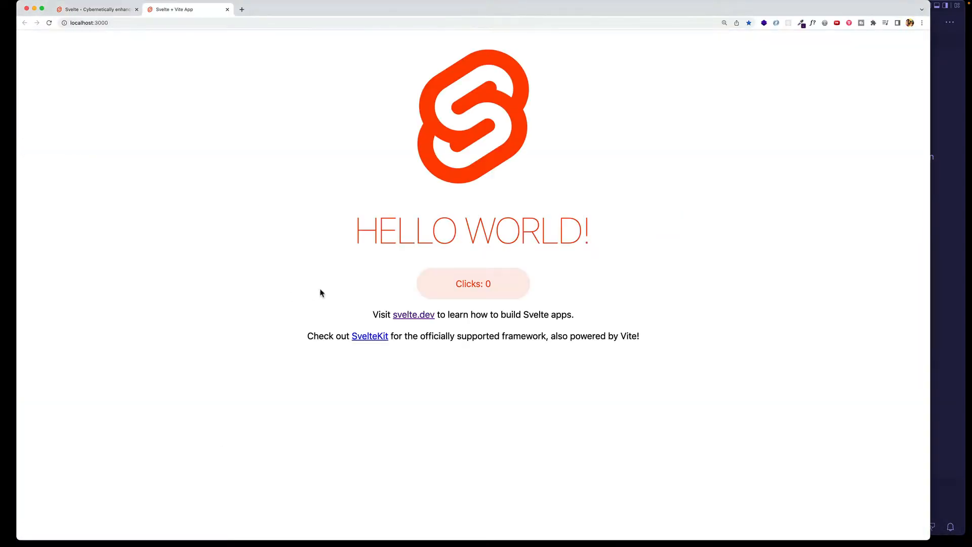
mouse_move(577, 296)
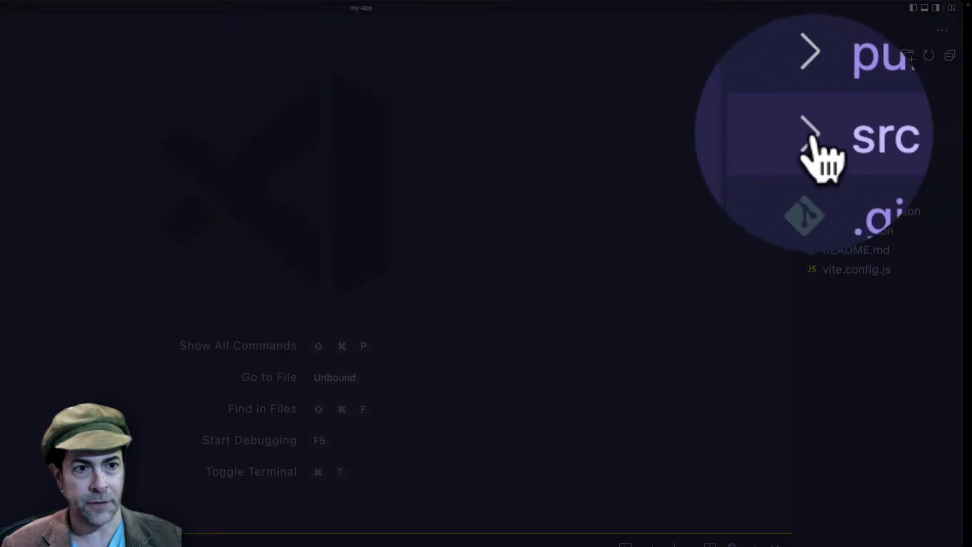
Step: Expand the src folder in the Explorer and open App.svelte
left_click(810, 129)
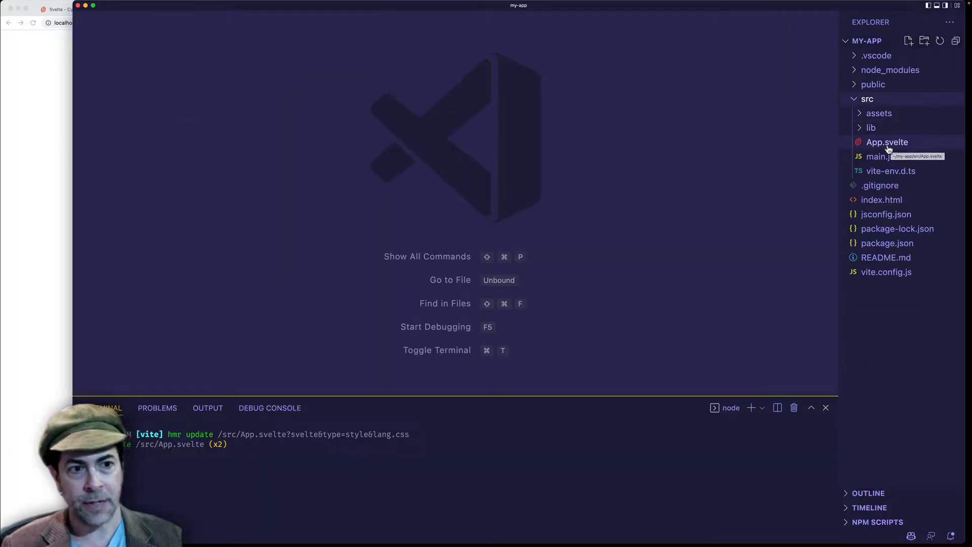
left_click(888, 142)
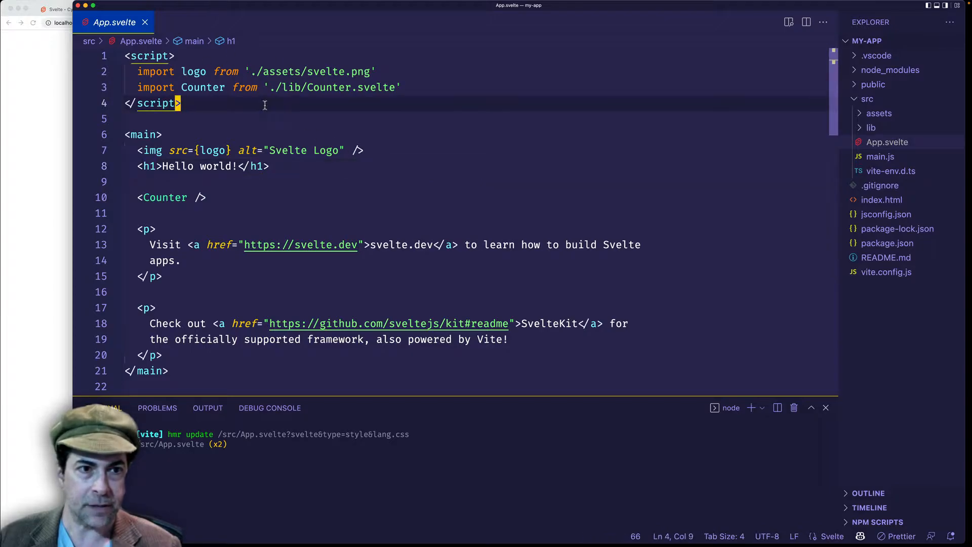
Step: Replace the starter code with an empty script block
key("Cmd+A")
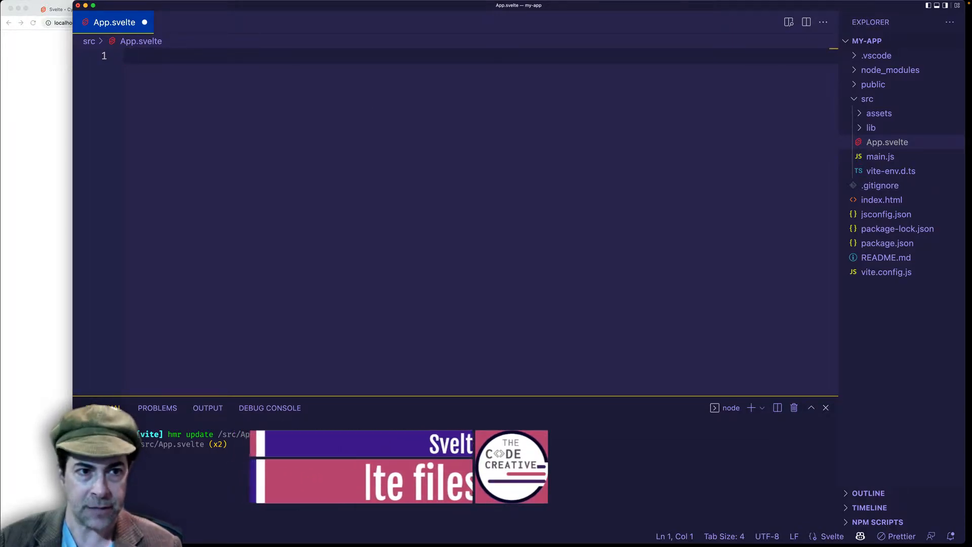
type("s")
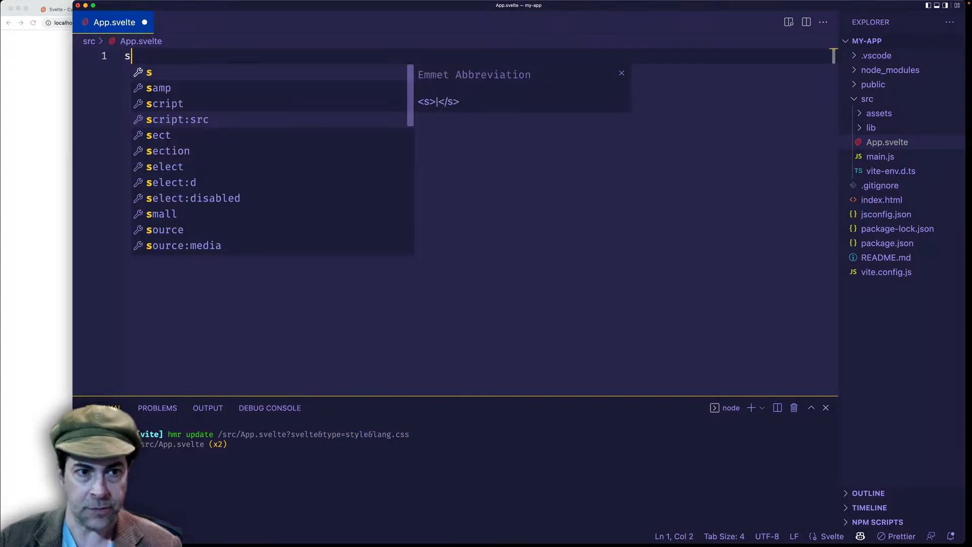
key("Tab")
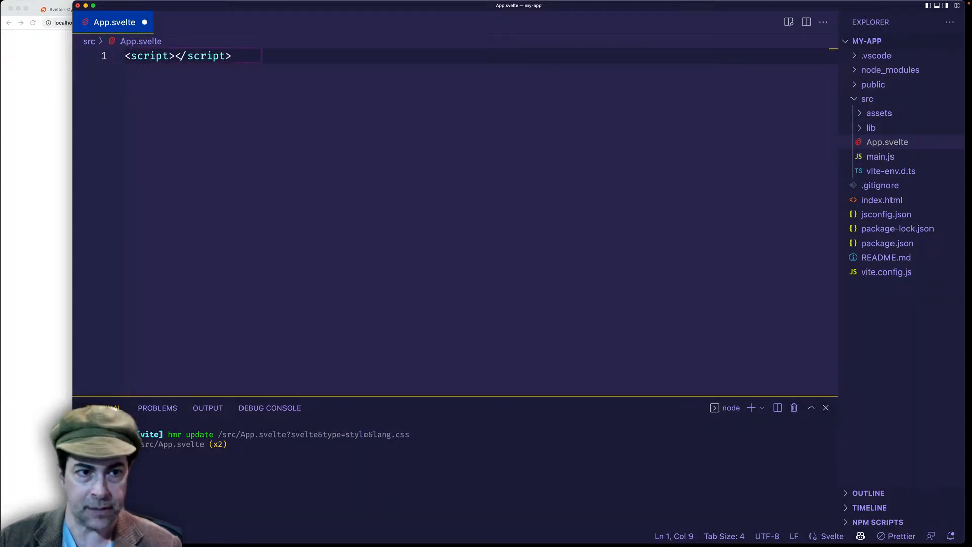
key("Enter")
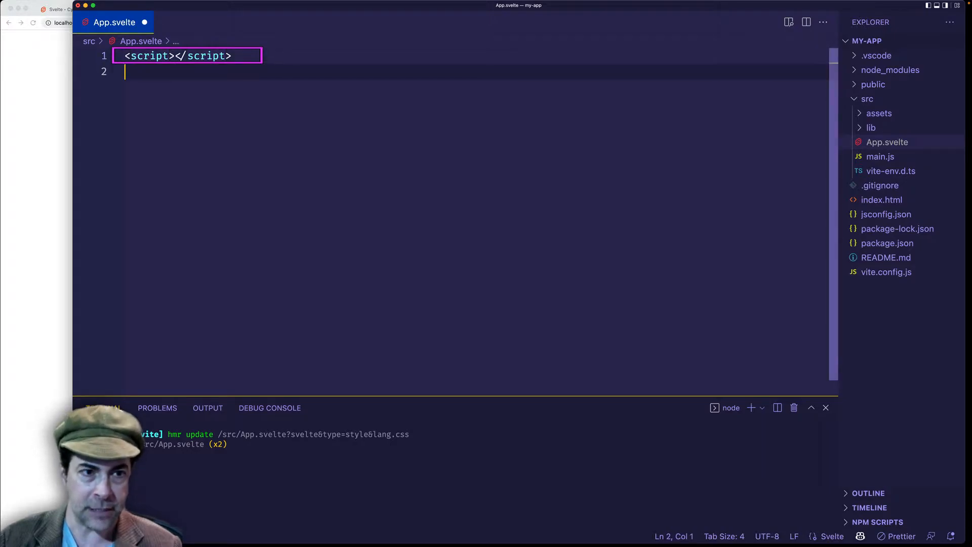
Step: Add a div containing an h1 reading Hello below the script block
type("div>")
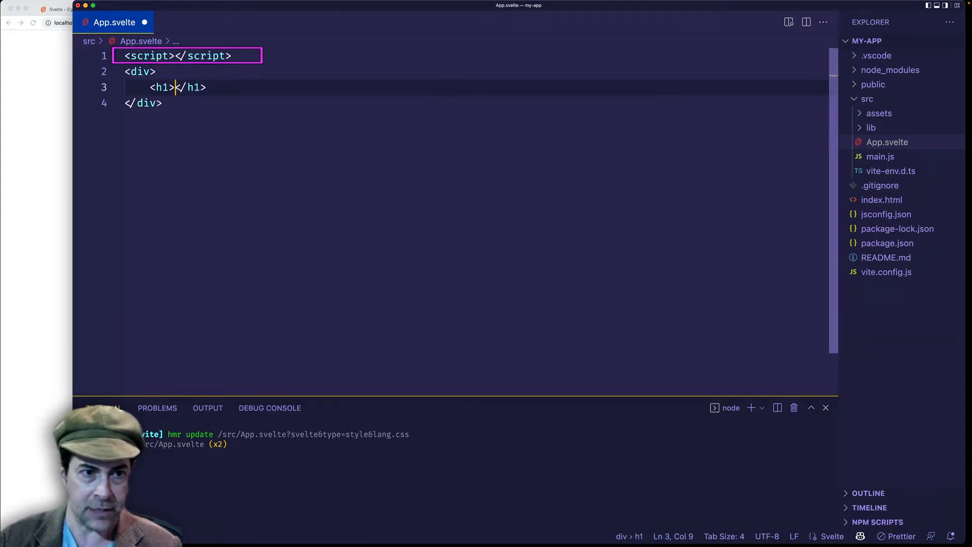
type("Hello")
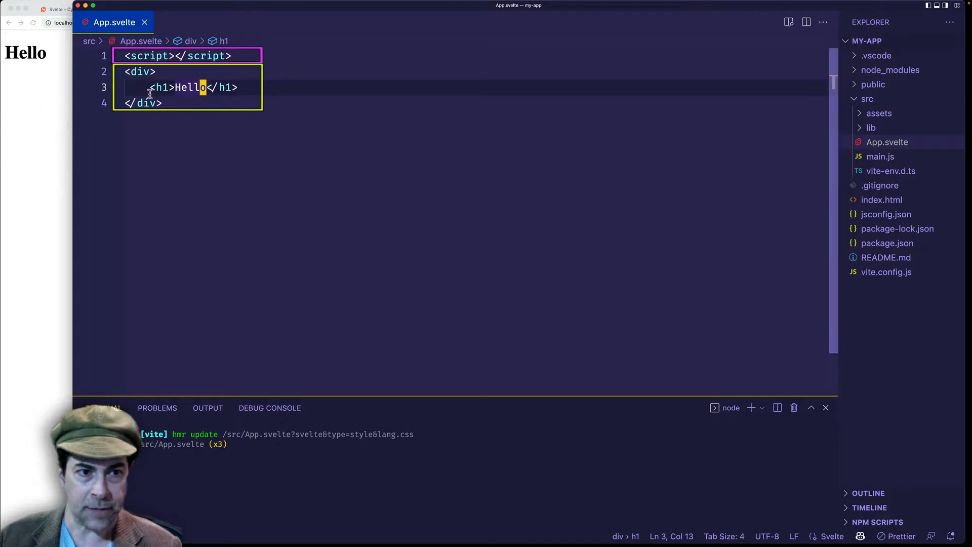
left_click(163, 103)
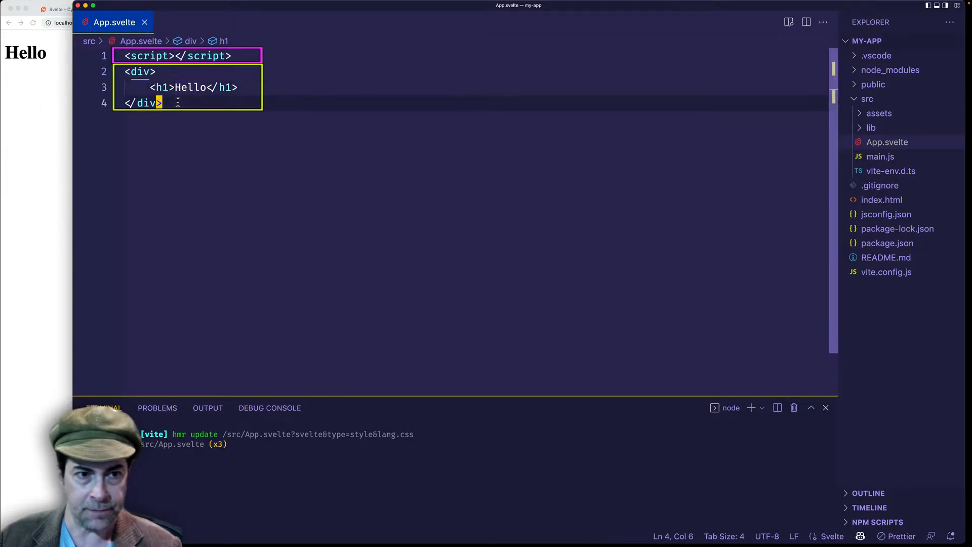
key("Enter")
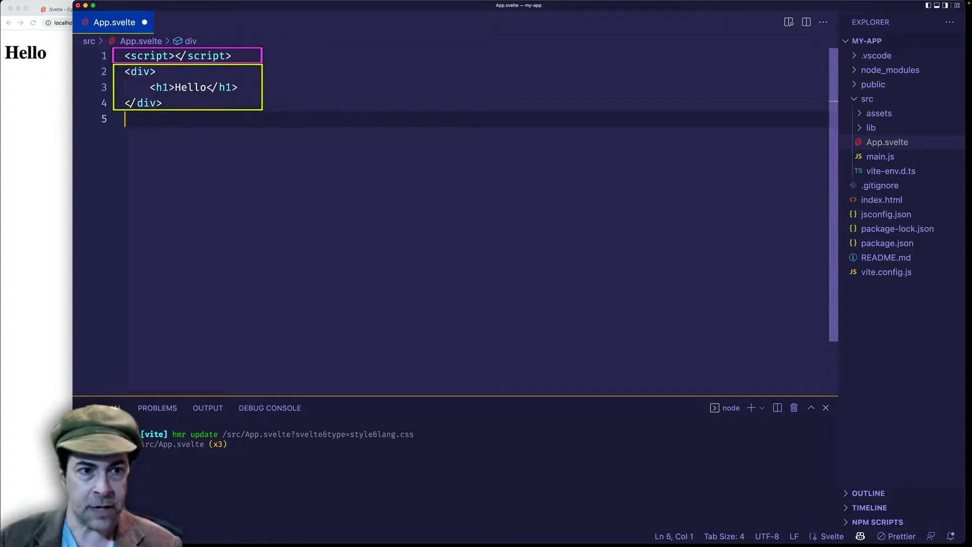
Step: Add a style block with h1 { color: red; } so Hello renders red
type("sty")
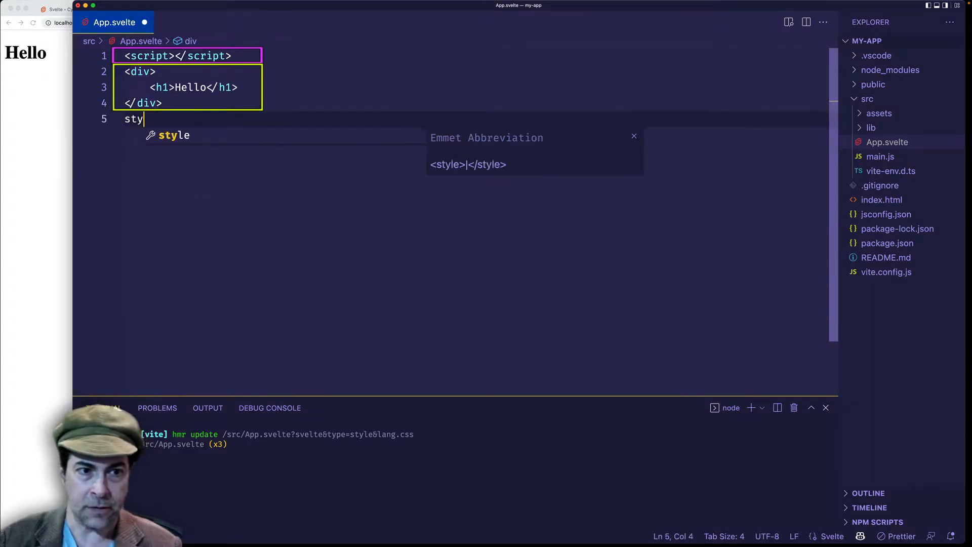
key("Tab")
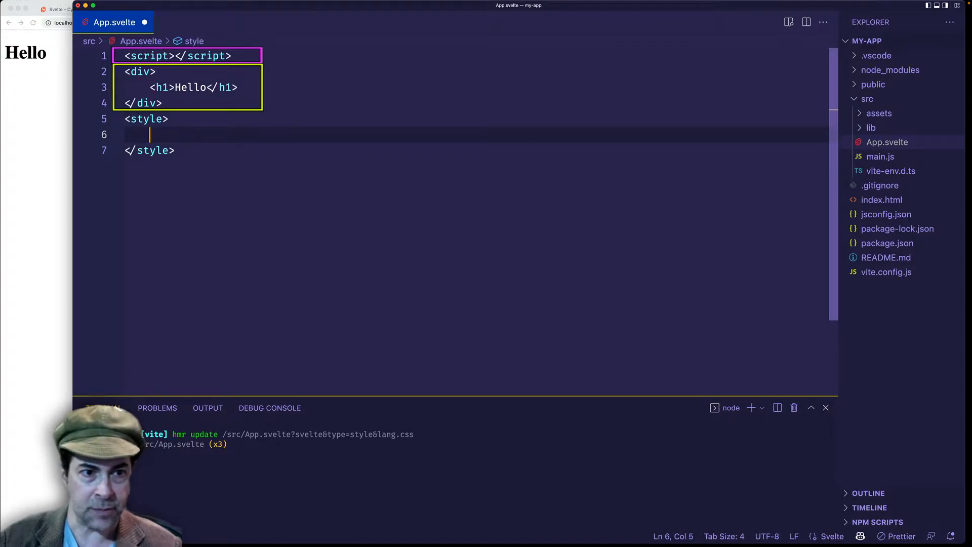
type("h1 {")
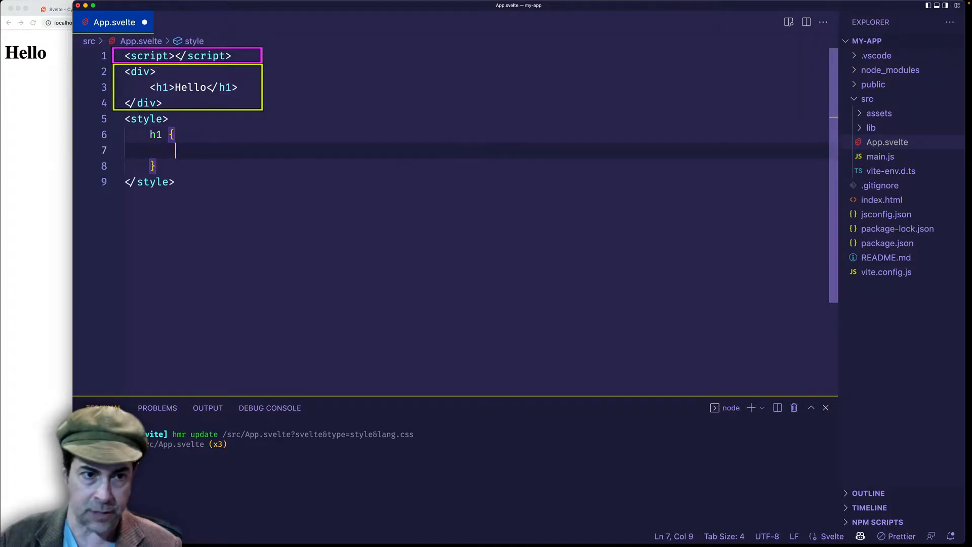
type("color: red;")
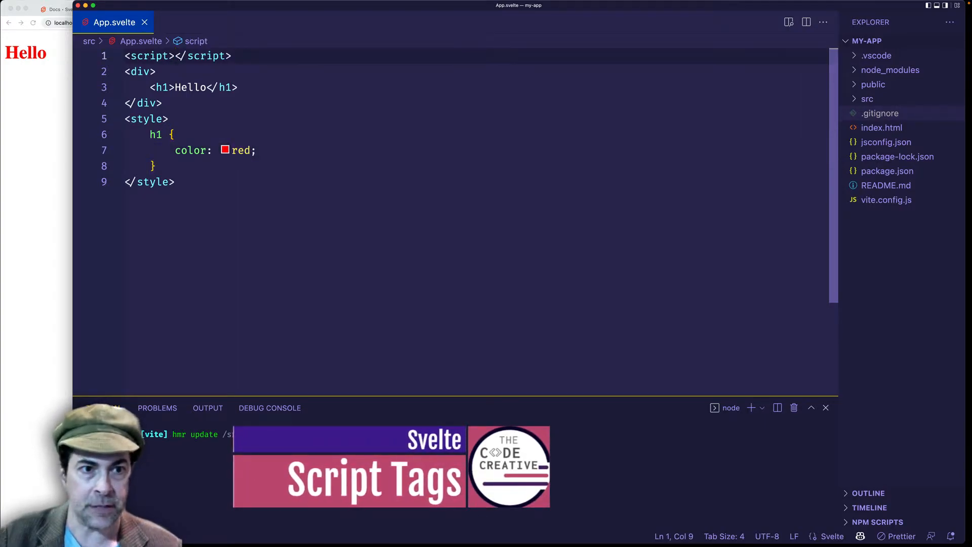
Step: Declare let count = 0; inside the script block
type("l")
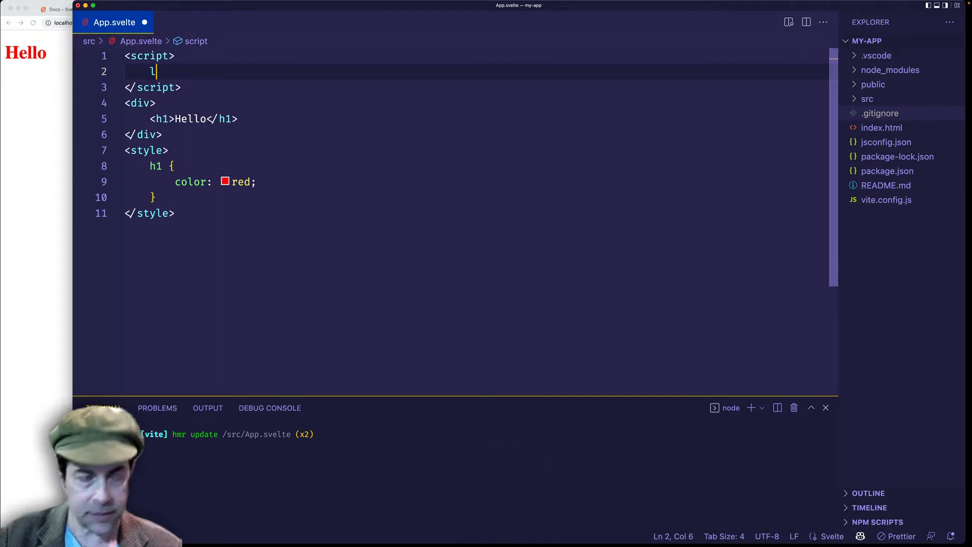
type("et count")
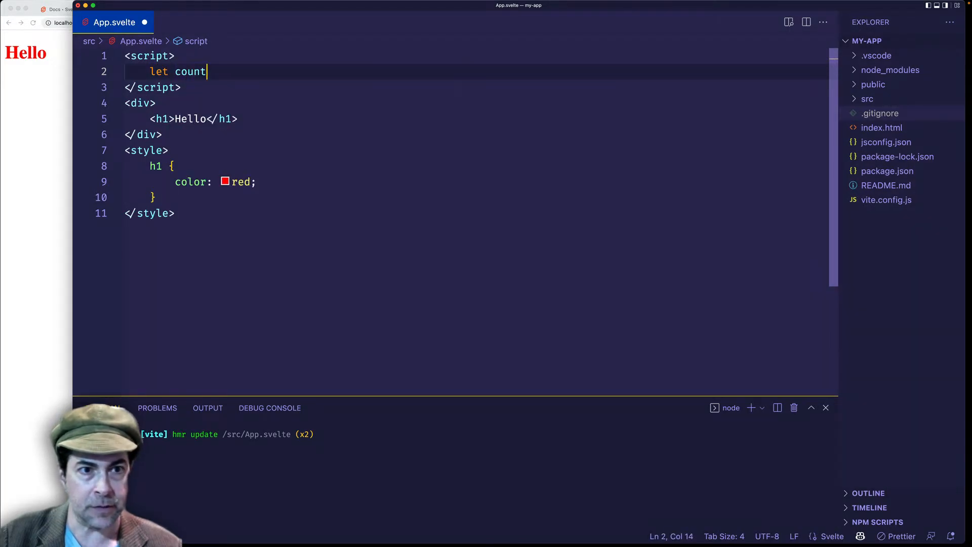
type("= 0")
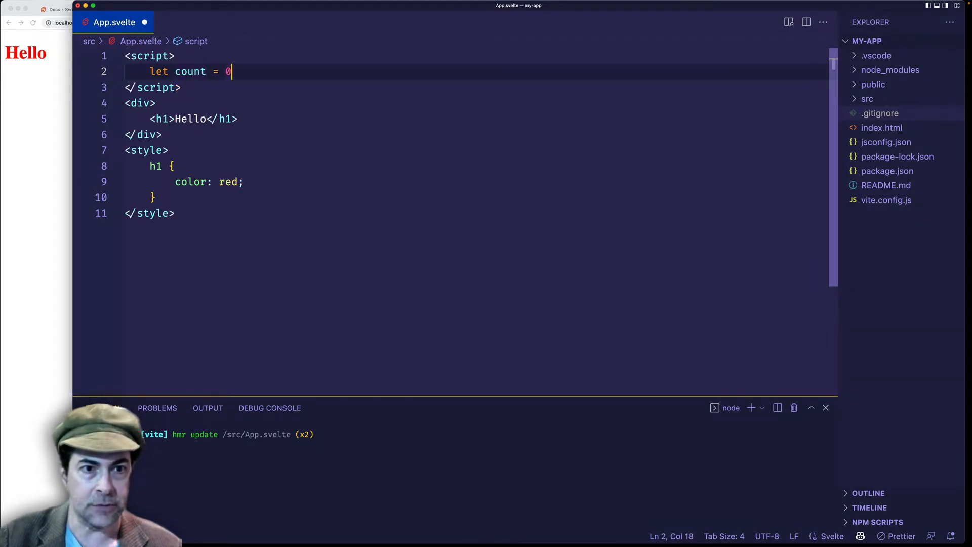
type(";")
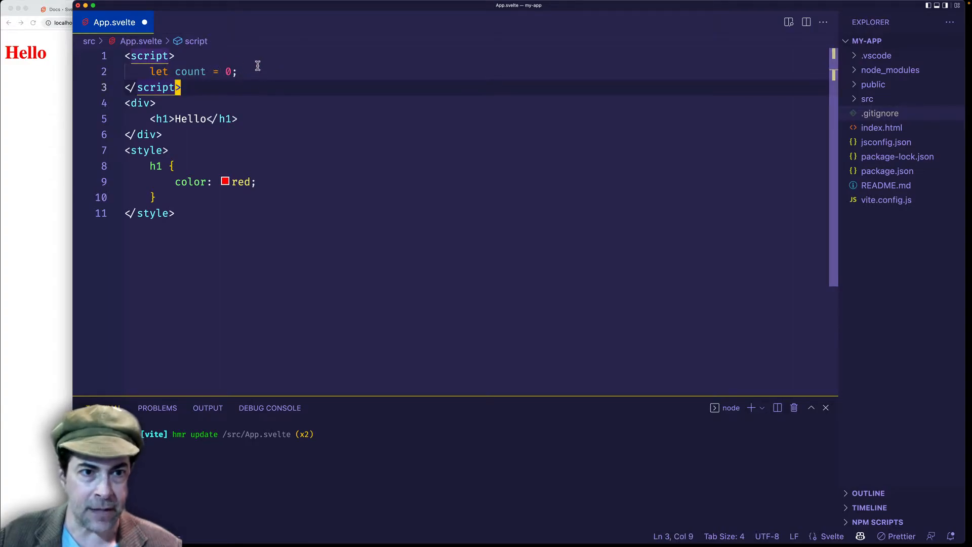
mouse_move(202, 71)
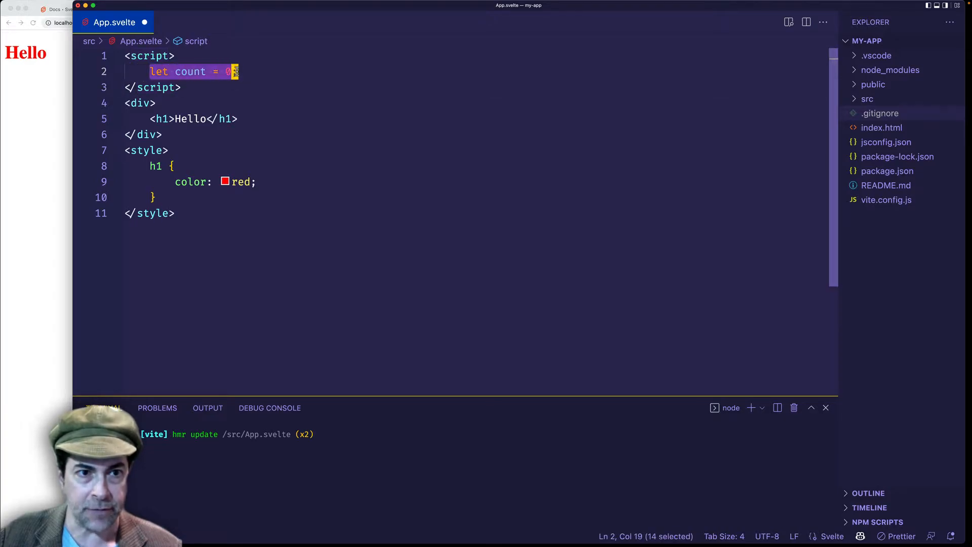
left_click(233, 72)
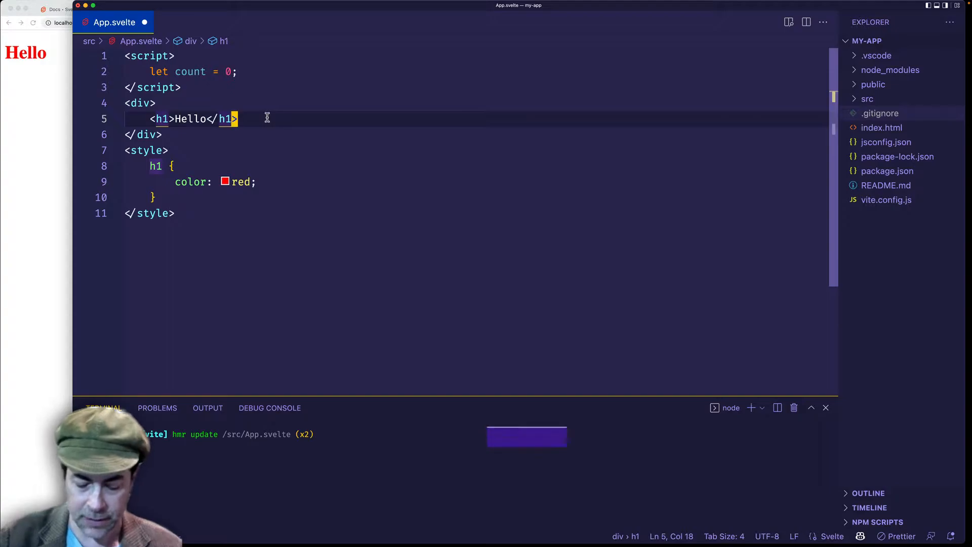
Step: Add a div showing {count} under the Hello heading, displaying 0 in the browser
key("Enter")
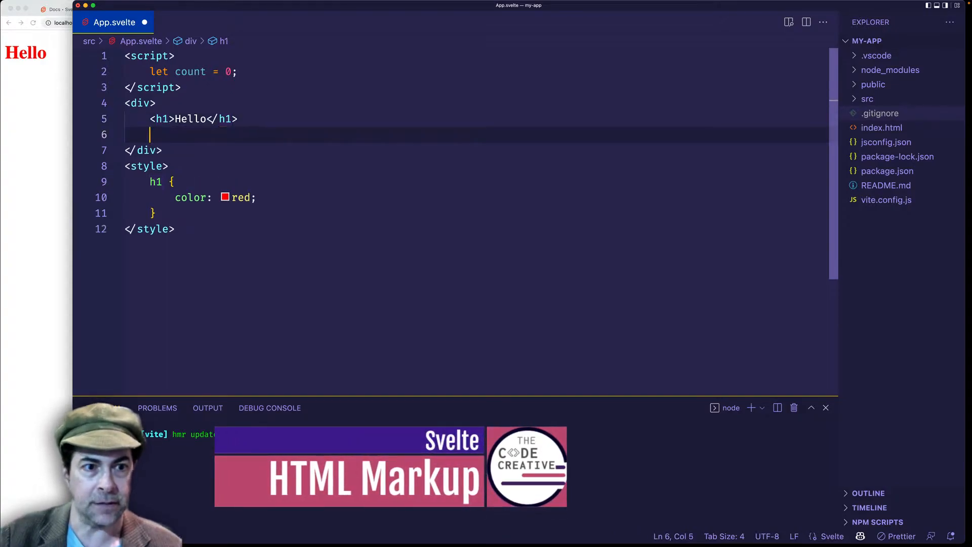
type("di")
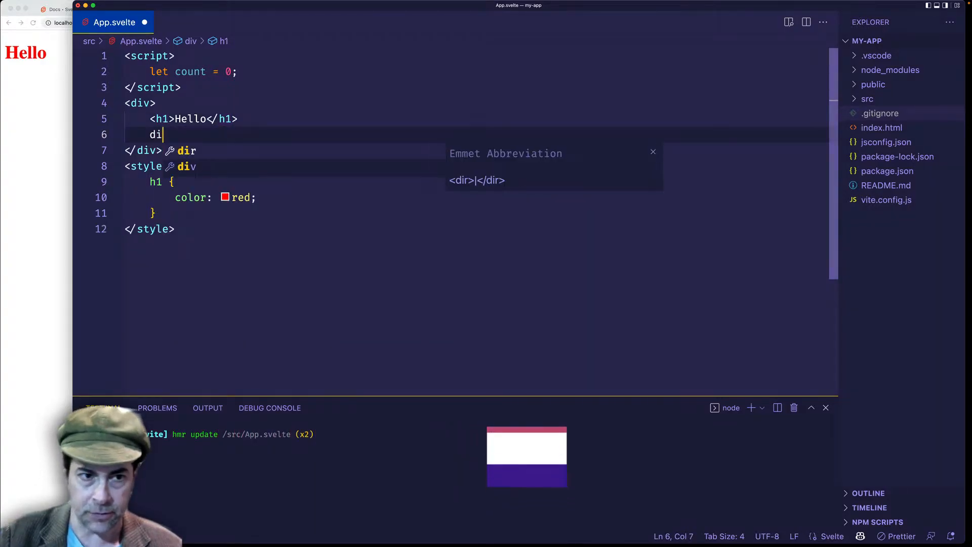
key("Tab")
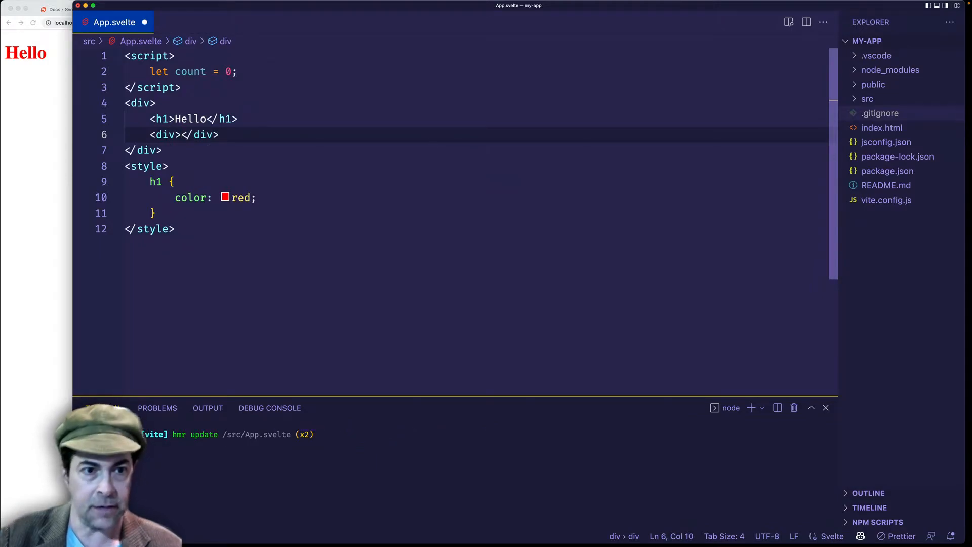
type("{}")
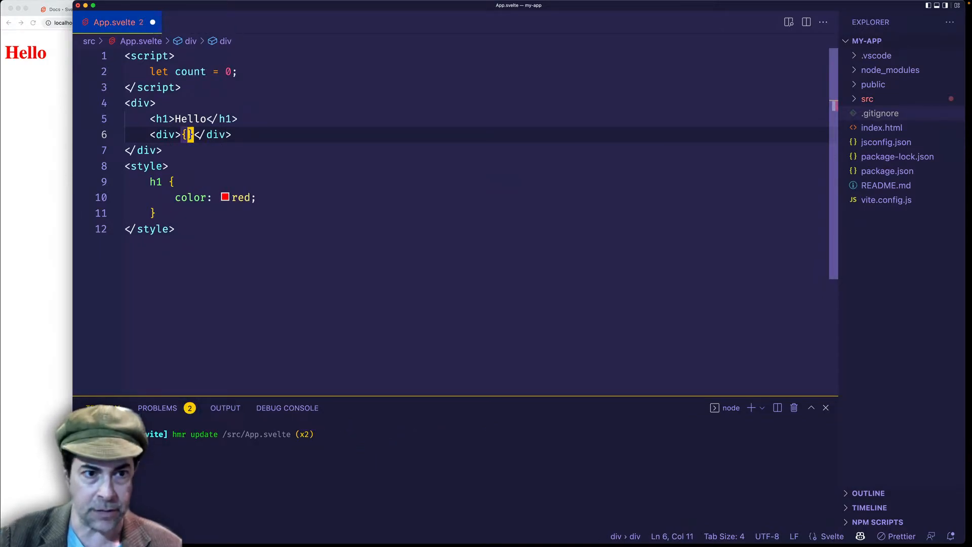
type("count")
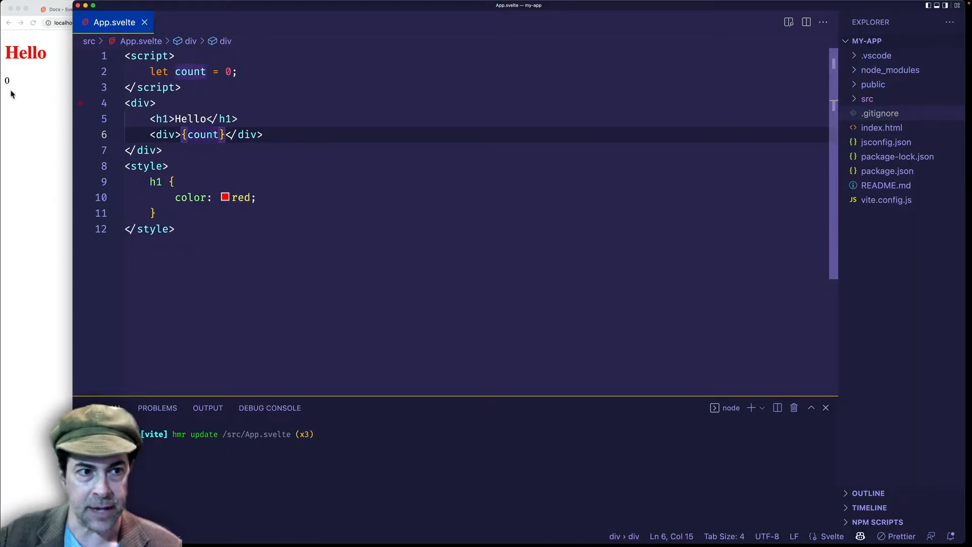
mouse_move(16, 88)
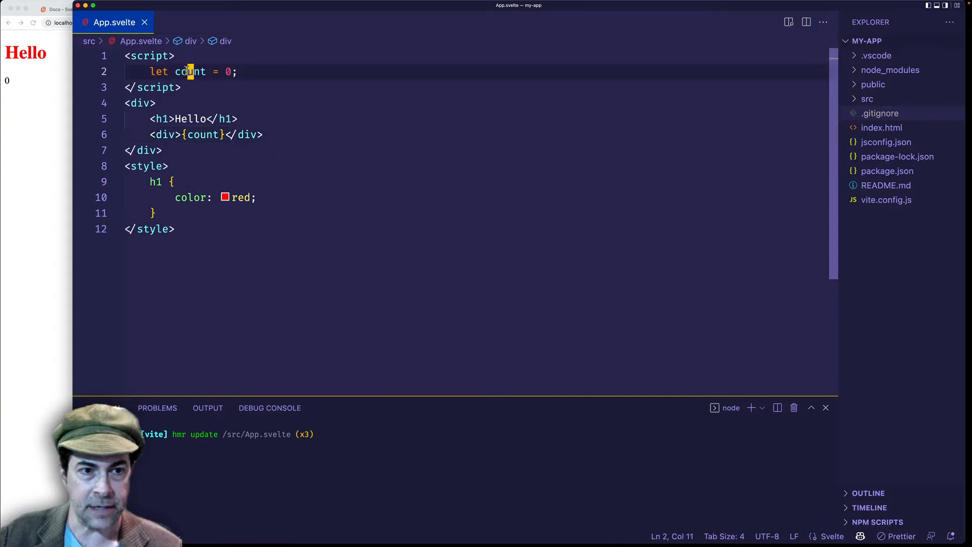
double_click(190, 72)
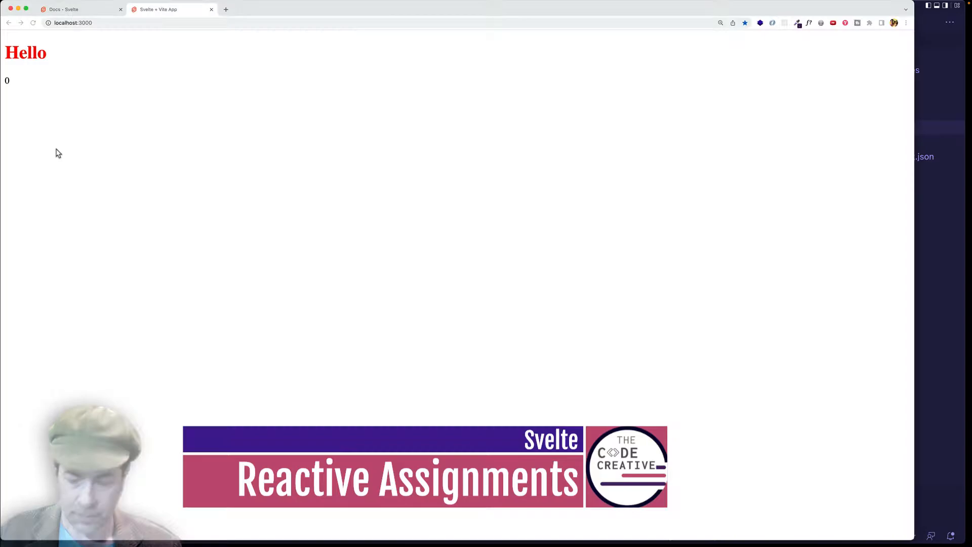
left_click(720, 22)
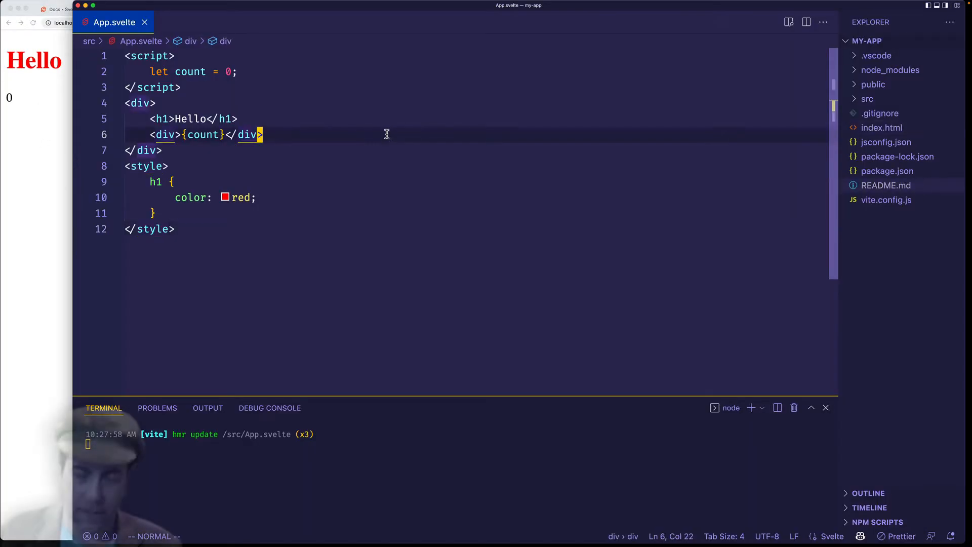
Step: Add an Increment Count button with on:click={handleClick} below the count div
key("Enter")
type("<button></button>")
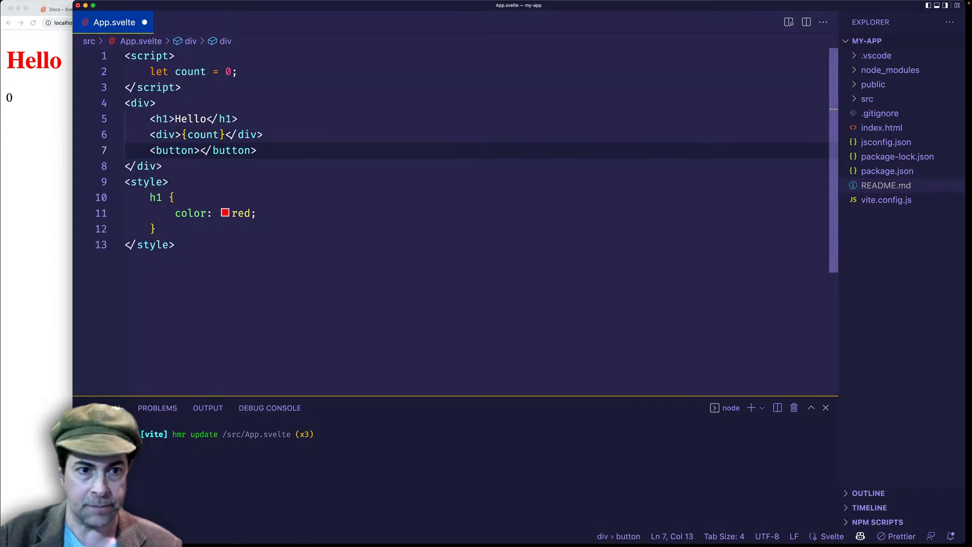
type("Increment Count")
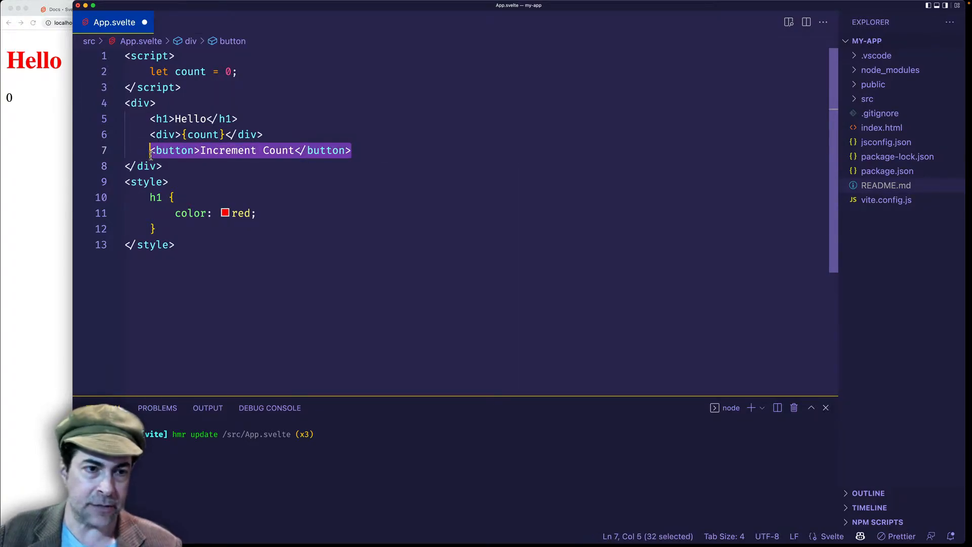
left_click(175, 150)
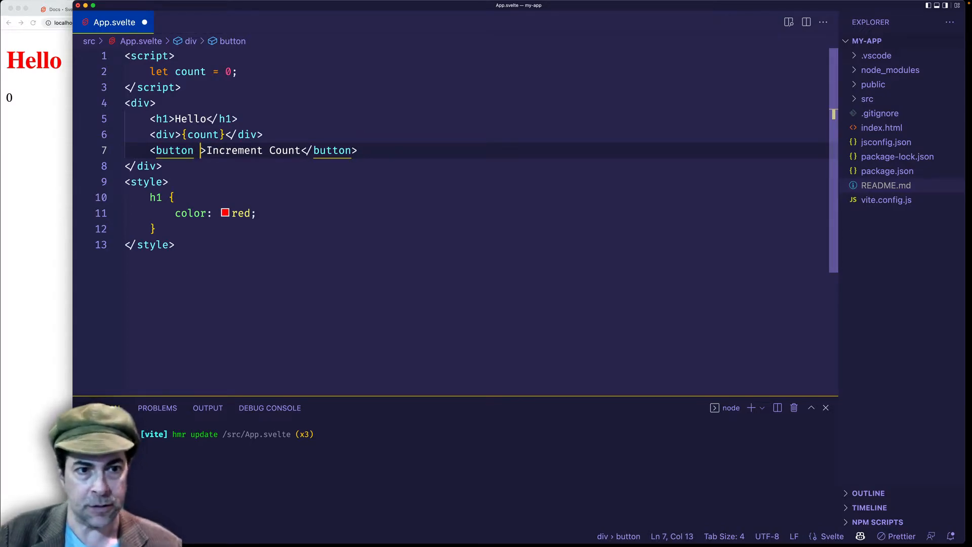
type("on")
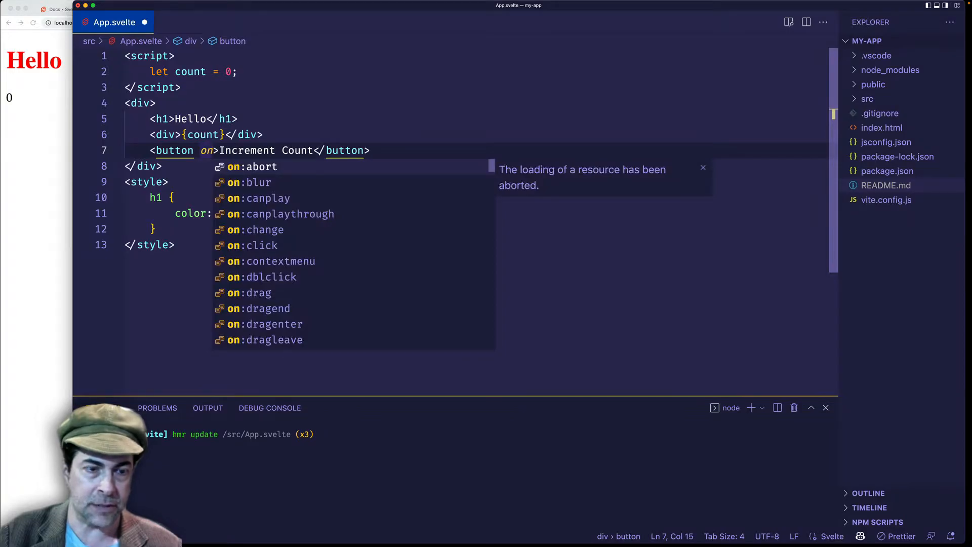
type(":")
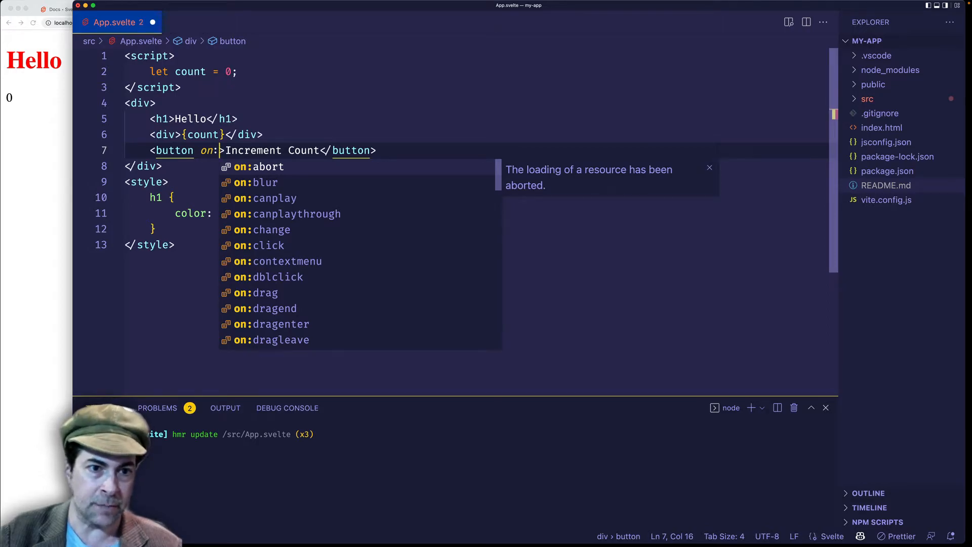
type("clic")
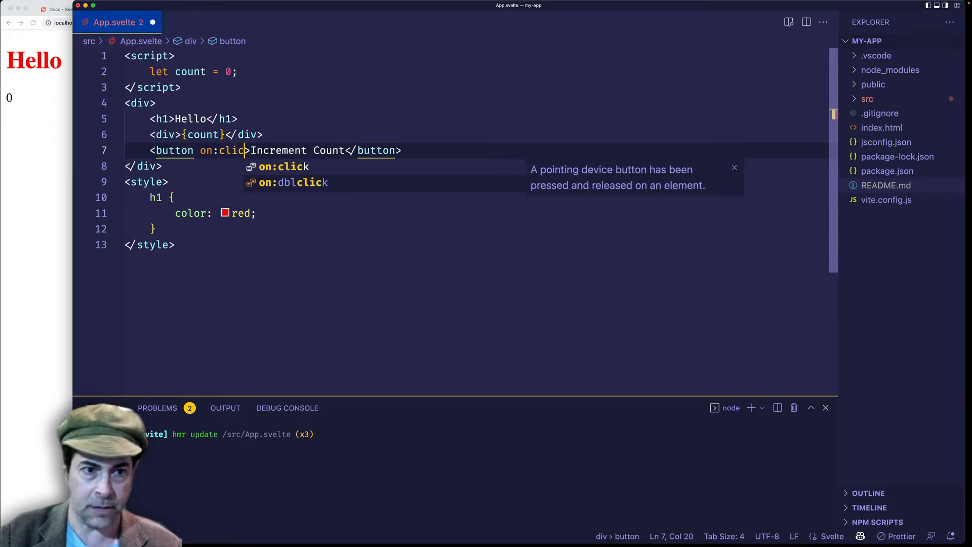
type("k")
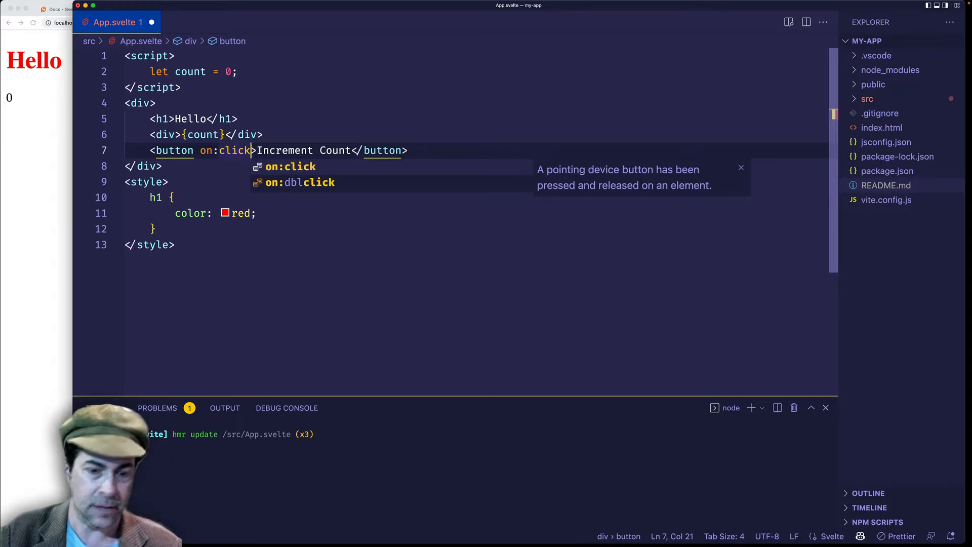
type("={}")
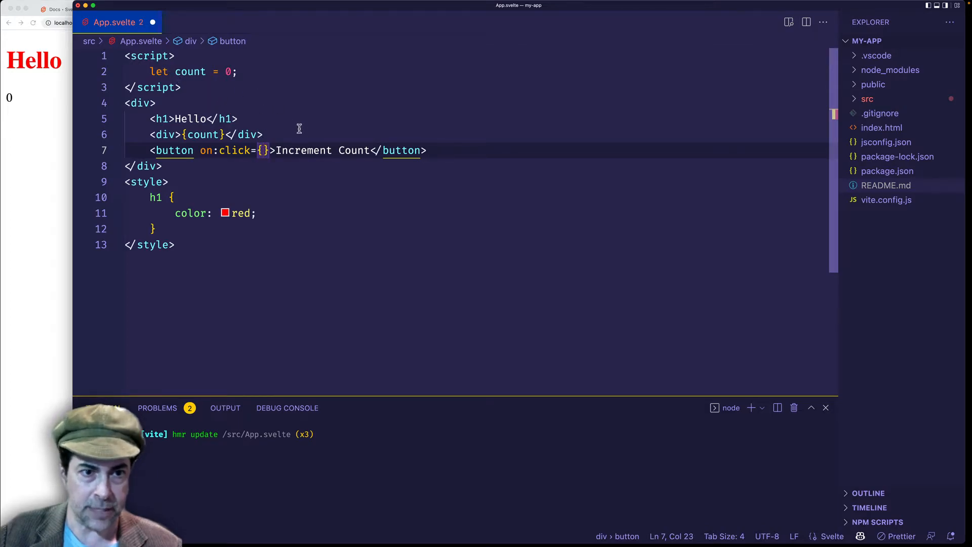
mouse_move(303, 132)
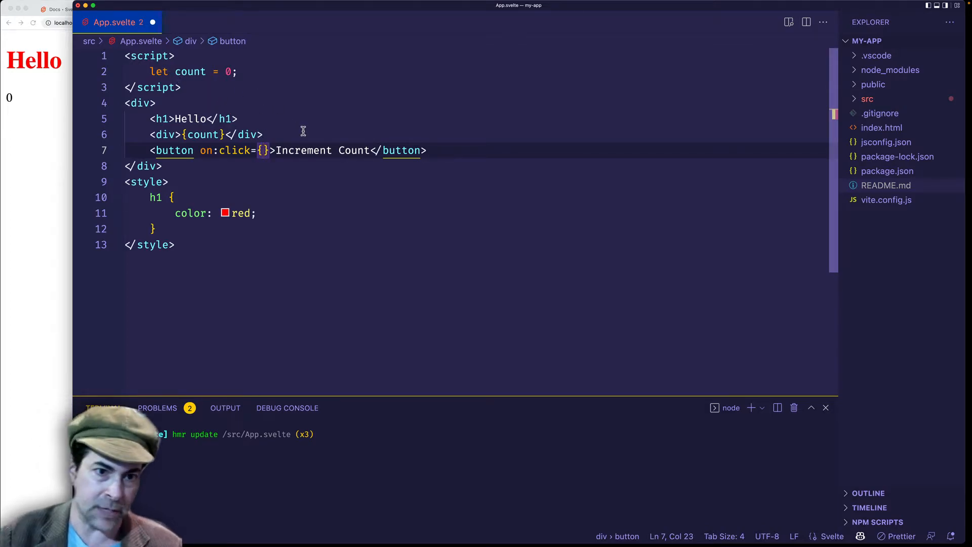
type("handleClick")
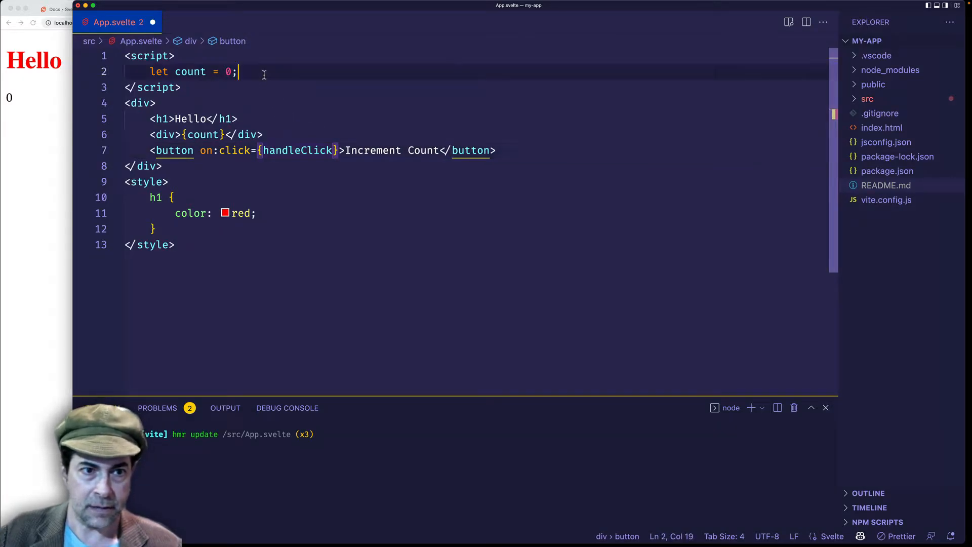
Step: Write function handleClick(){ count += 1; } below the count declaration
key("Enter")
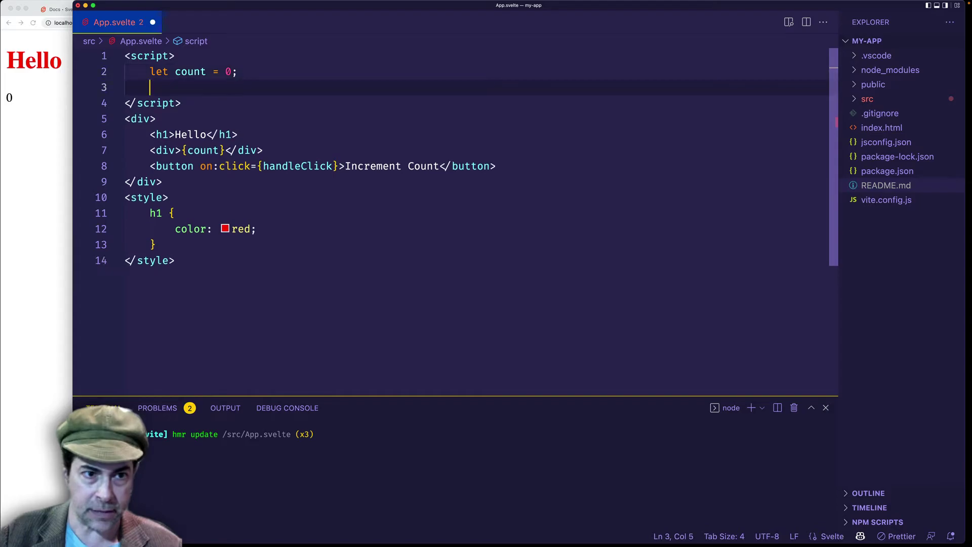
type("function")
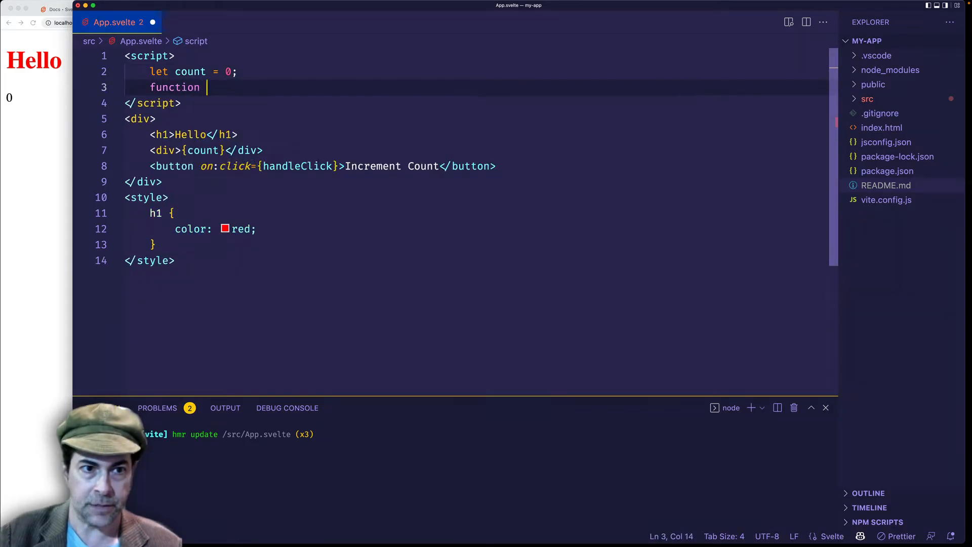
type("handleClick")
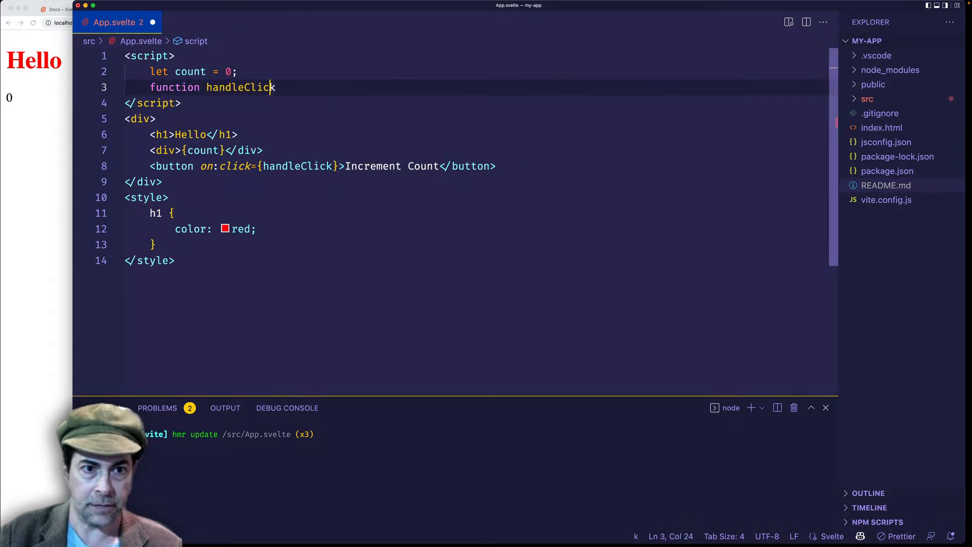
type("(){")
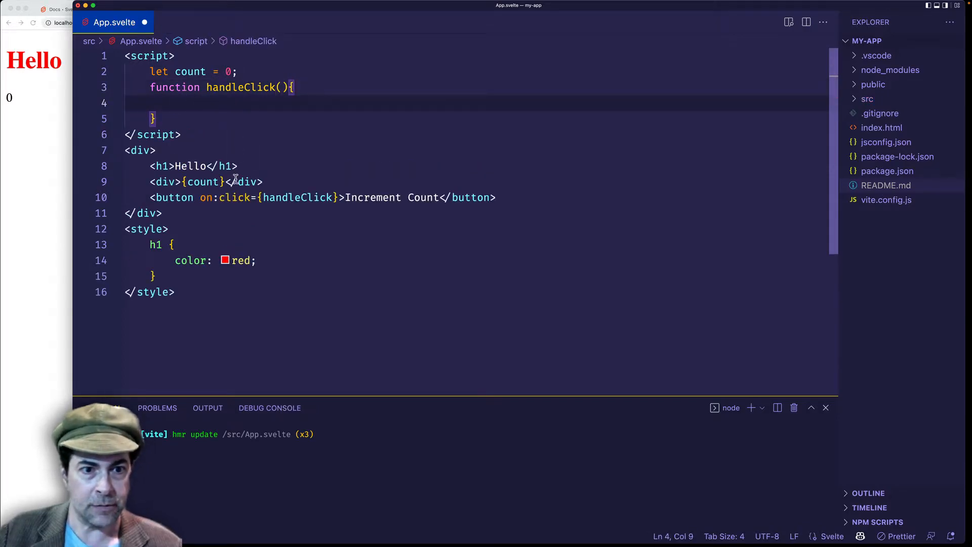
type("c")
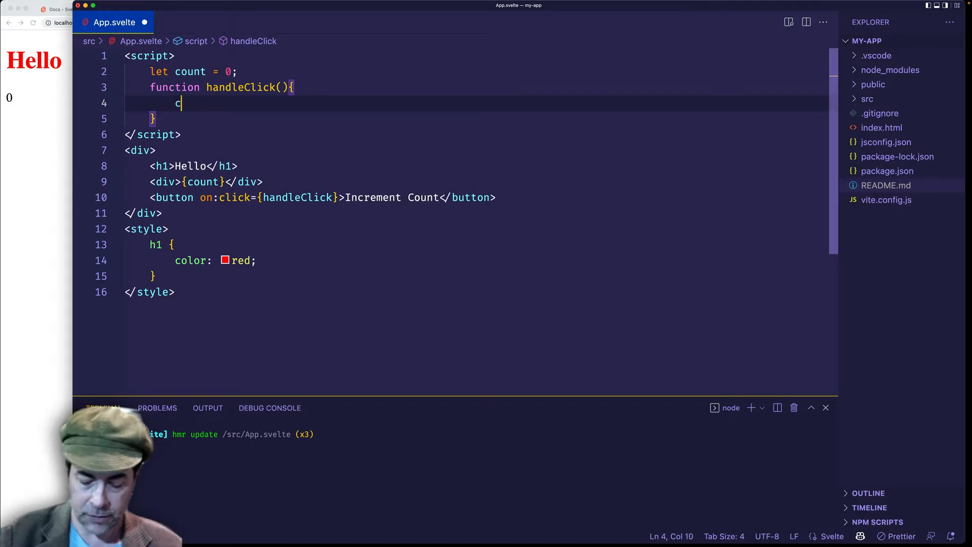
type("ount +")
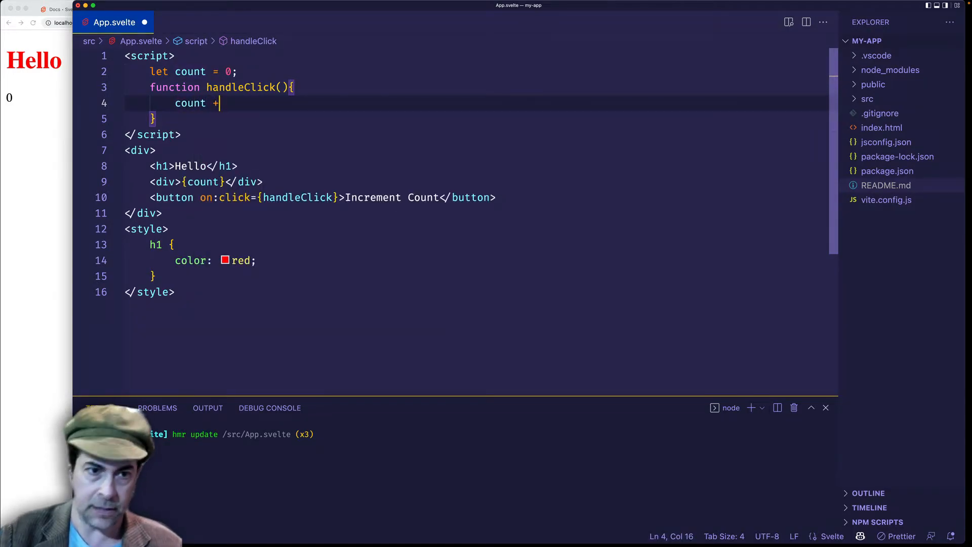
type("= 1;")
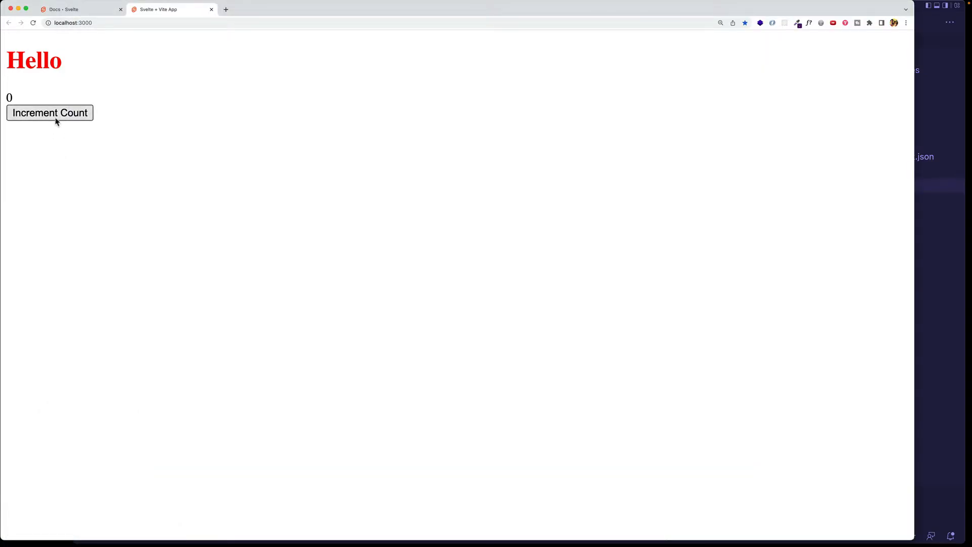
Step: Test the Increment Count button in the browser, then review the handleClick function
left_click(49, 113)
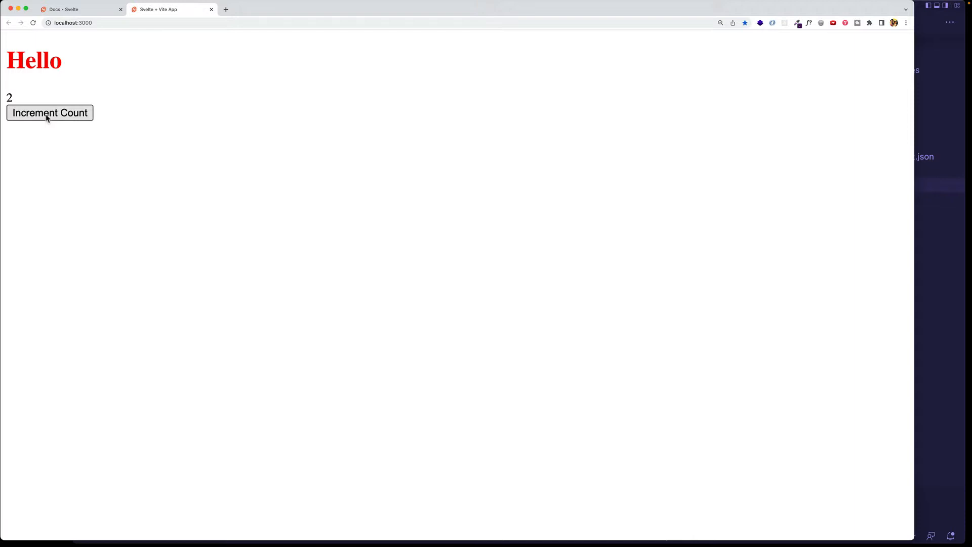
left_click(49, 112)
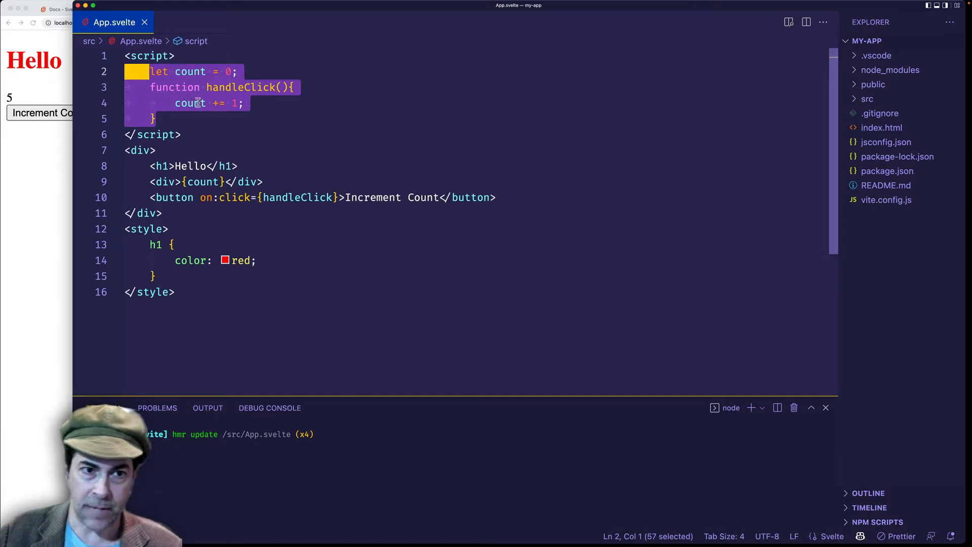
left_click(198, 103)
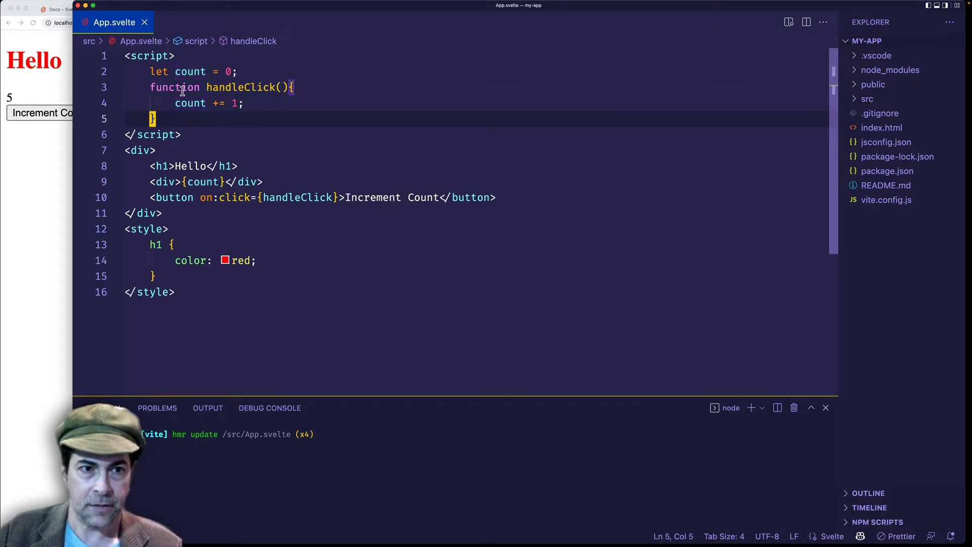
left_click_drag(149, 71, 152, 119)
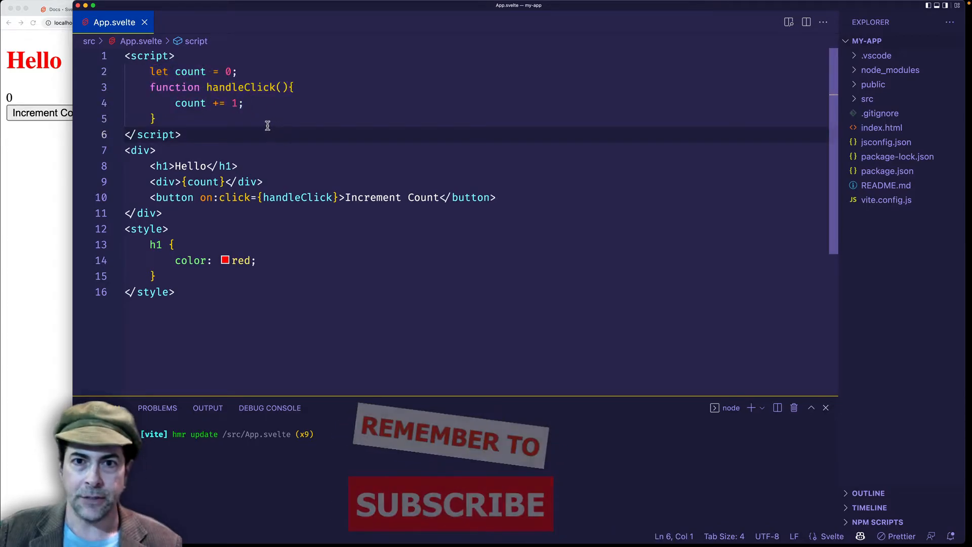
Step: Add countPlusOne = count + 1 to the script and show it in a div under the count
left_click(157, 118)
type("let")
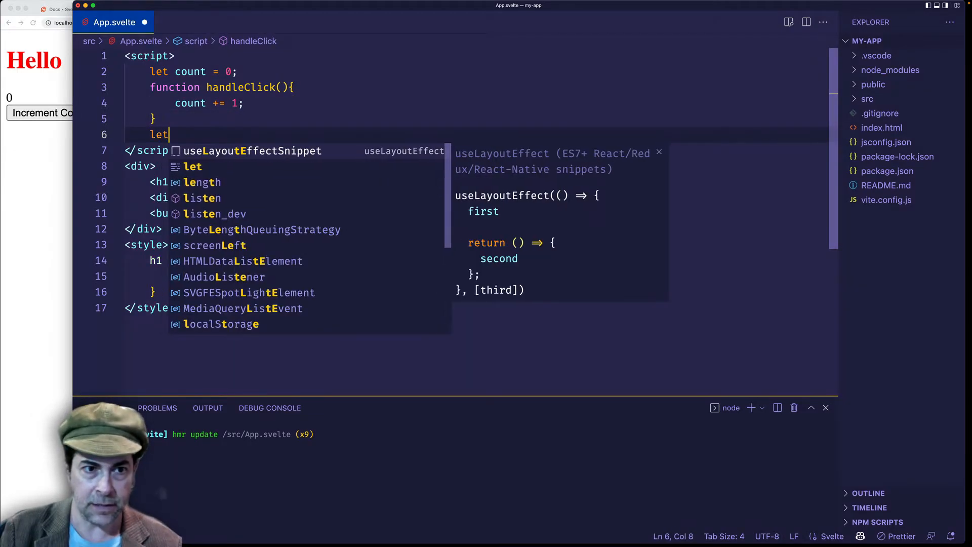
type("counPl")
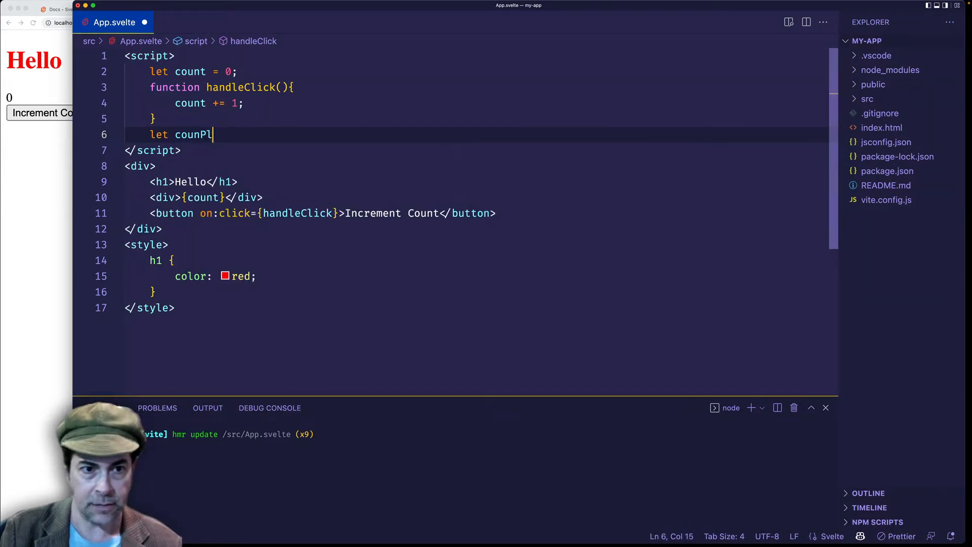
type("usOne =")
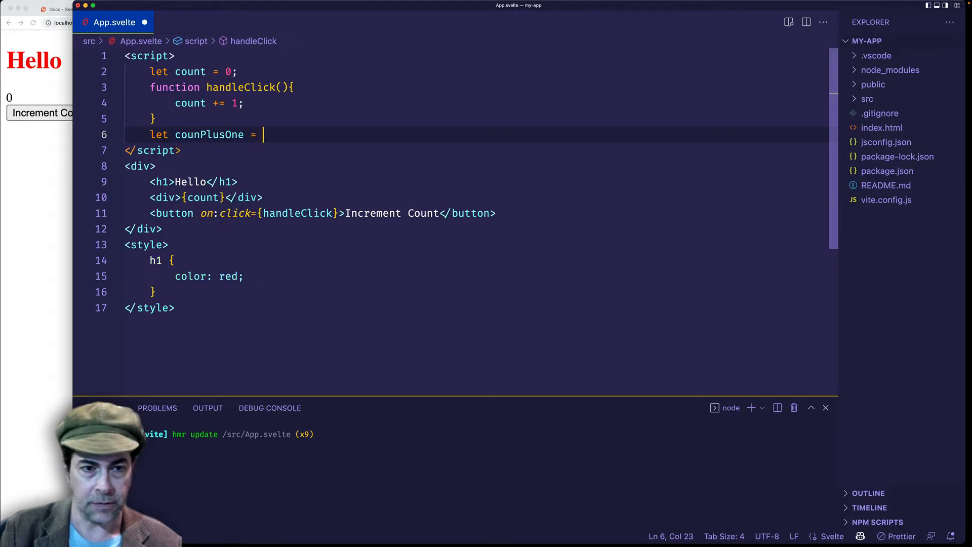
type("count + 1;")
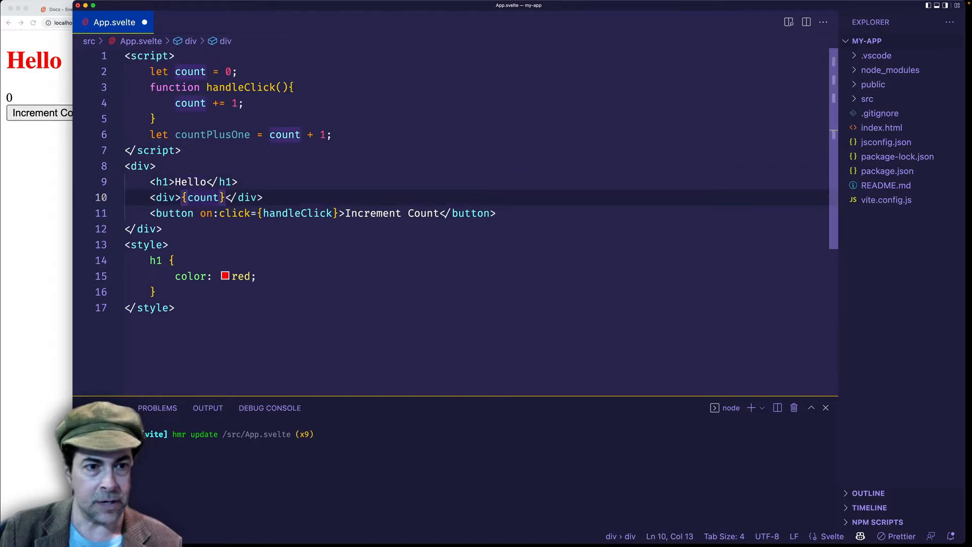
key("Enter")
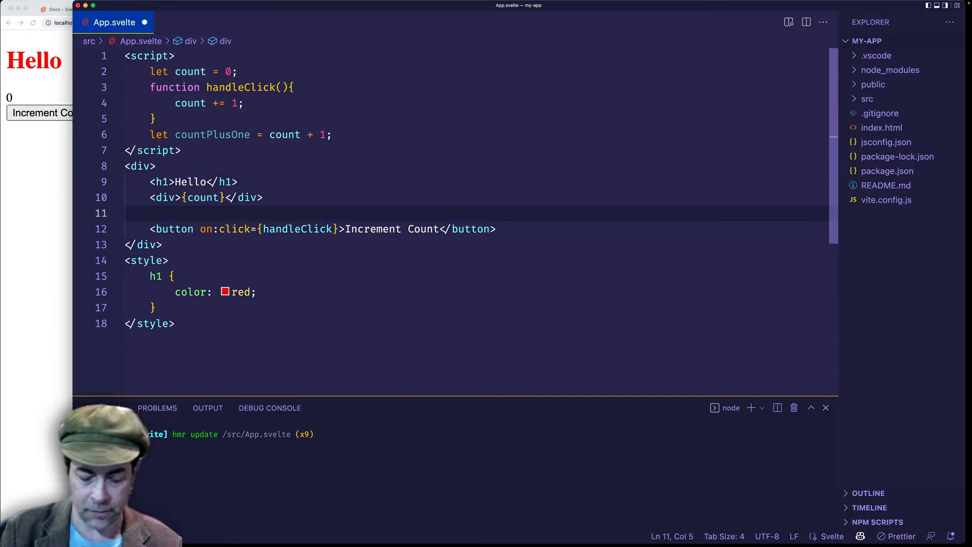
type("<div></div>")
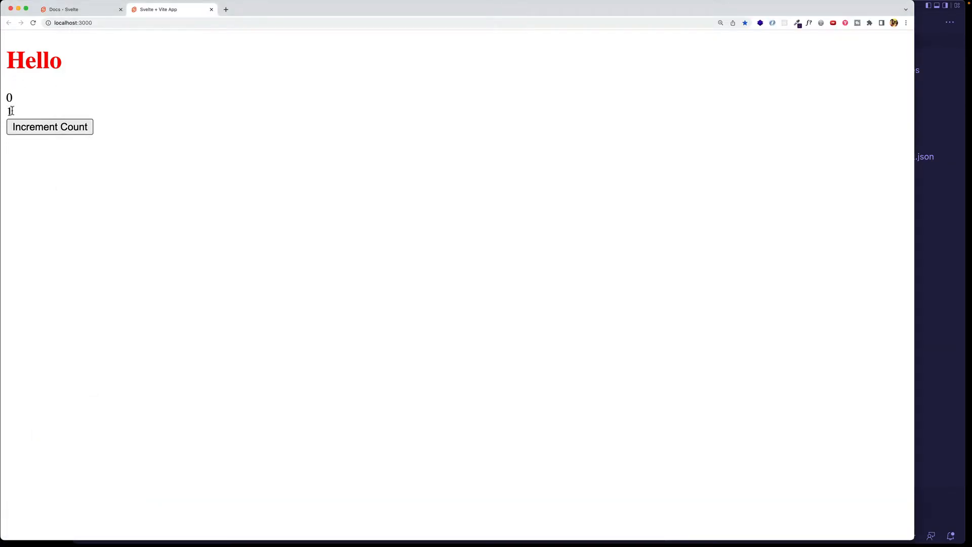
Step: Click Increment Count in the browser so the count reaches 4 while countPlusOne stays 1
left_click(49, 127)
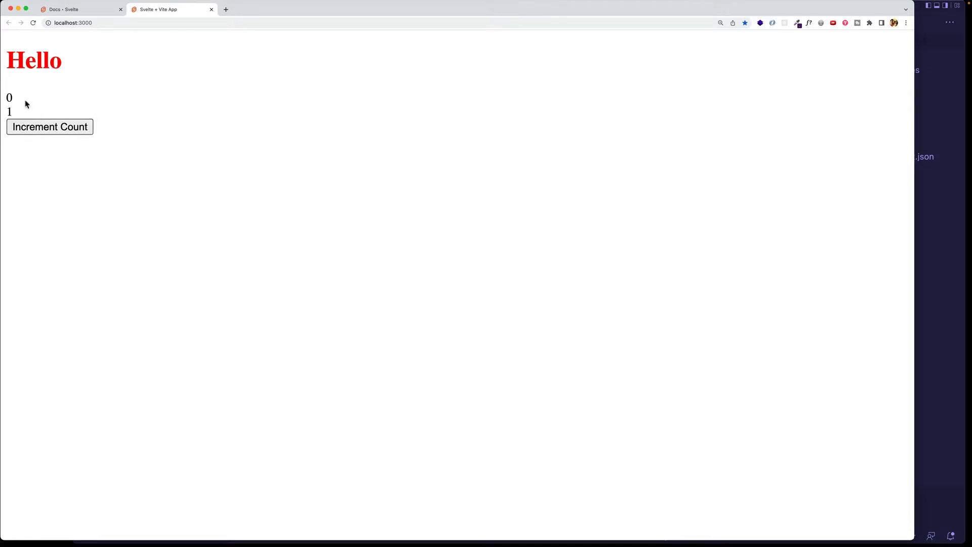
mouse_move(29, 105)
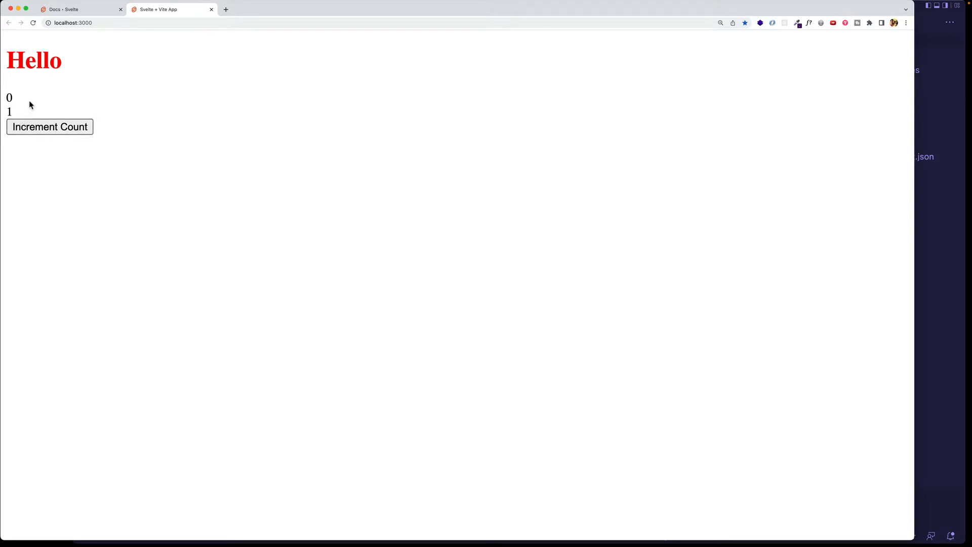
left_click(49, 126)
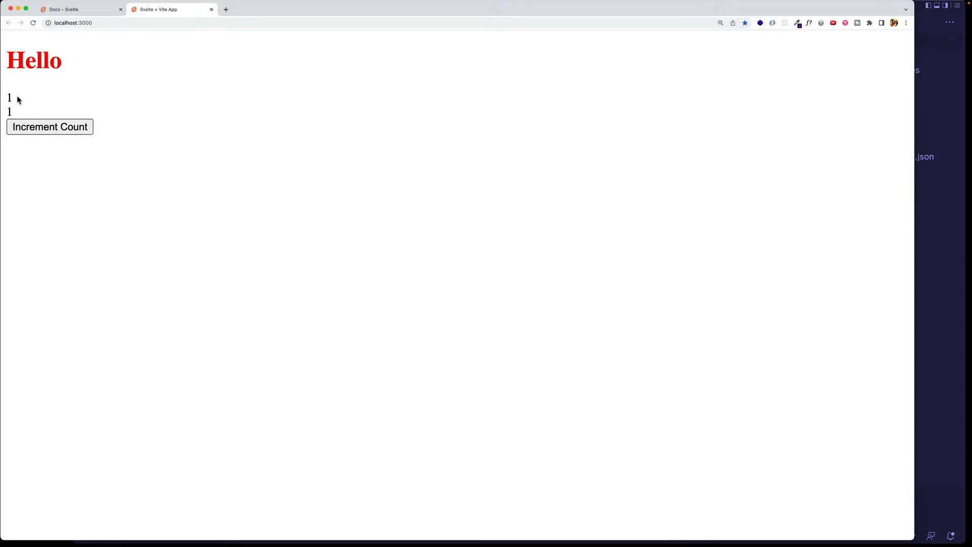
left_click(50, 127)
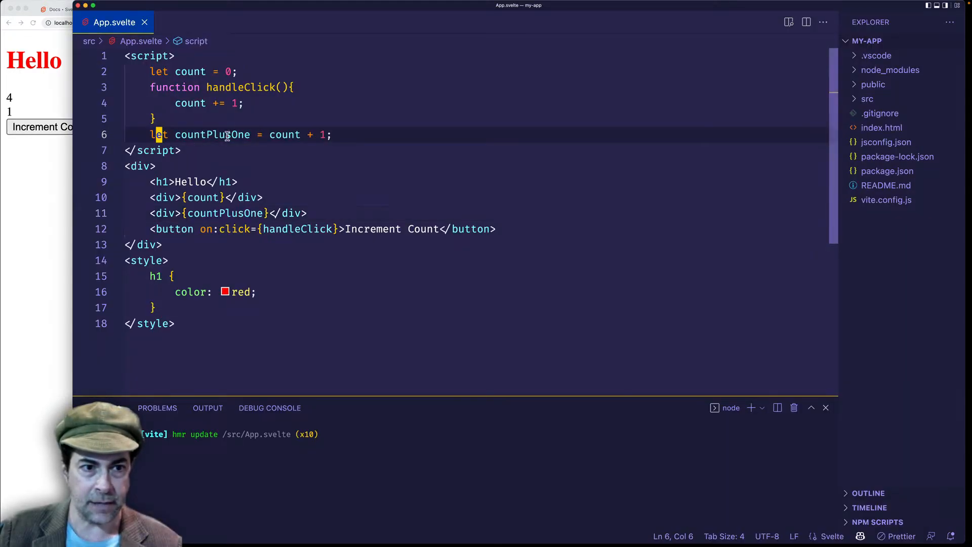
Step: Replace 'let' with '$:' before countPlusOne to make it a reactive declaration
key("Backspace")
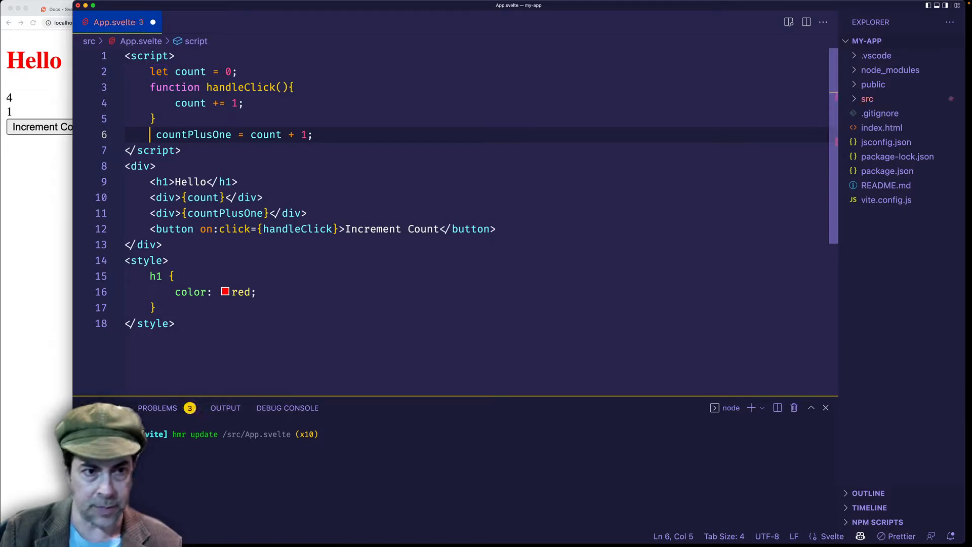
type("$:")
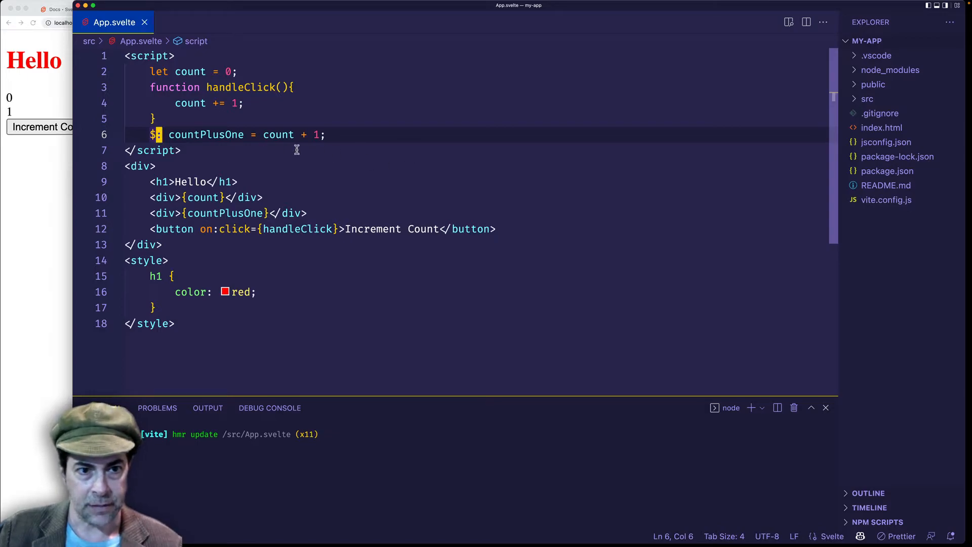
mouse_move(279, 142)
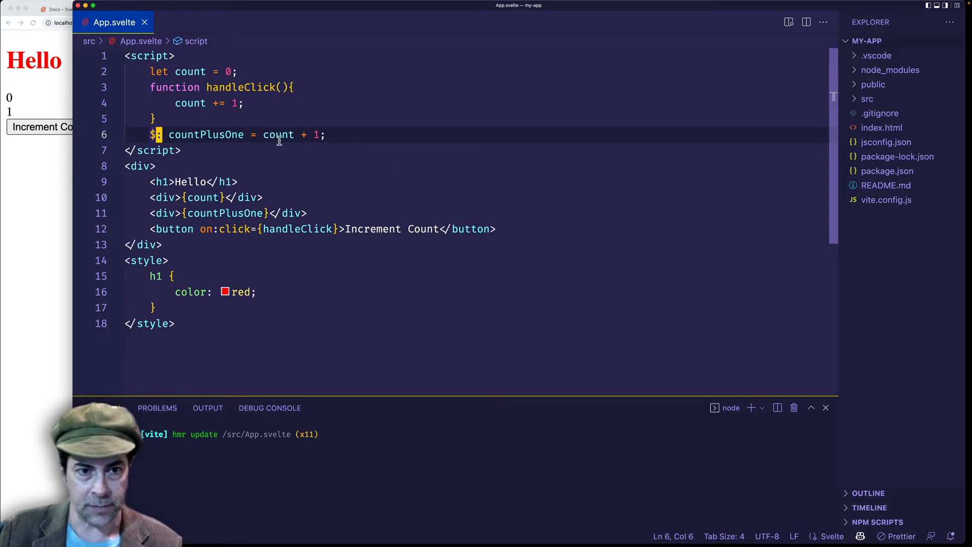
double_click(190, 72)
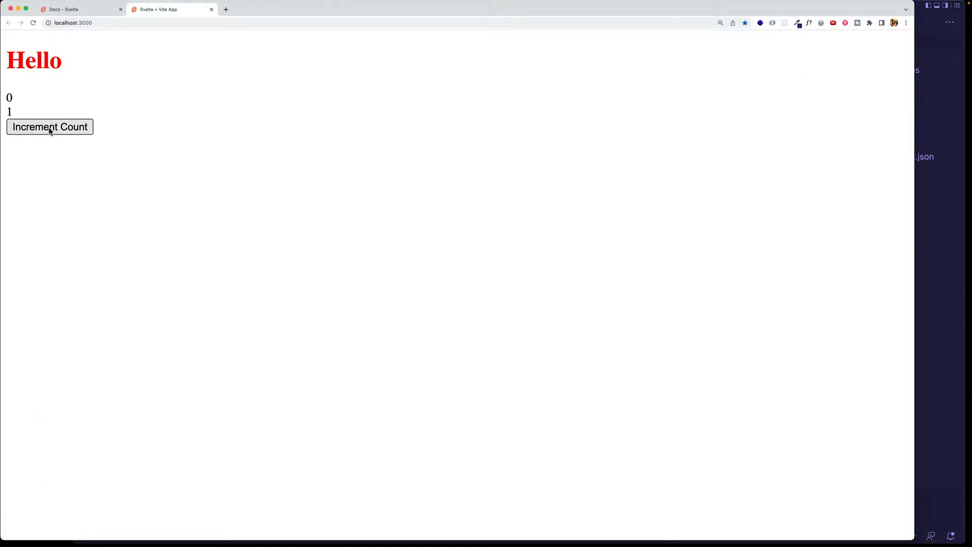
Step: Click Increment Count repeatedly, confirming count shows 4 and countPlusOne shows 5
left_click(49, 127)
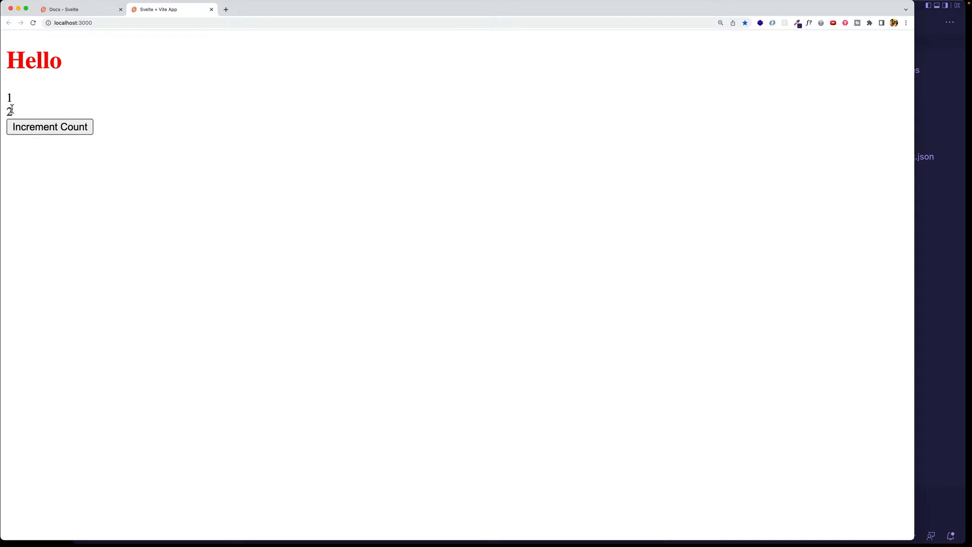
left_click(50, 127)
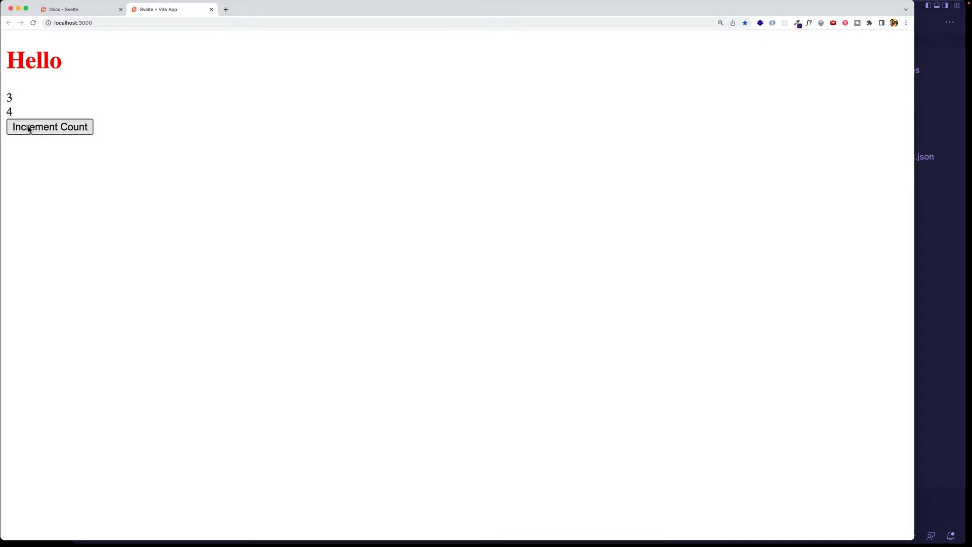
left_click(50, 126)
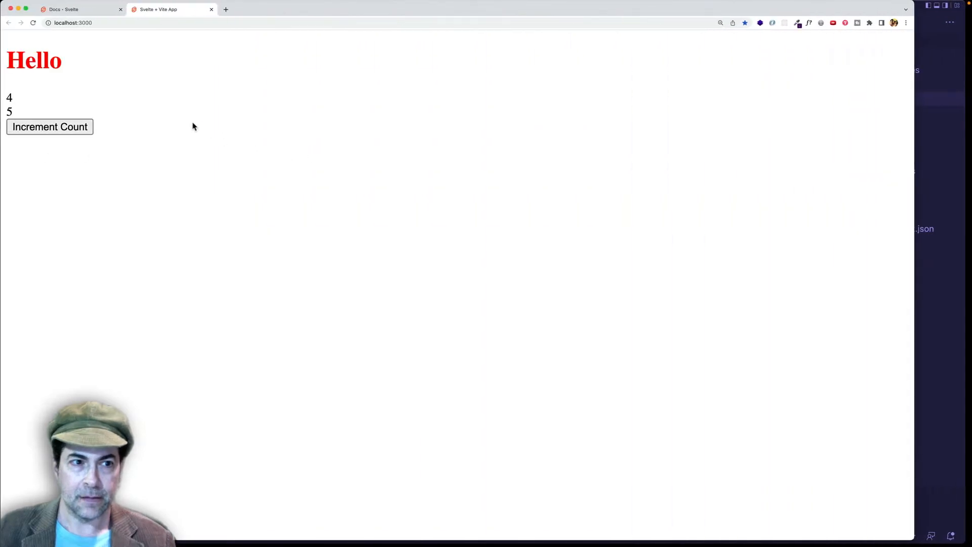
mouse_move(940, 292)
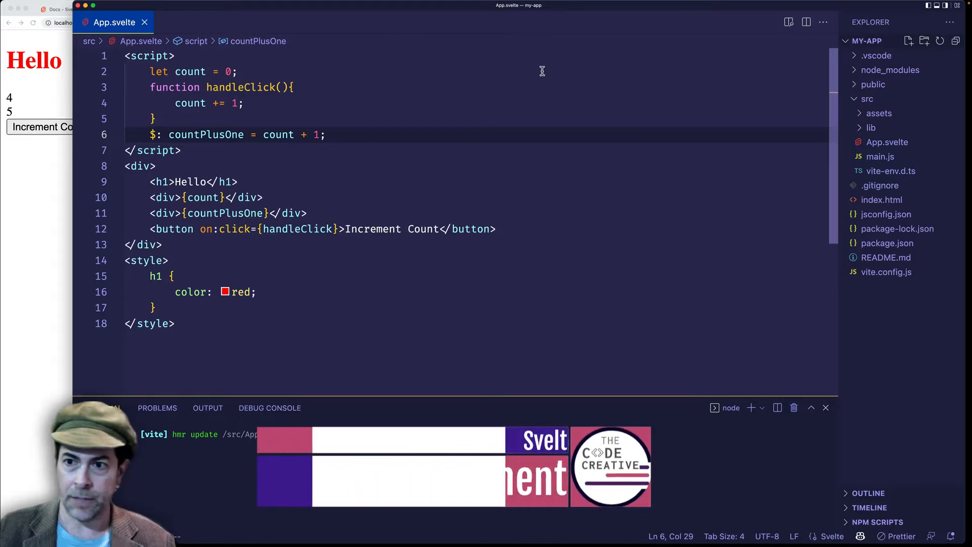
Step: Create a new nav.svelte file in the src folder and open it
right_click(867, 98)
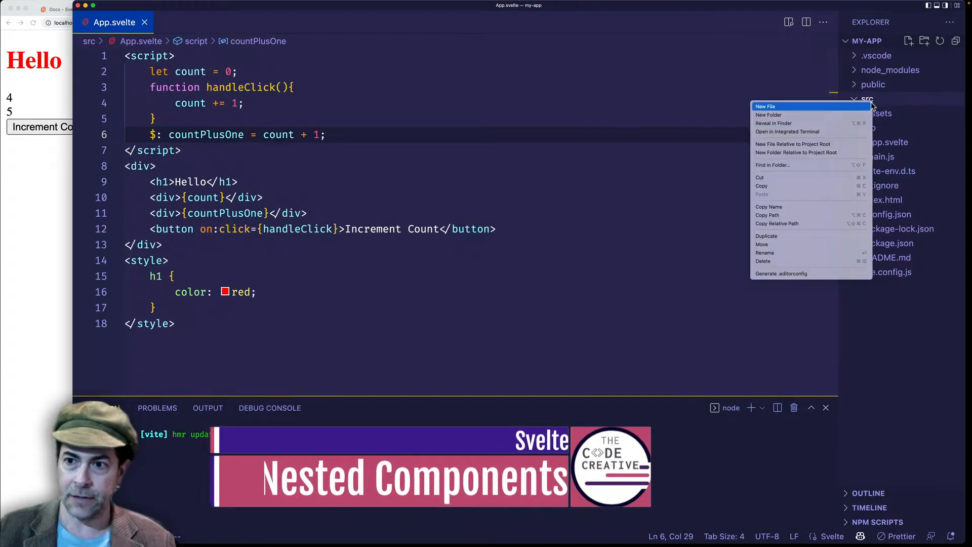
left_click(765, 106)
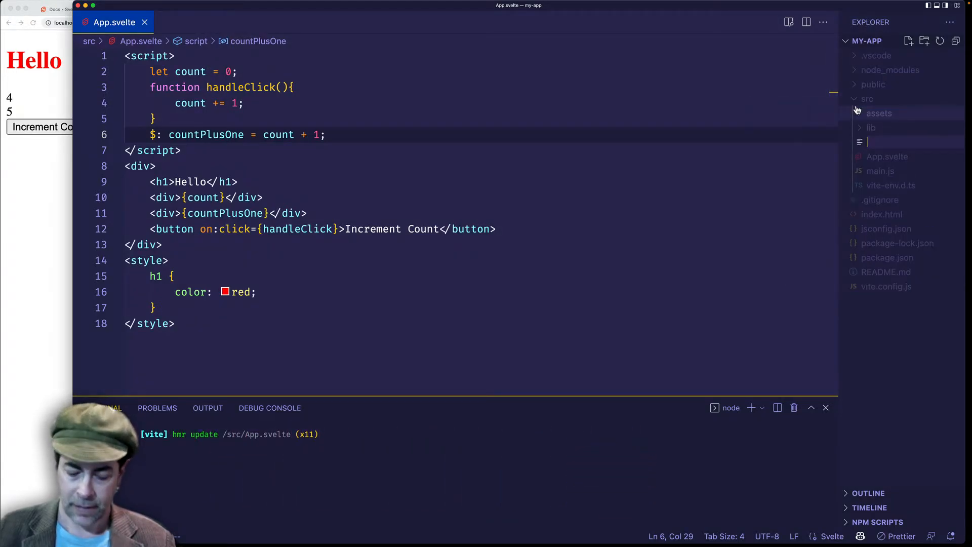
type("nav.svelte")
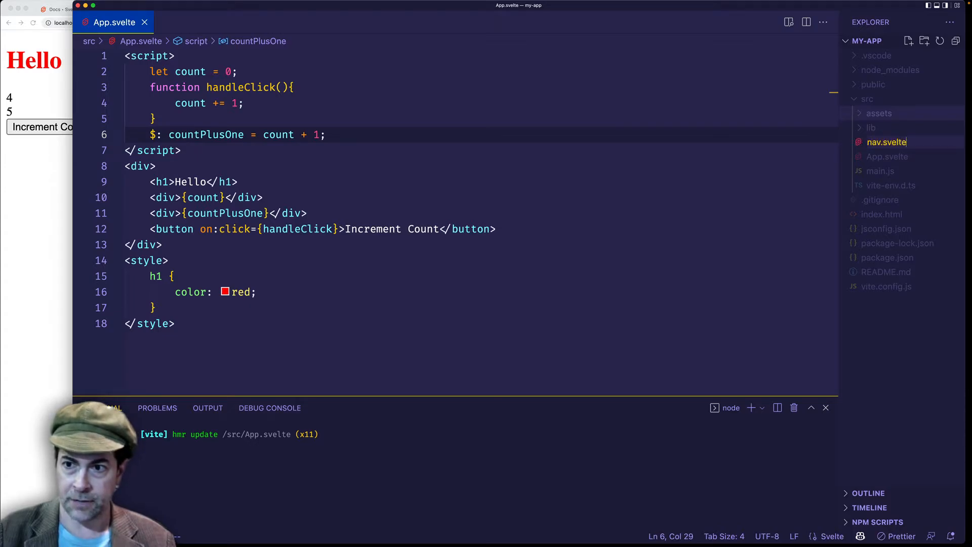
left_click(885, 142)
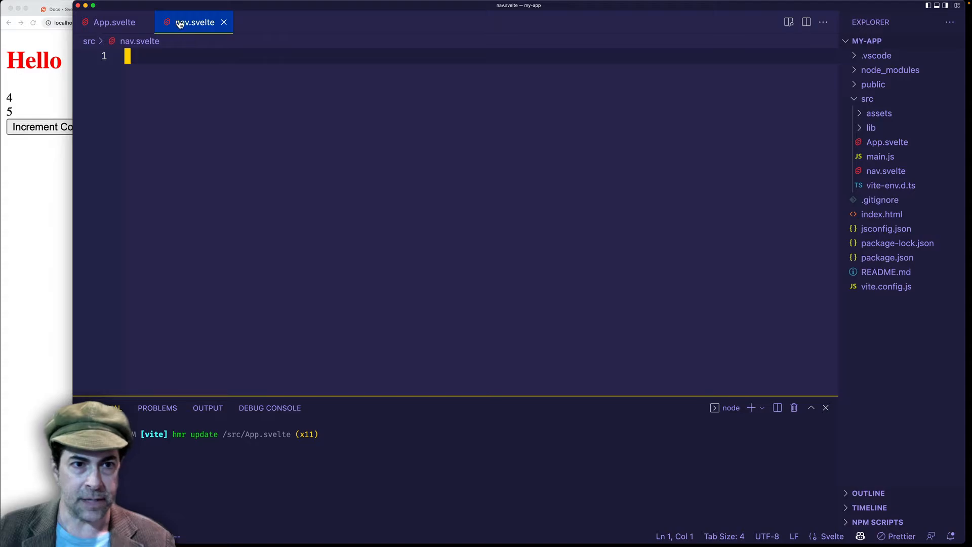
mouse_move(232, 54)
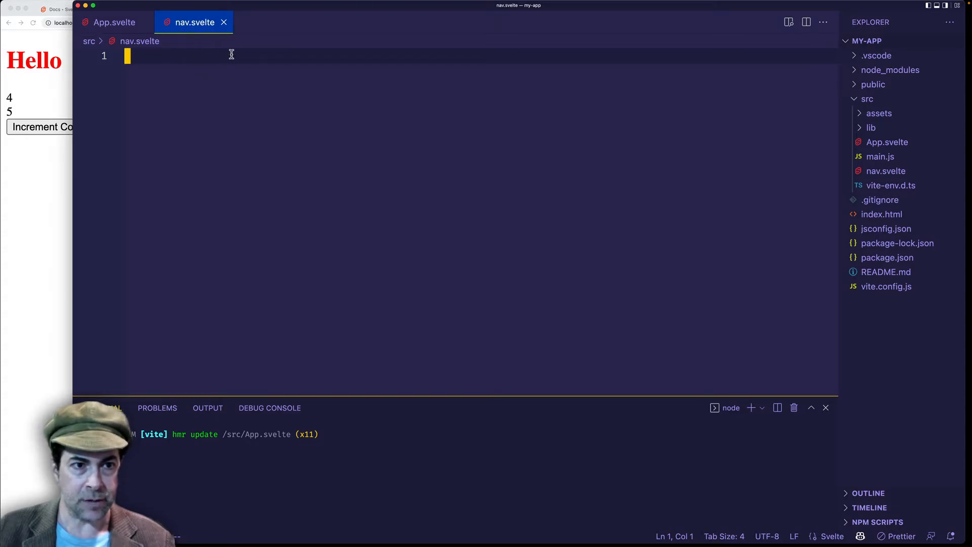
Step: Write empty script and style blocks around a nav list of Home, About and Contact items
type("script></script>")
type("li")
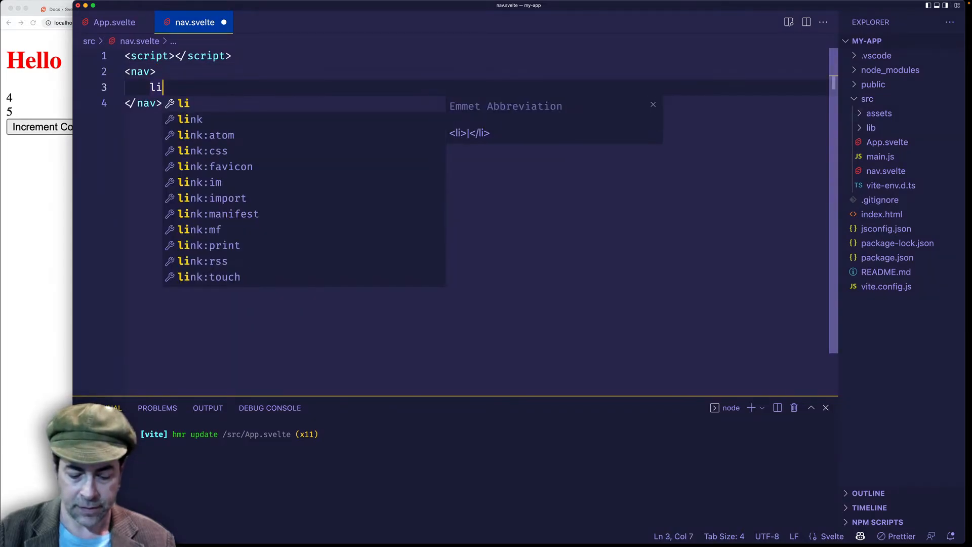
key("Tab")
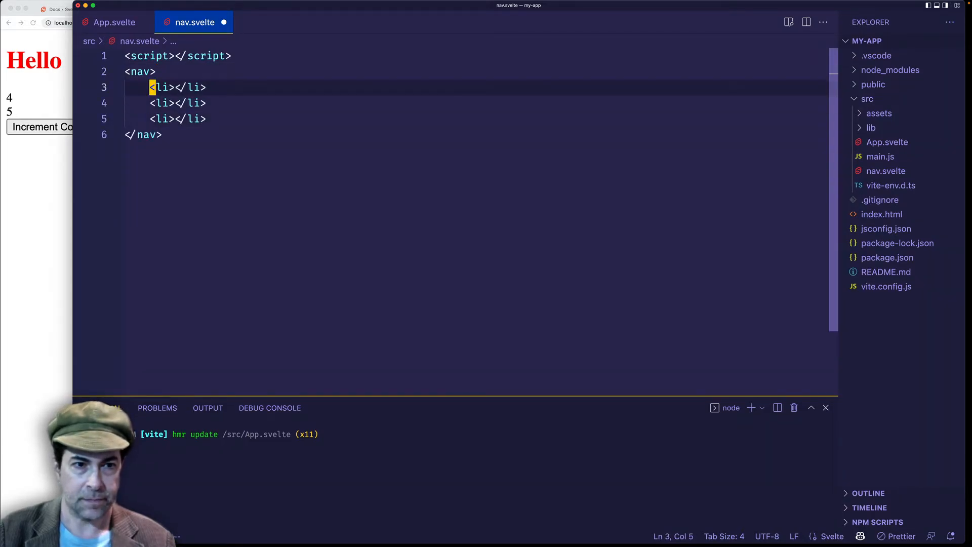
type("Home")
left_click(476, 102)
type("About")
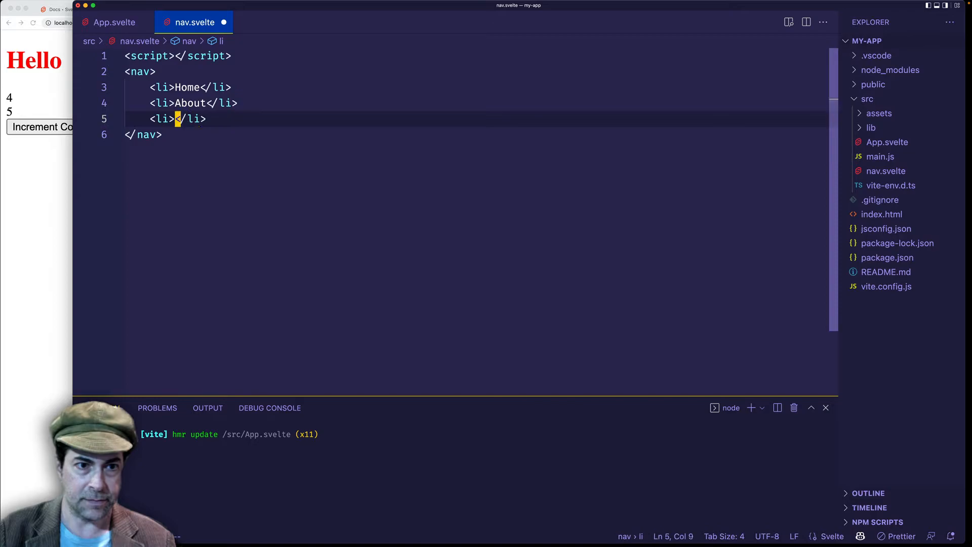
type("Contact")
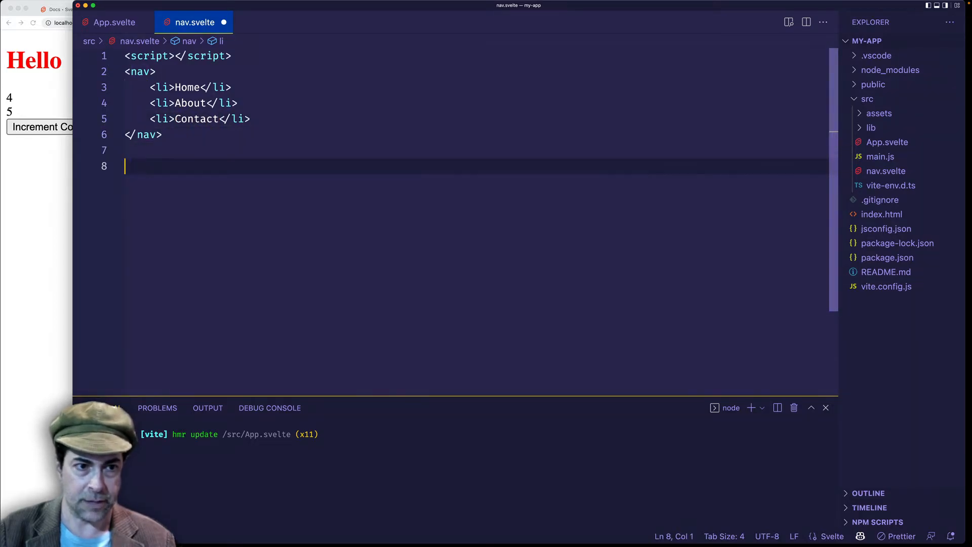
type("<style></style>")
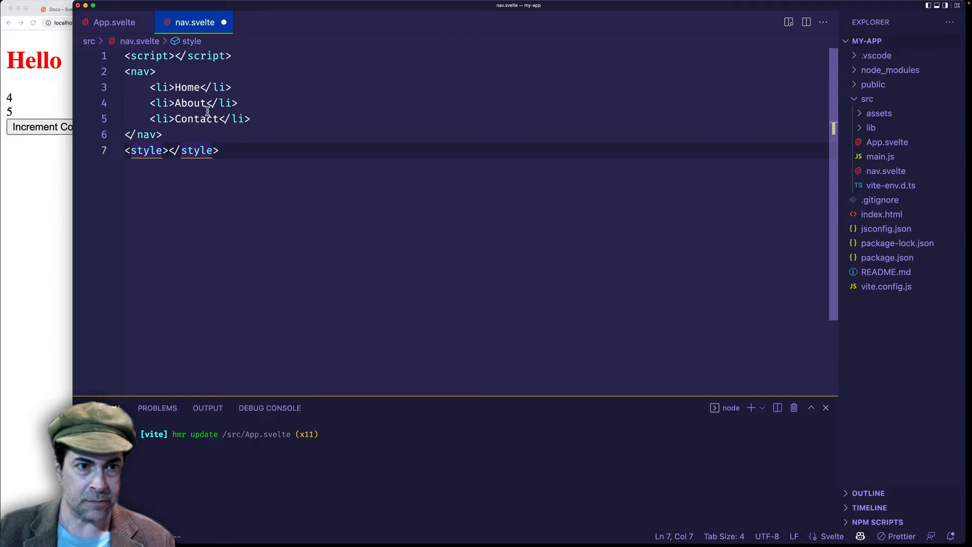
triple_click(172, 150)
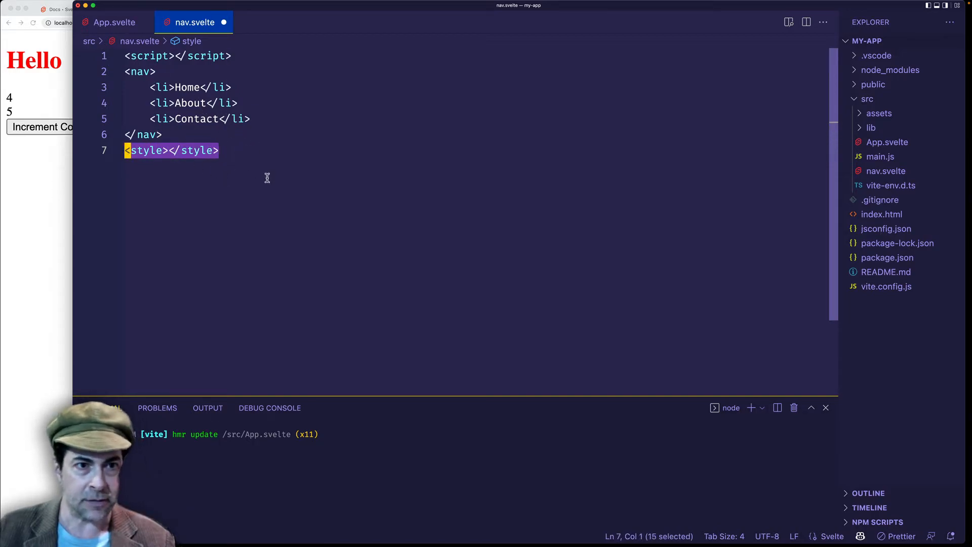
left_click(217, 150)
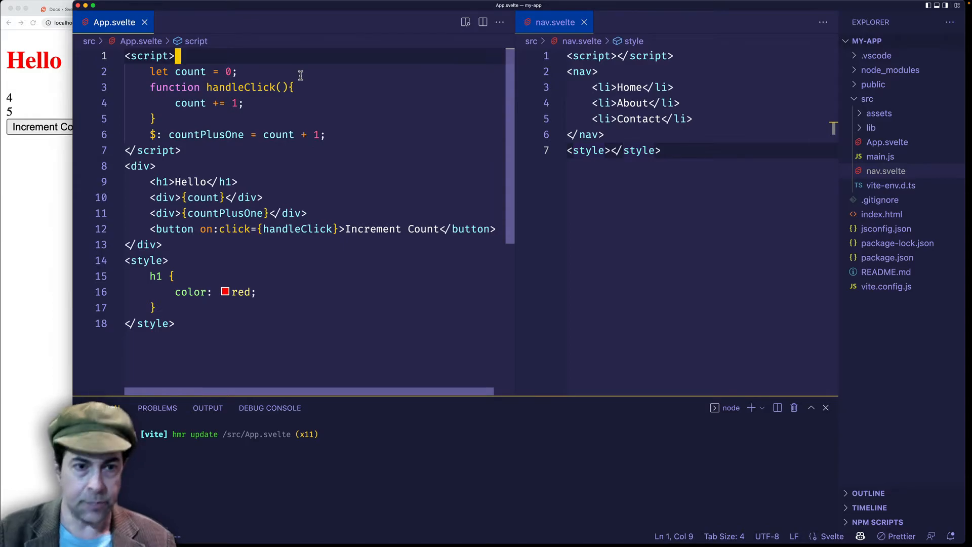
Step: Add import Nav from './nav.svelte' to App.svelte and start a Nav tag via autocomplete
key("Enter")
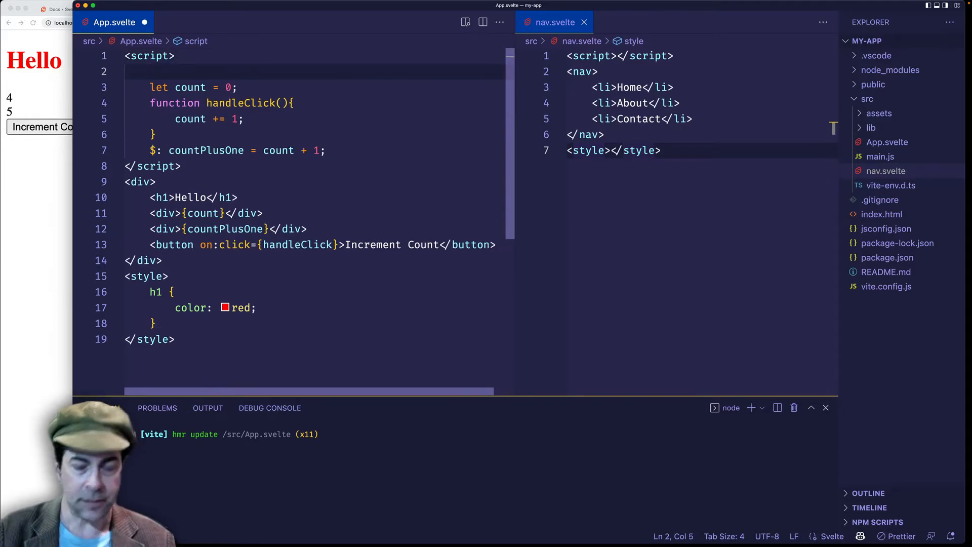
type("import N")
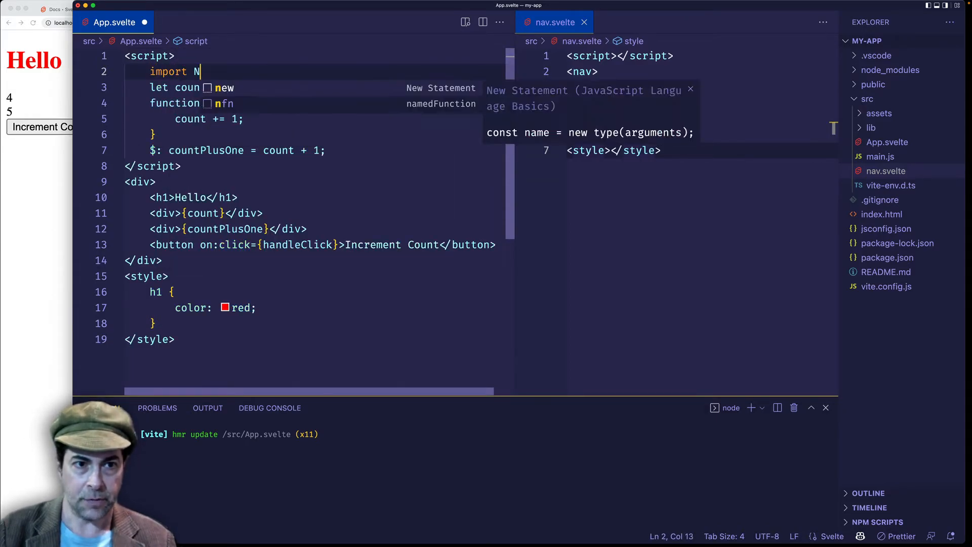
type("av from './")
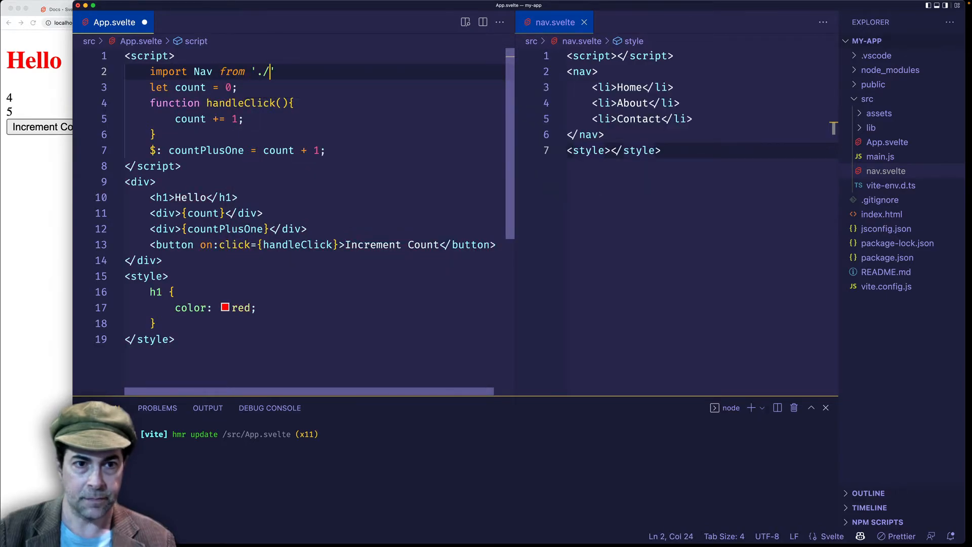
type("nav.svelte'")
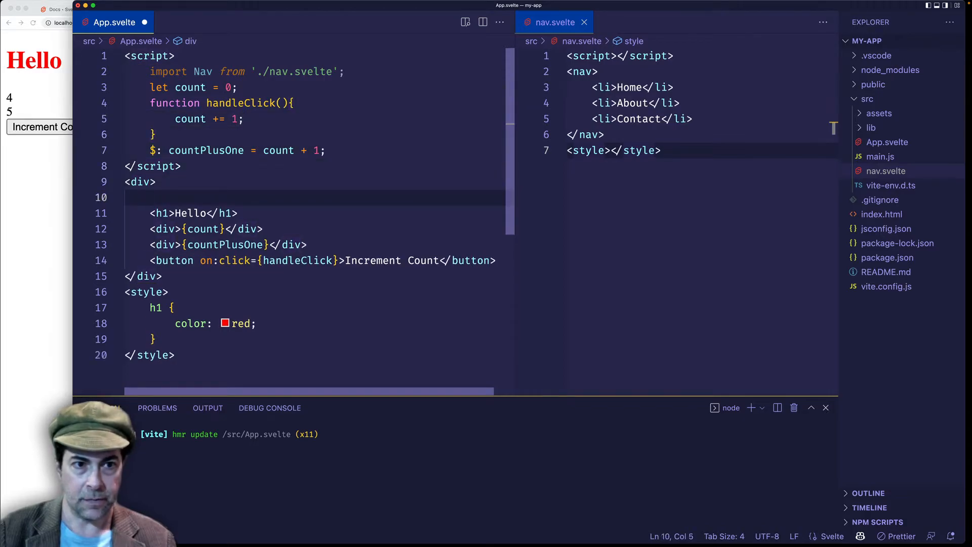
type("<Na")
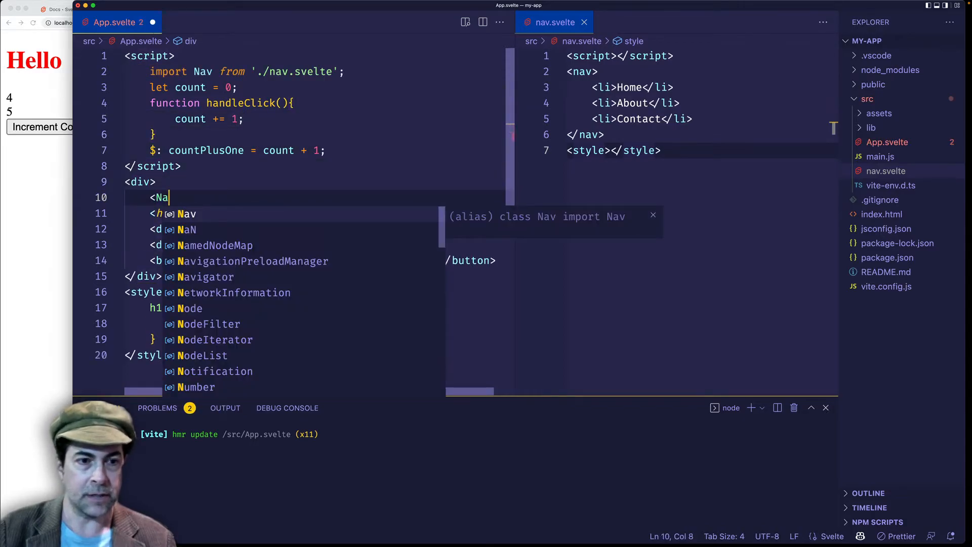
key("Tab")
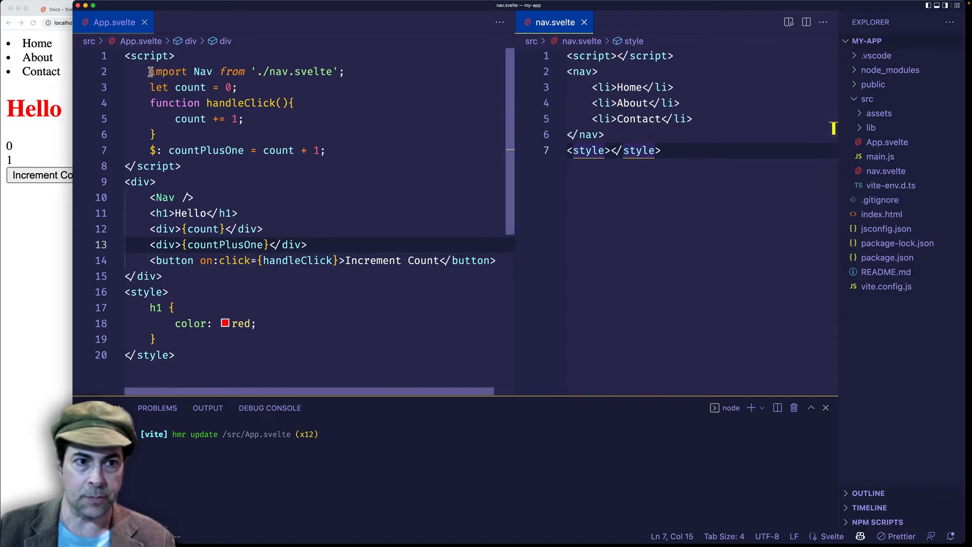
Step: Select the imported Nav name and the red h1 style rule in App.svelte
left_click(346, 71)
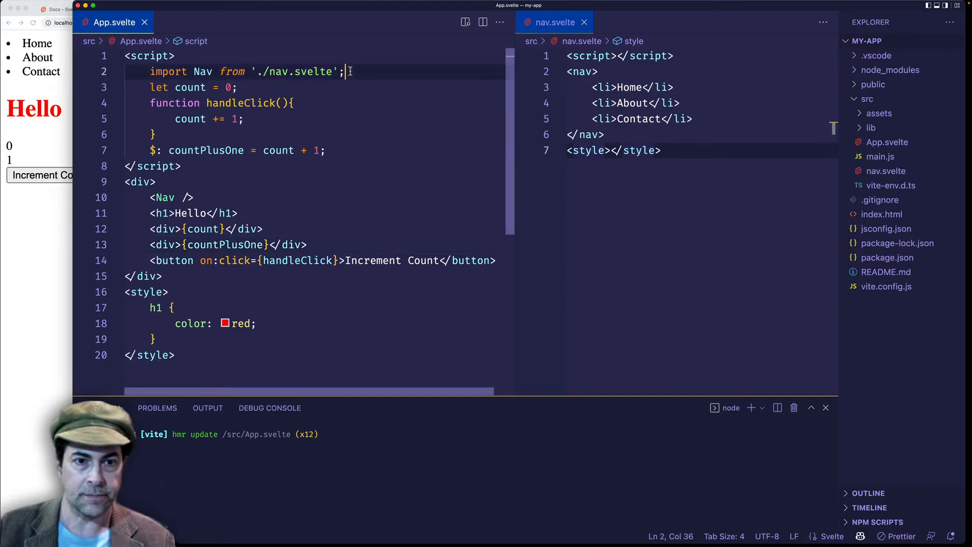
left_click(200, 71)
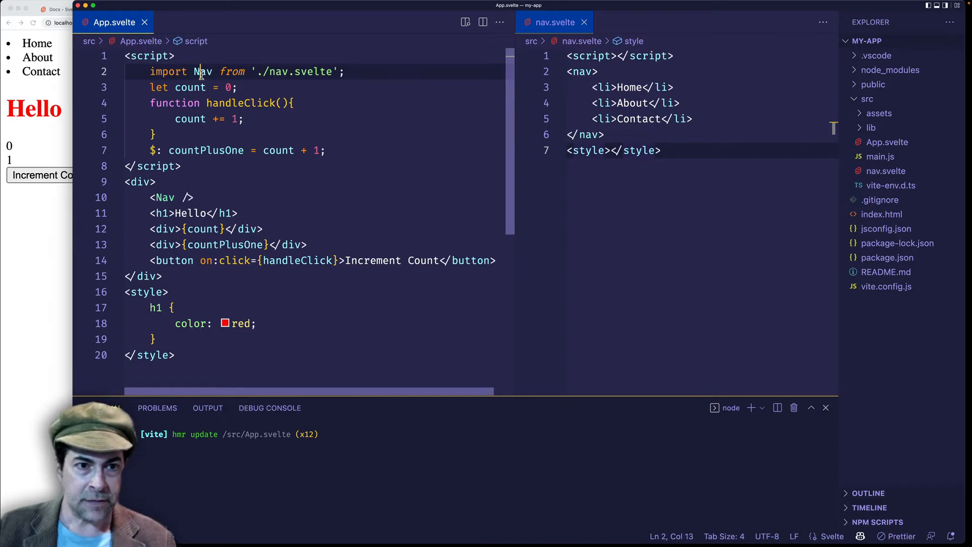
double_click(203, 72)
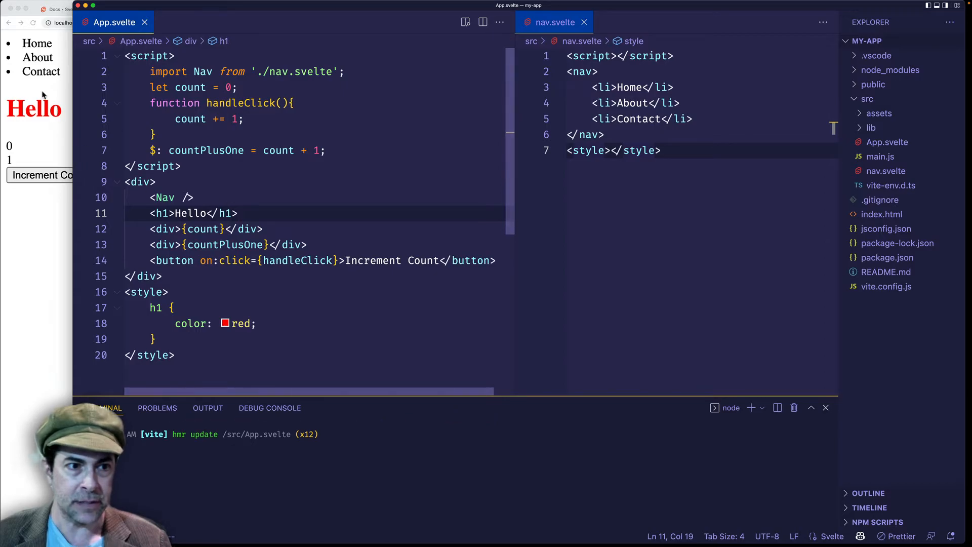
left_click_drag(149, 308, 155, 340)
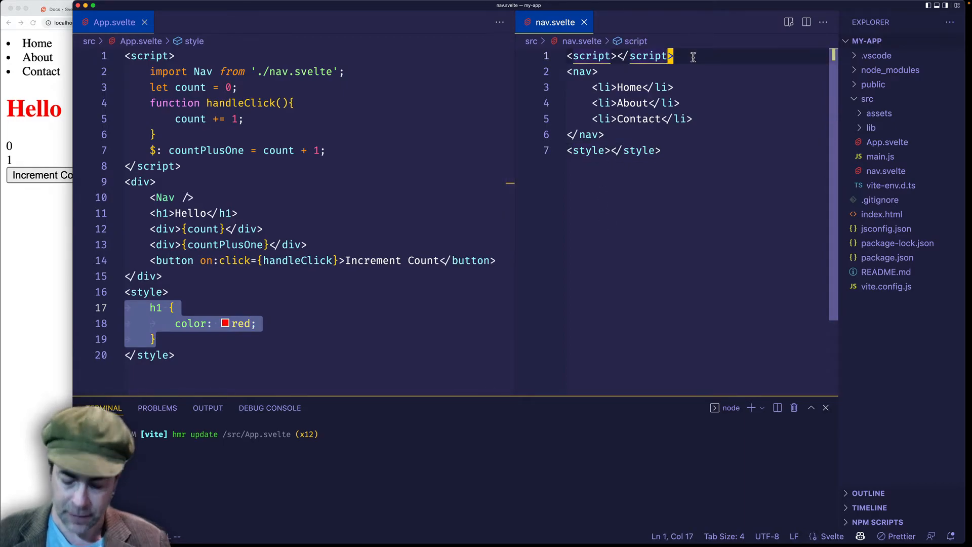
Step: Add an <h1>Nav</h1> heading above the list in nav.svelte
type("<h1></h1>")
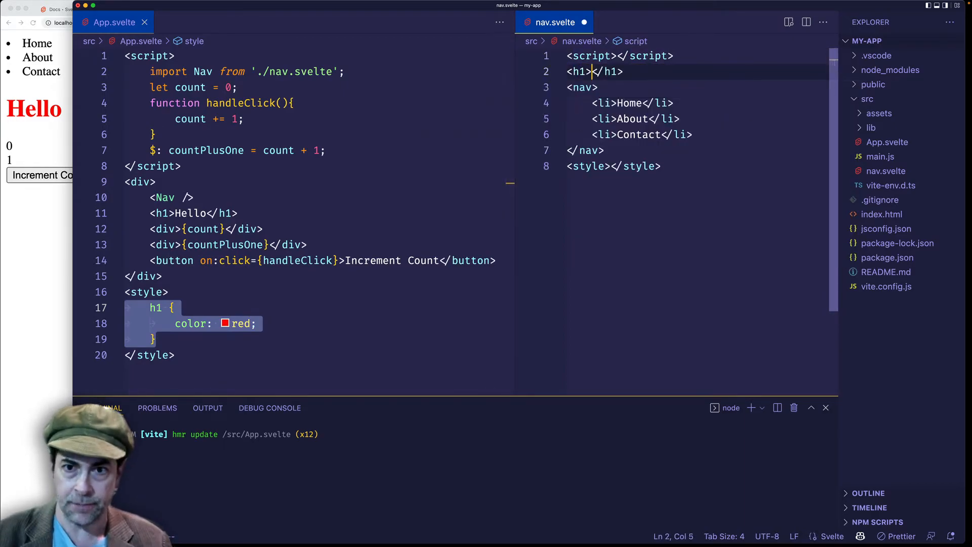
type("Nav")
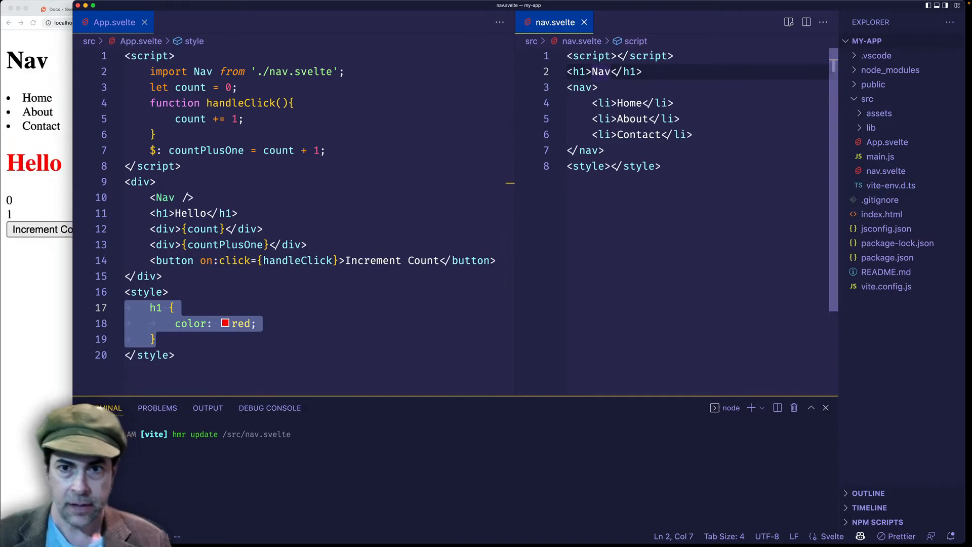
left_click(157, 9)
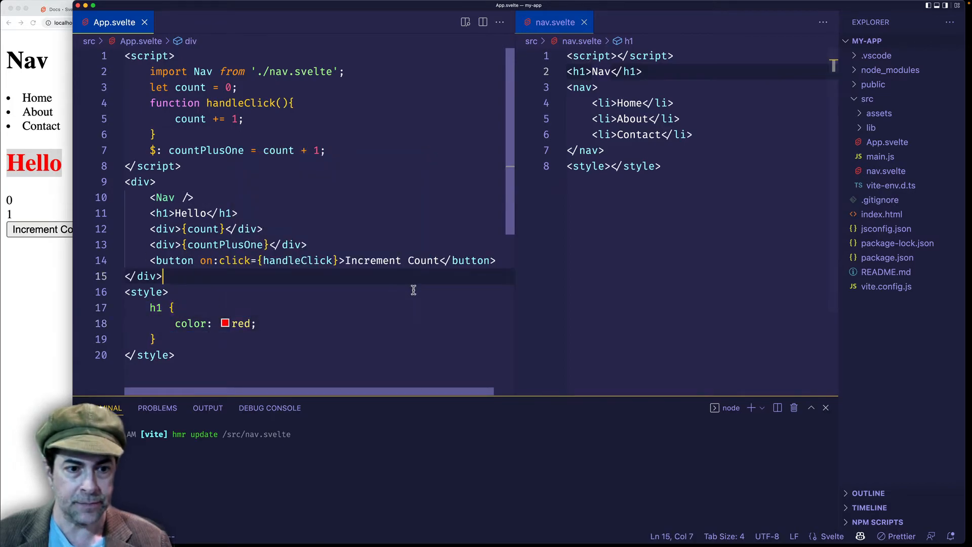
left_click_drag(175, 307, 153, 339)
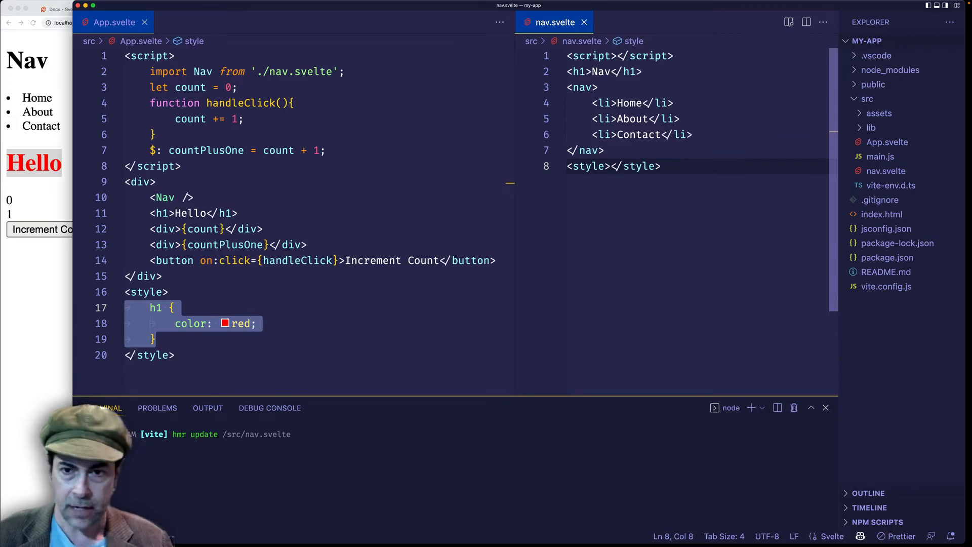
Step: Add h1 { color: green; } to nav.svelte's style block so Nav turns green
key("Enter")
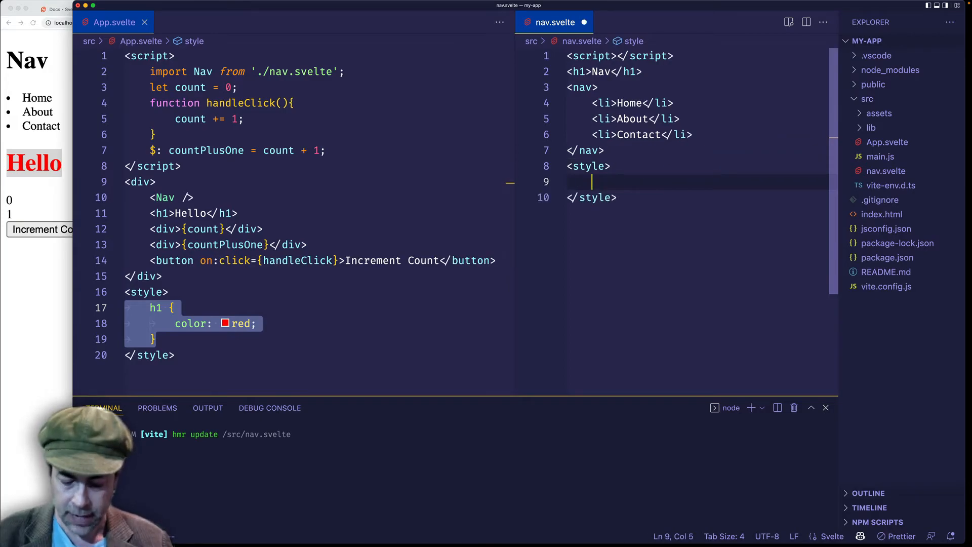
type("h1{")
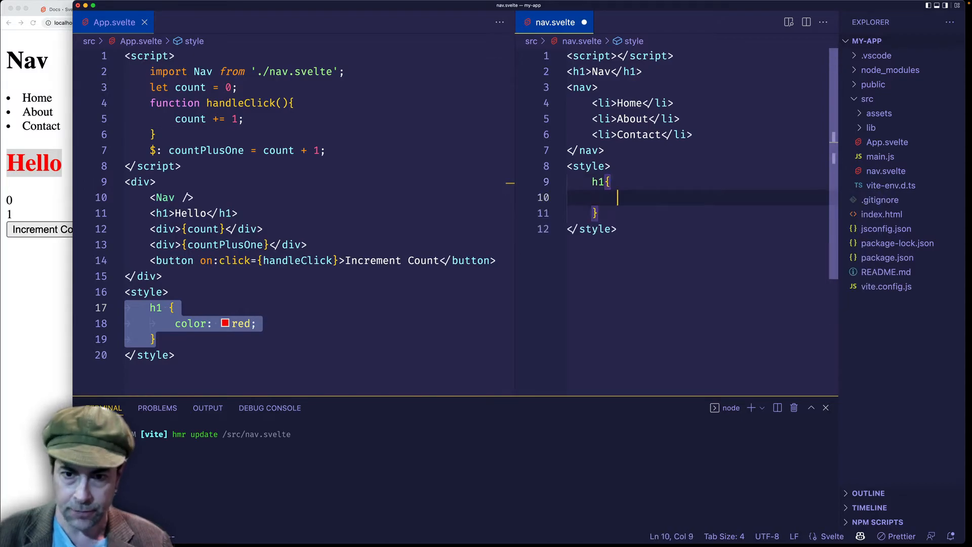
type("color:")
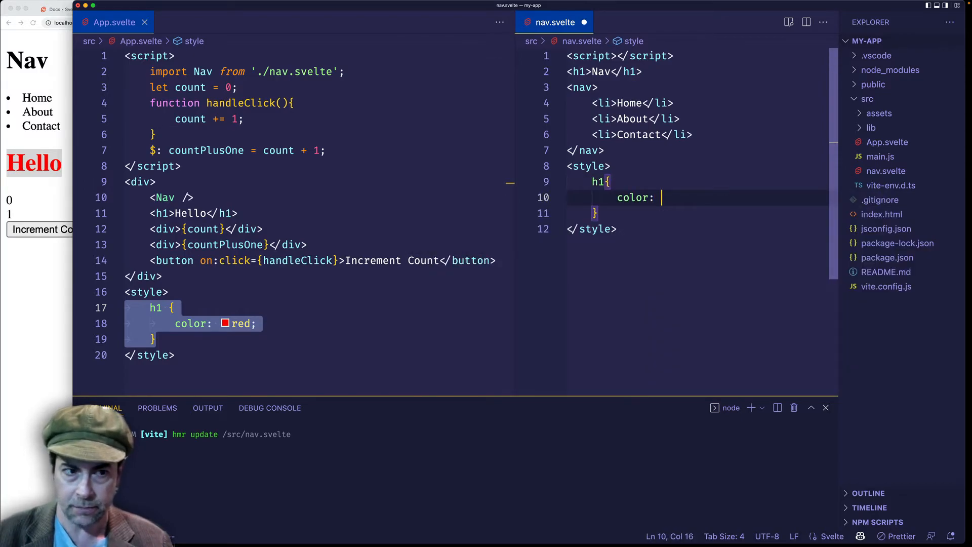
type("green;")
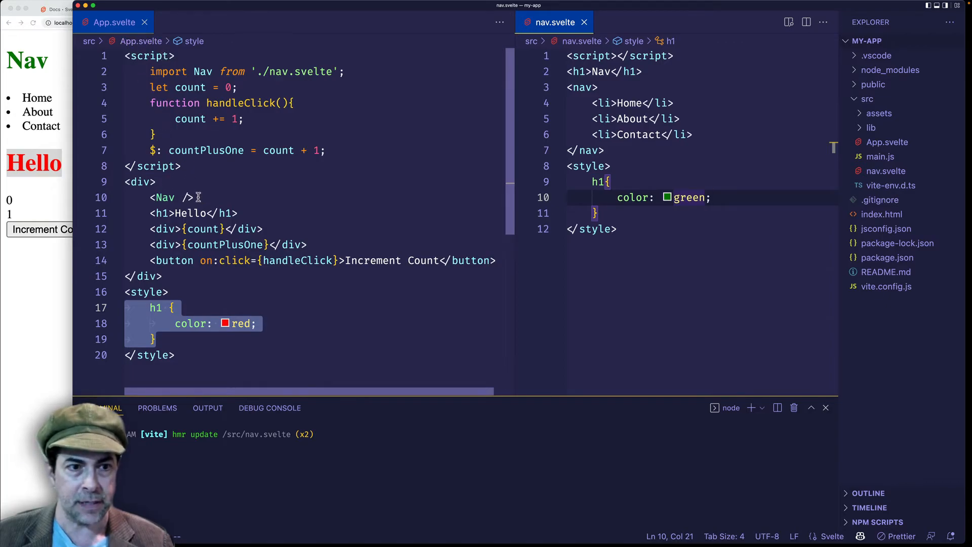
double_click(165, 197)
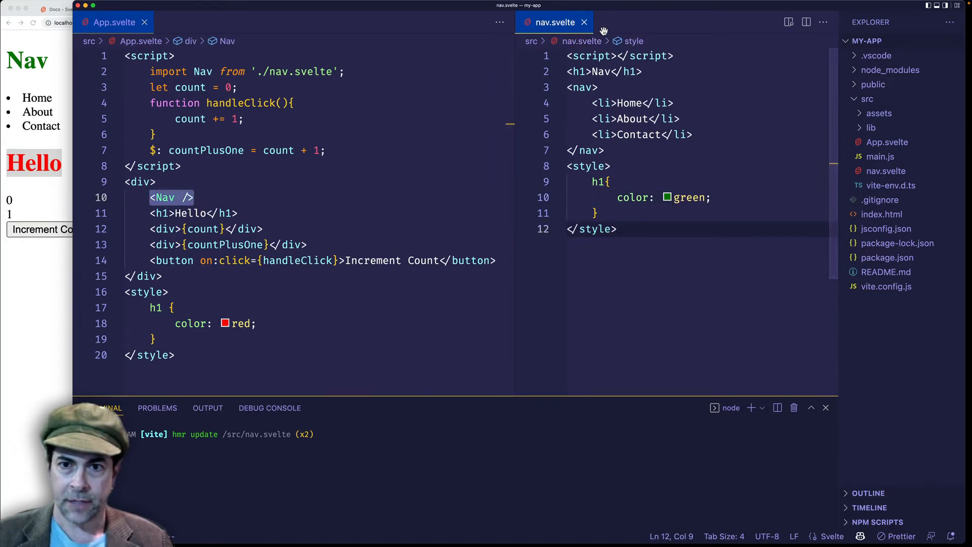
Step: Replace 'Nav' in nav.svelte's h1 with {navProp}
double_click(599, 71)
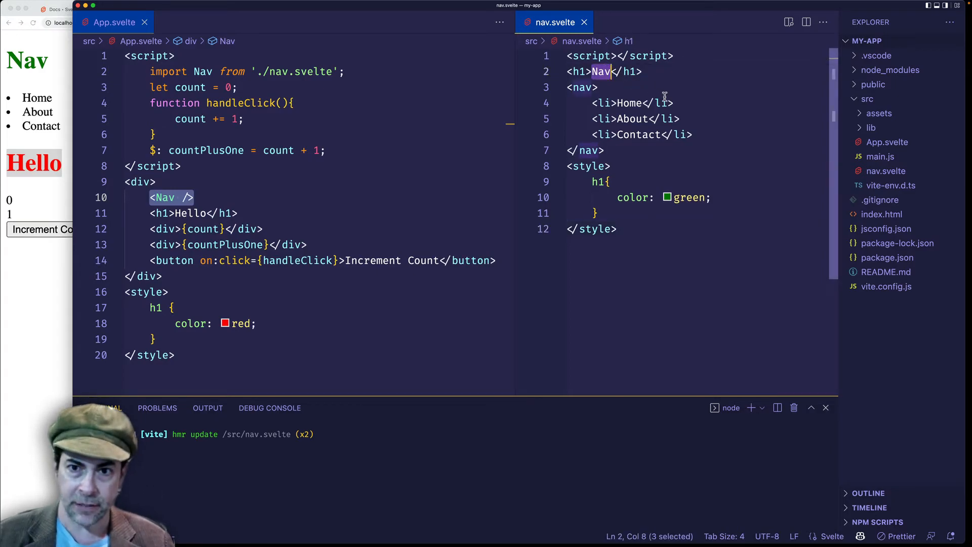
type("{}")
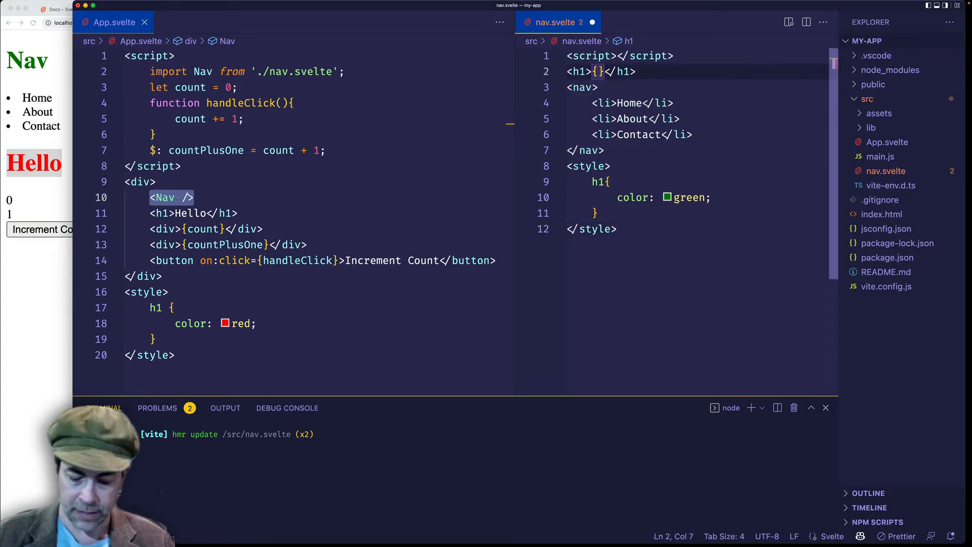
type("nav")
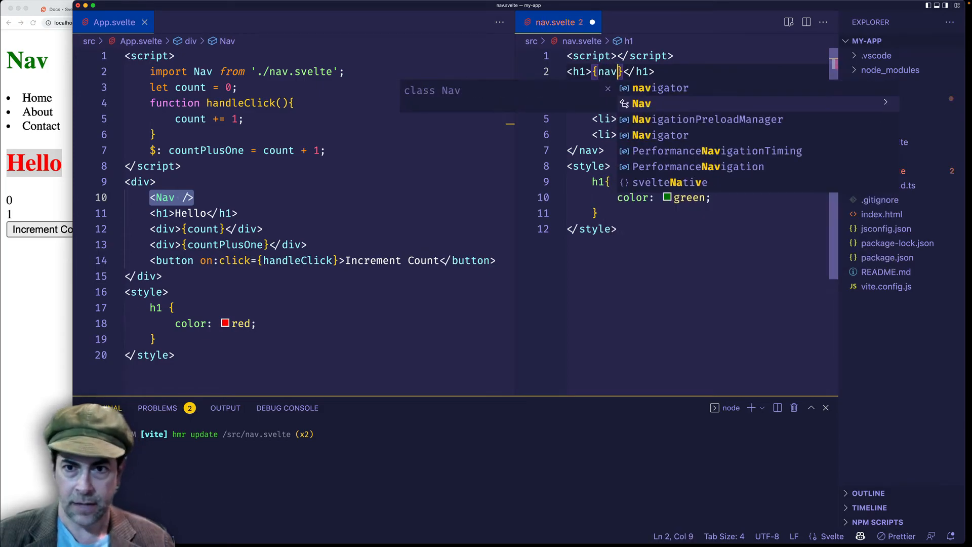
type("Prop")
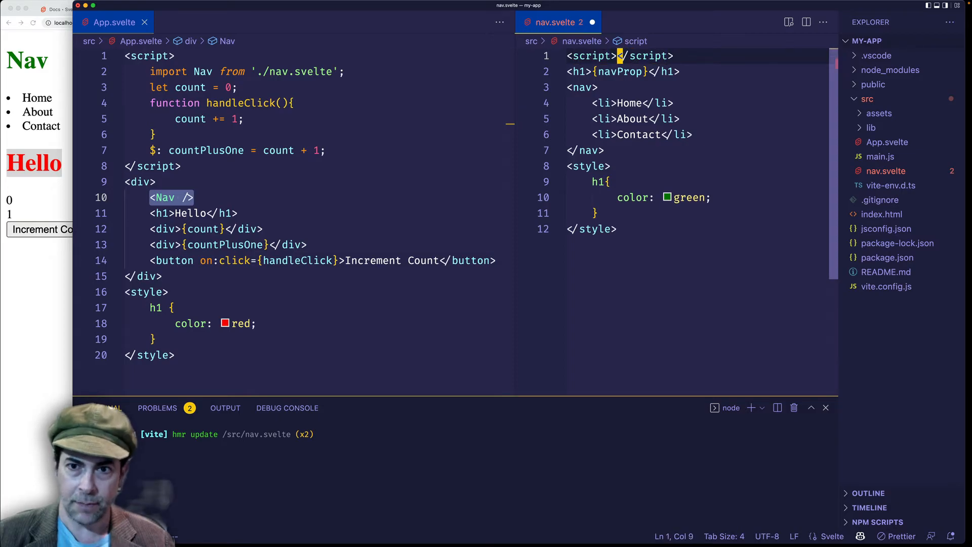
Step: Add 'export let navProp;' inside the script block of nav.svelte
key("Enter")
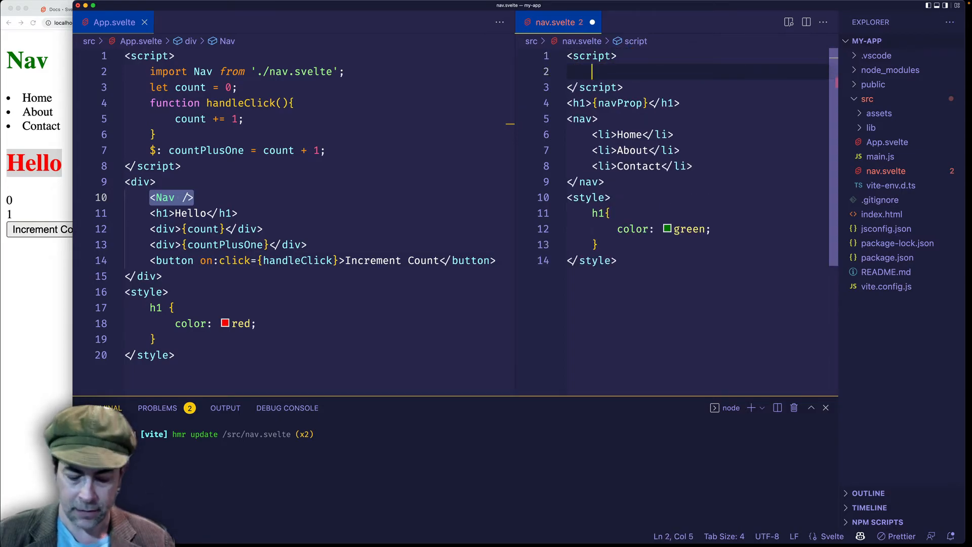
type("export let")
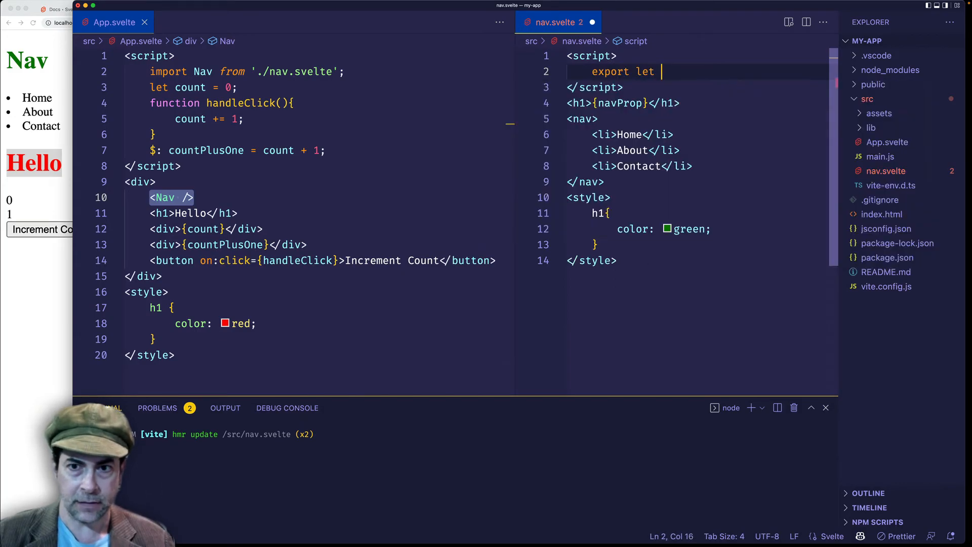
type("na")
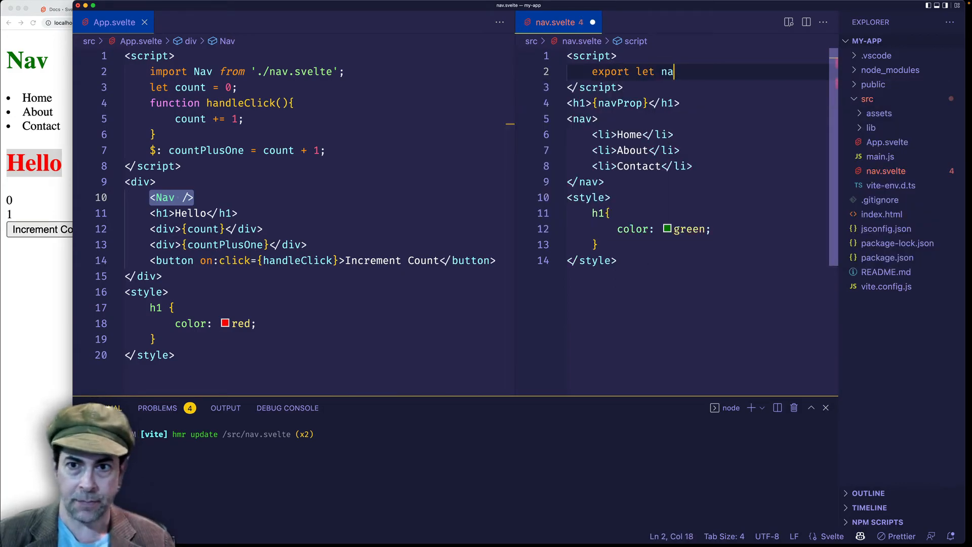
type("vProp;")
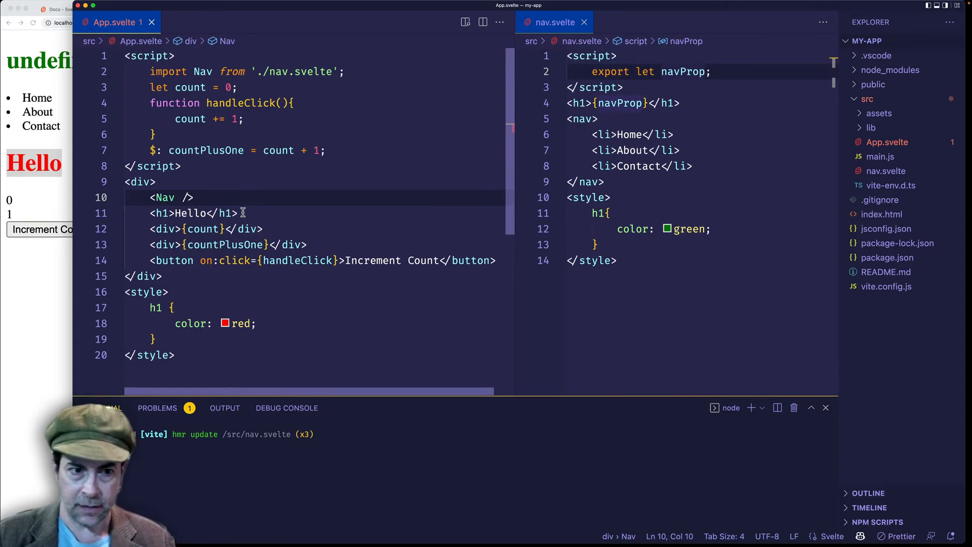
Step: Give the Nav component in App.svelte the attribute navProp="NavBar"
type("navProp=\"")
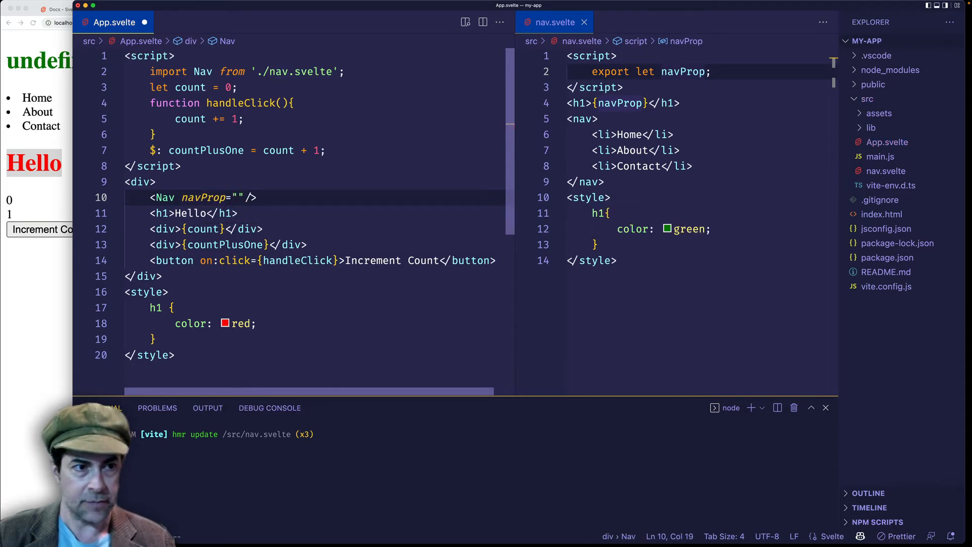
type("N")
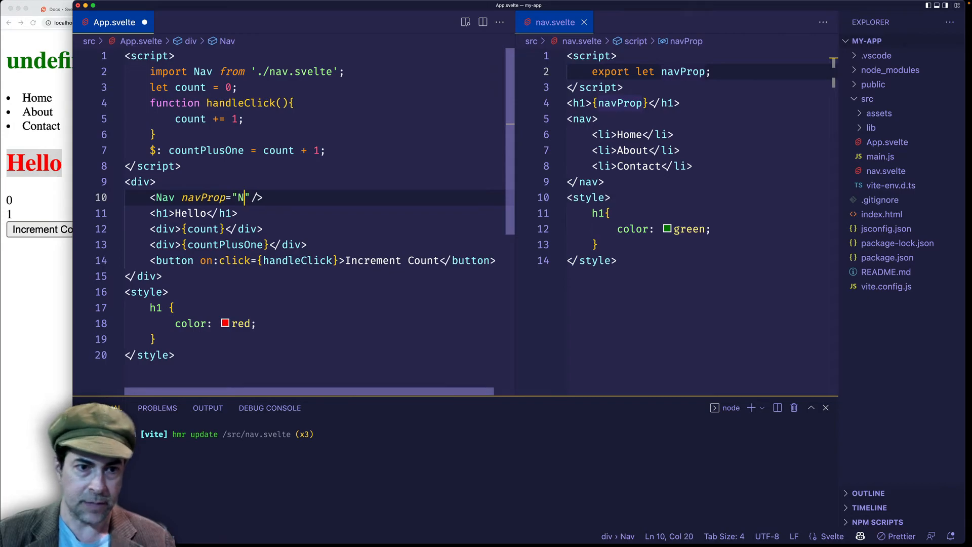
type("av")
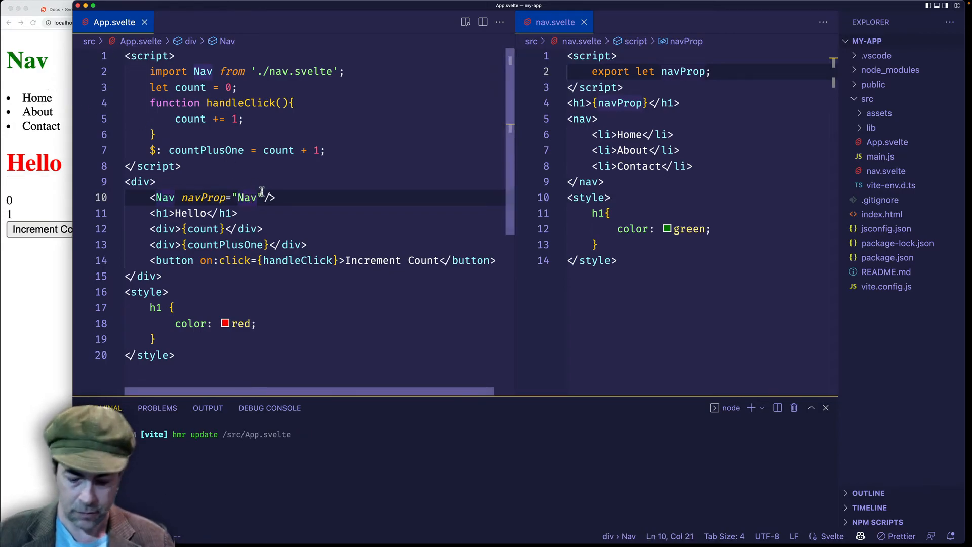
type("Bar")
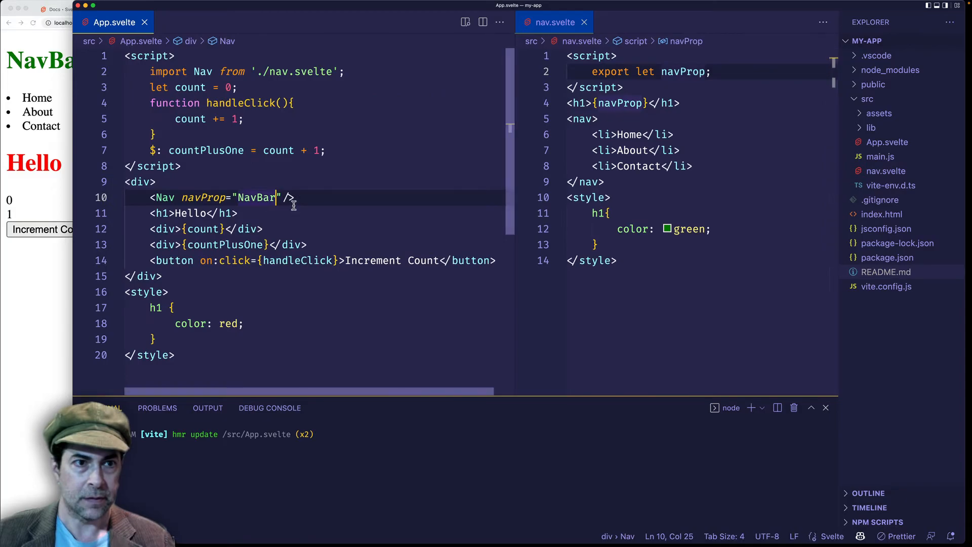
double_click(256, 197)
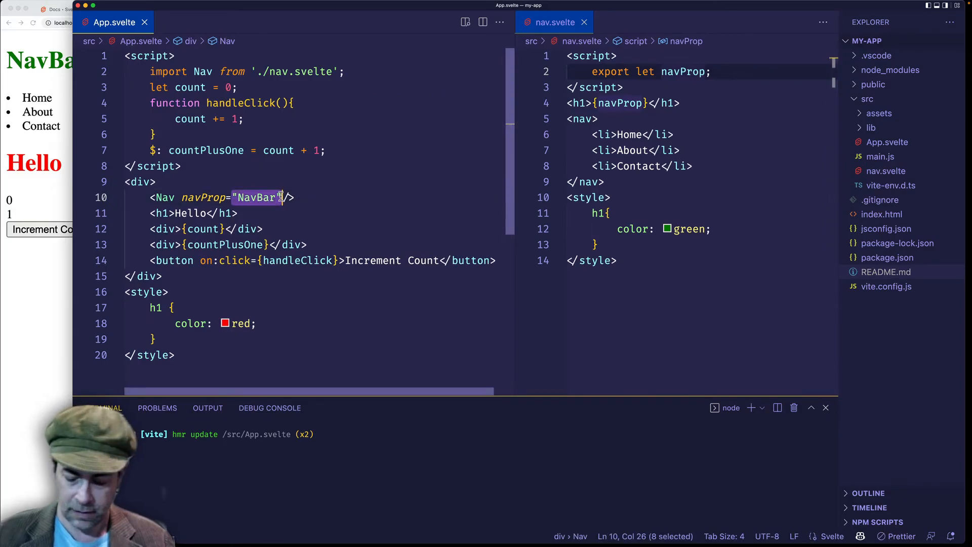
Step: Pass navProp={nav} to Nav and declare let nav = "Navigation" in App.svelte's script
type("{}")
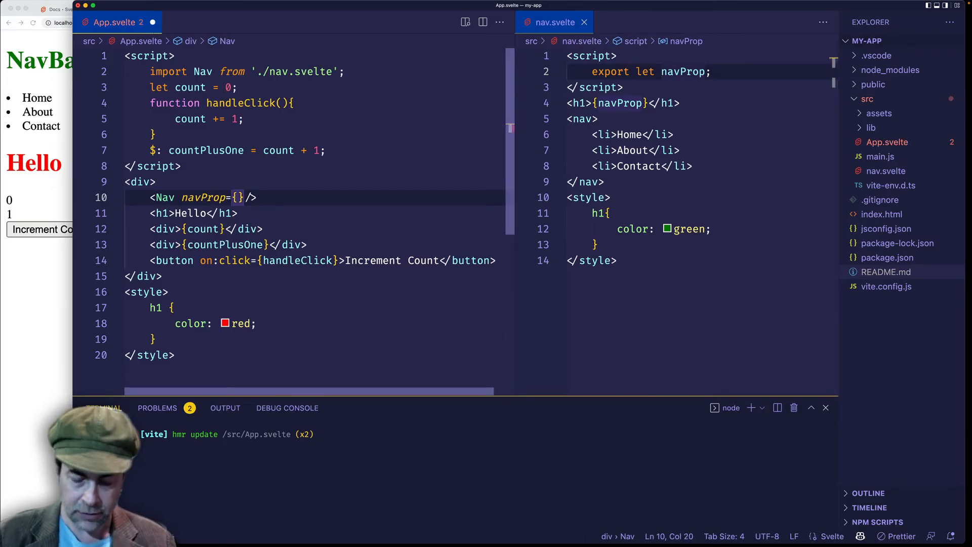
type("nav")
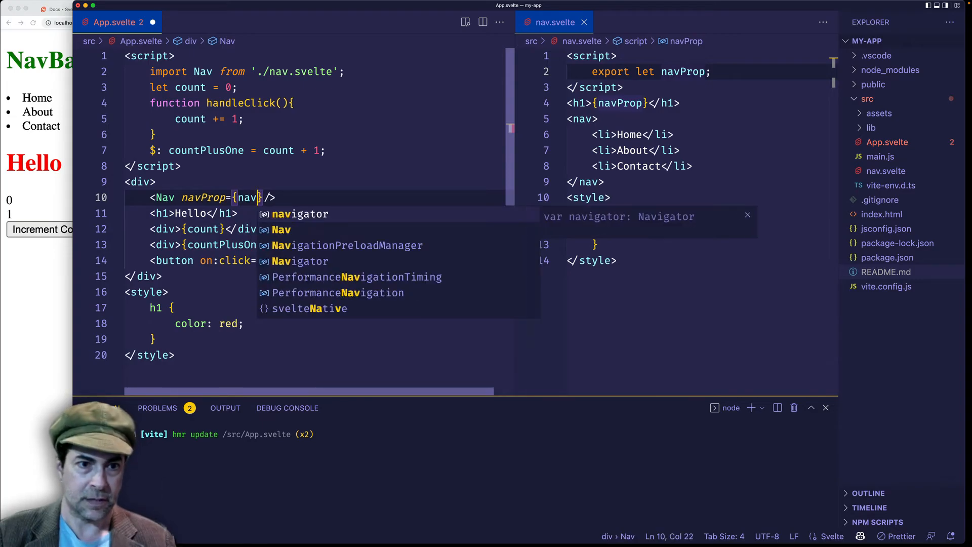
type("let nav =")
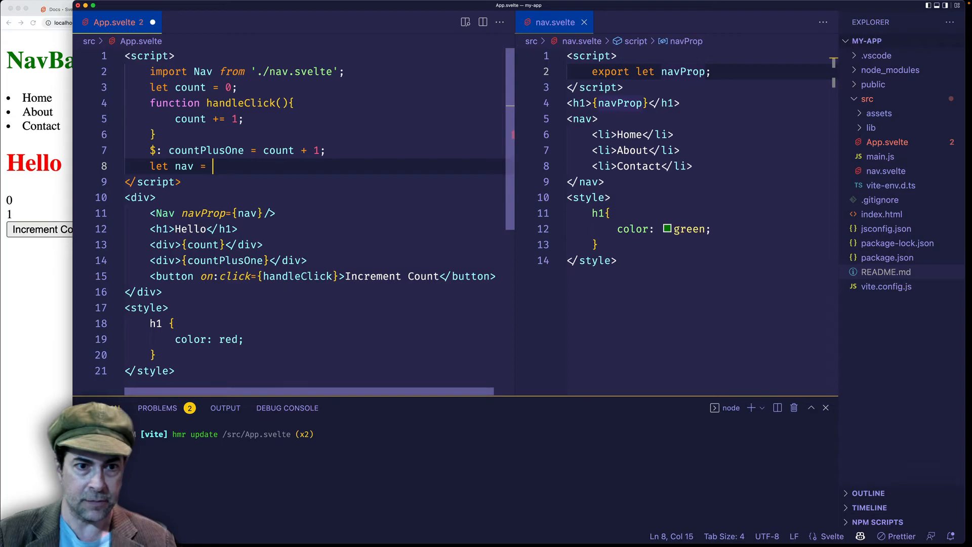
type("\"Navig\"")
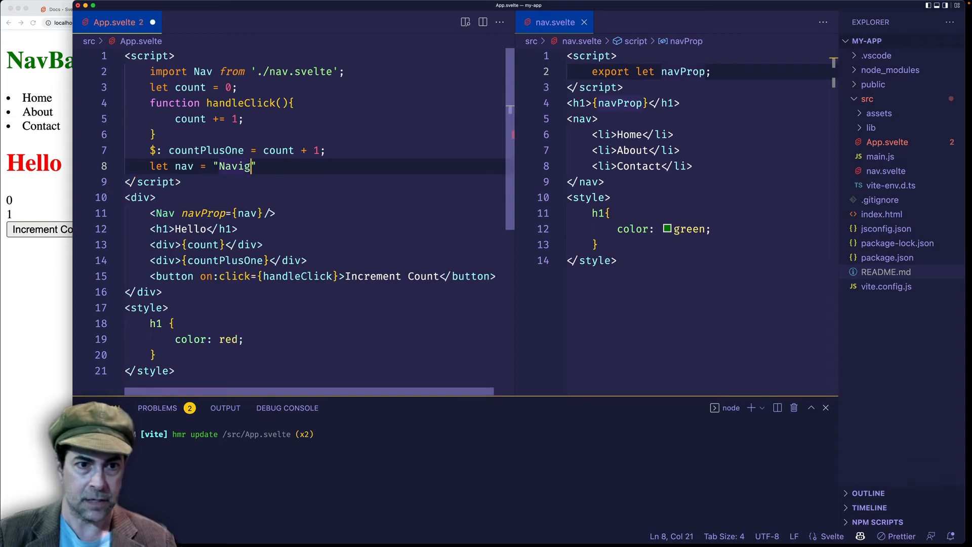
type("ation")
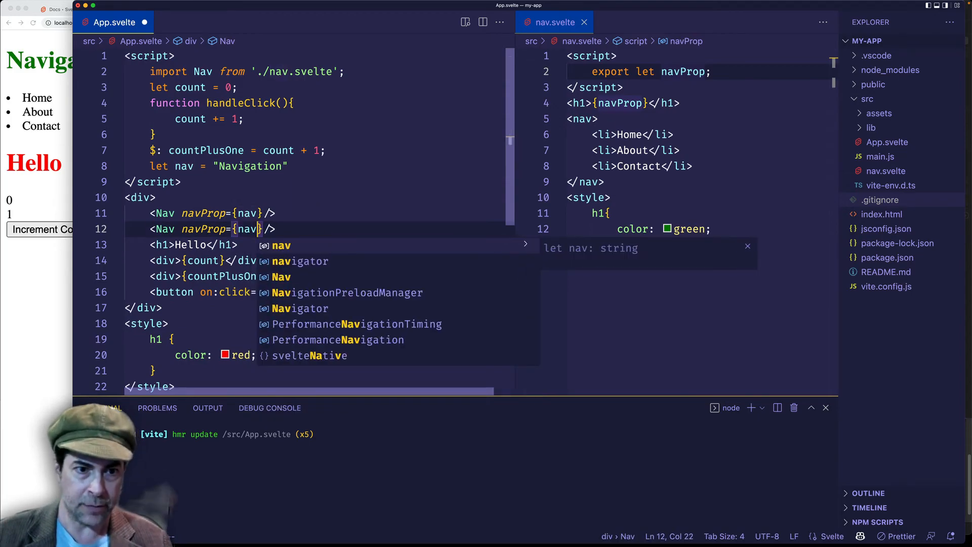
Step: Feed the second Nav {nav2} and declare nav2 = "NavBar" in the script
type("2")
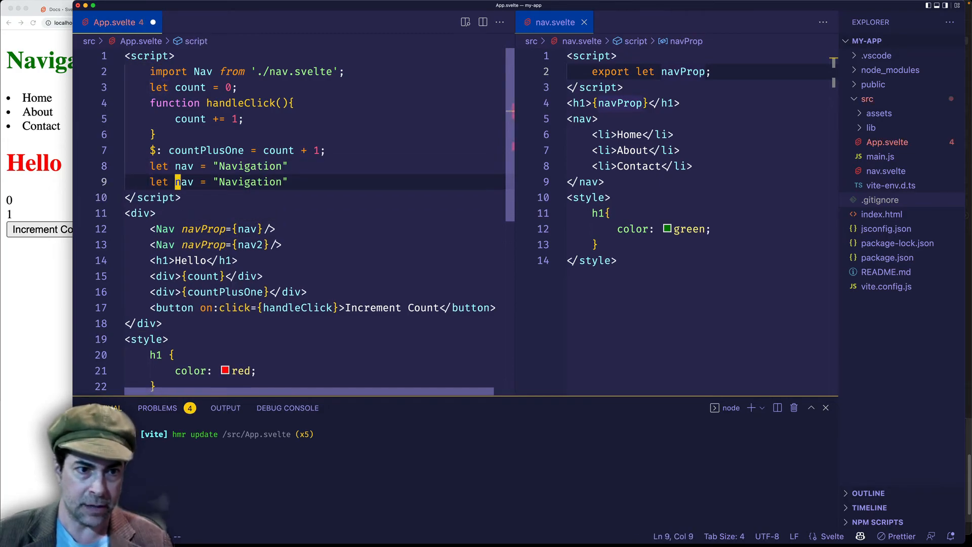
type("2")
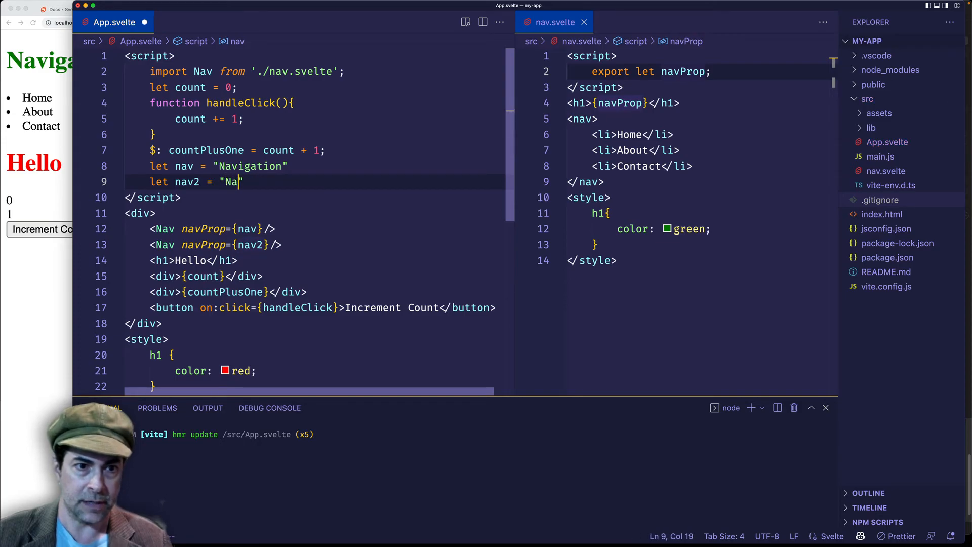
type("vBar")
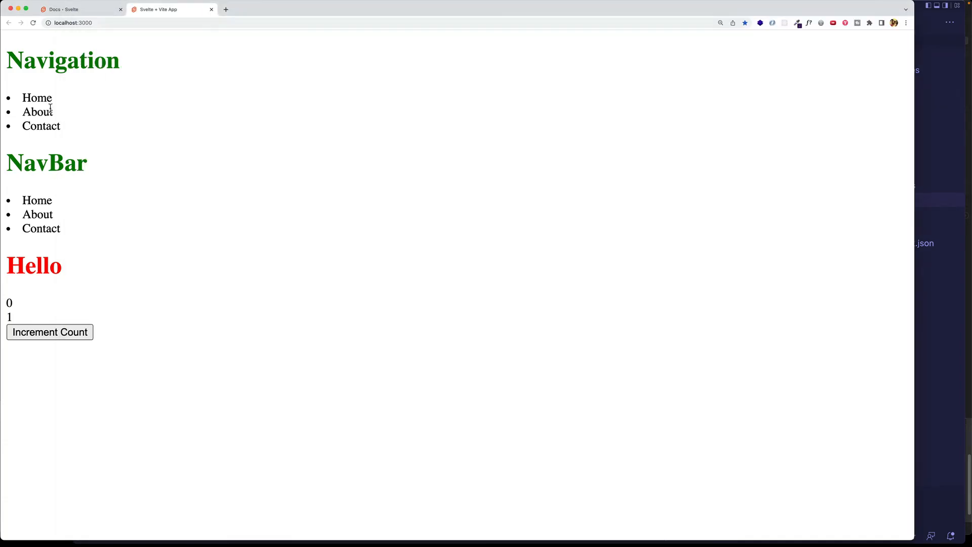
left_click_drag(12, 52, 72, 129)
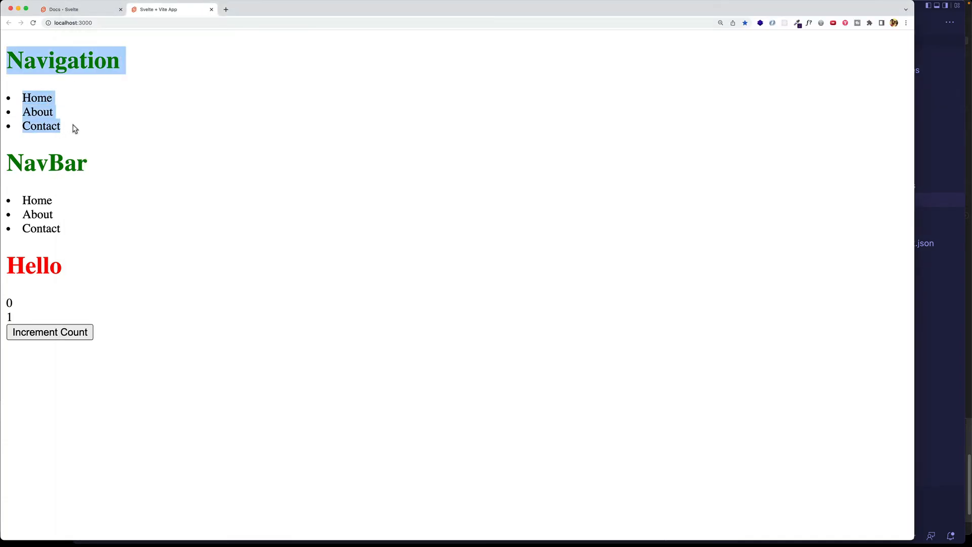
mouse_move(5, 155)
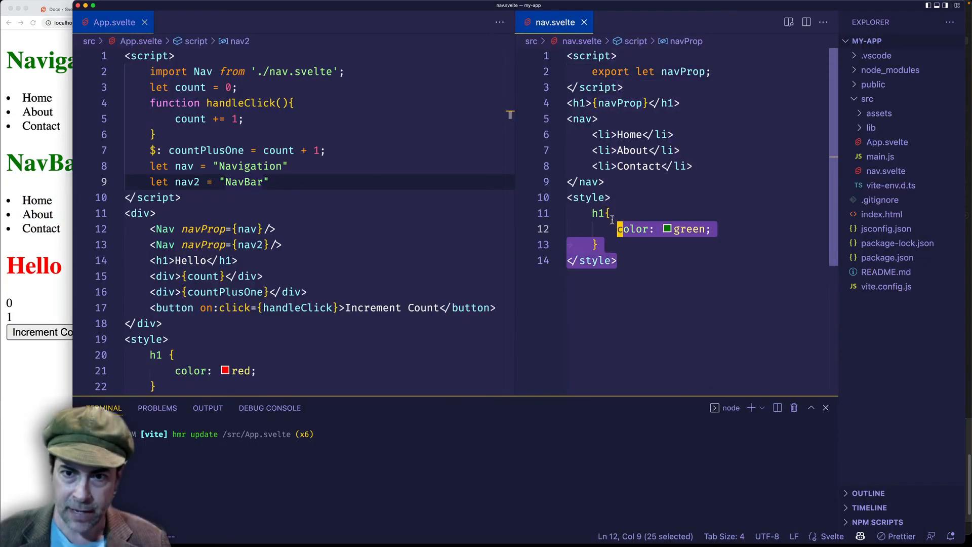
Step: Select all code in App.svelte to remove the Nav components and nav variables
key("Cmd+a")
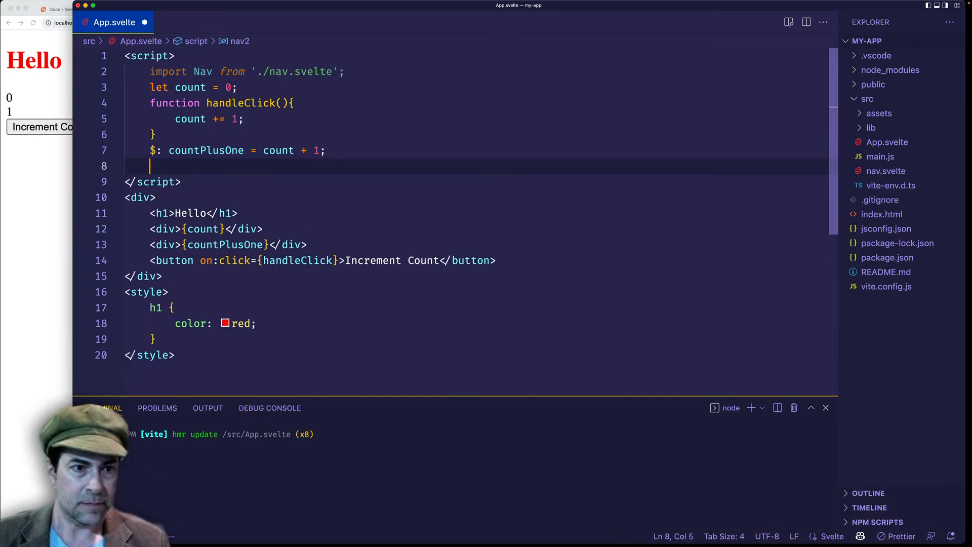
Step: Declare let colors = ['red', 'blue', 'green'] in App.svelte's script
type("let colors")
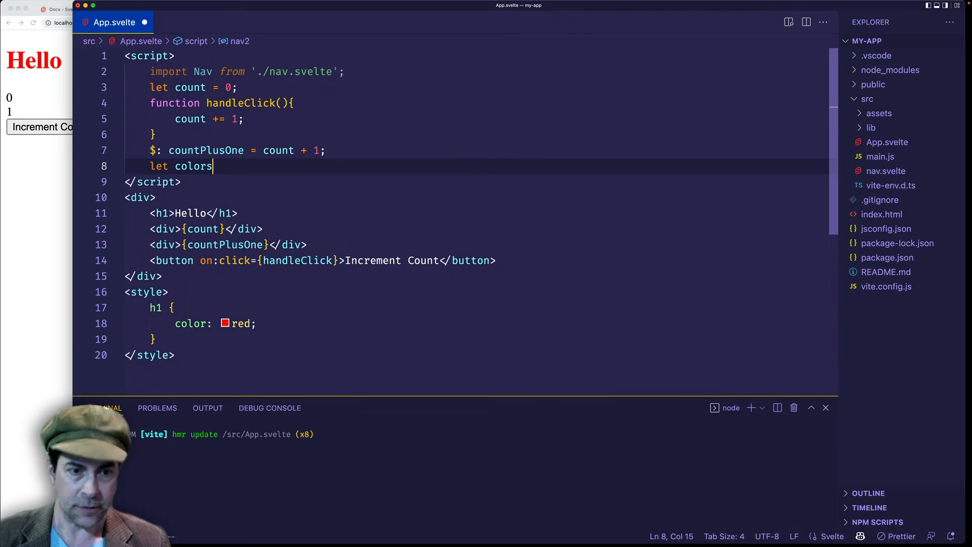
type("= []")
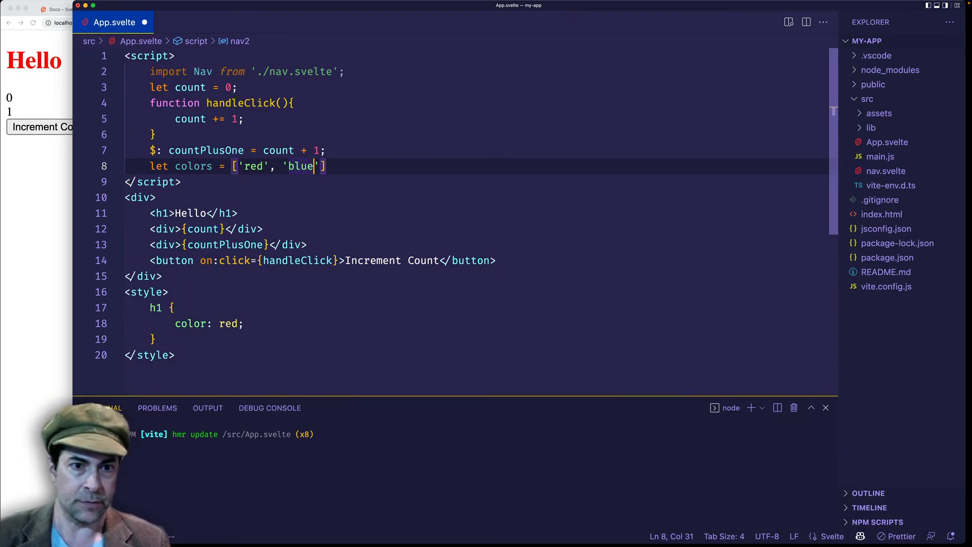
type(", 'green'")
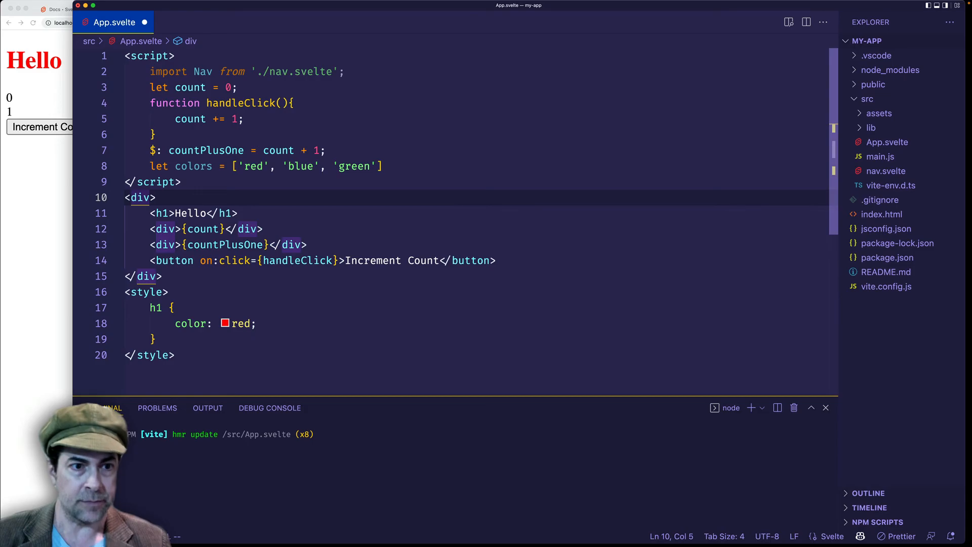
Step: Write {#each colors as color}<div>{color}</div>{/each} in the markup
type("{#}")
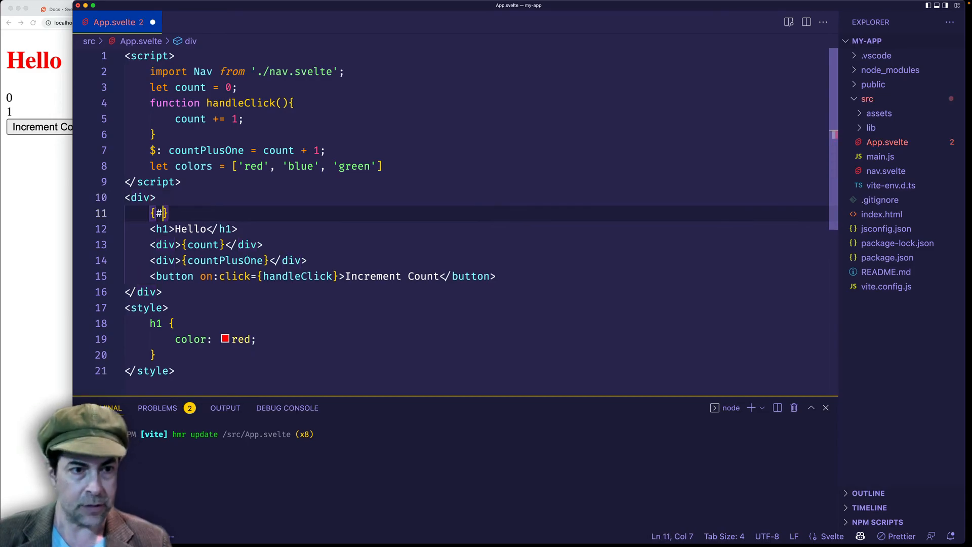
type("each")
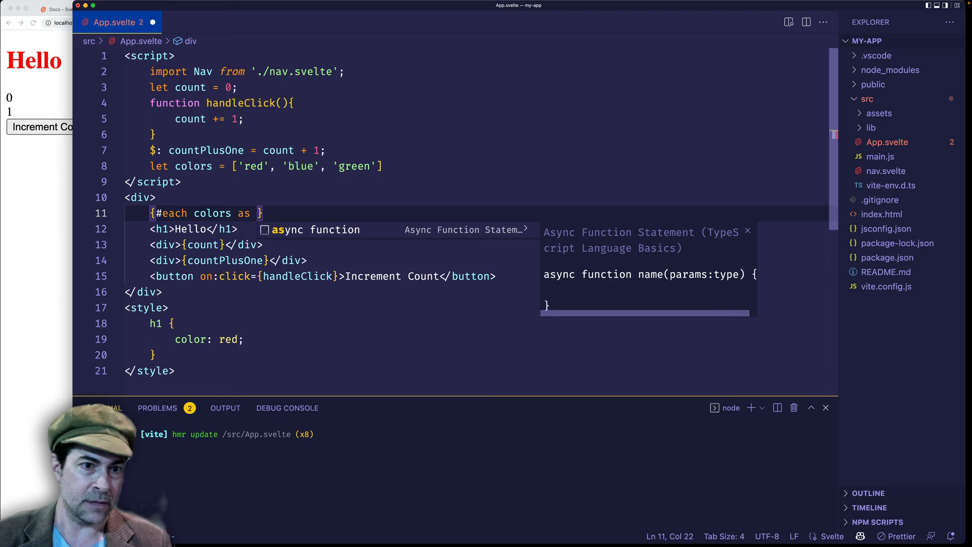
type("color")
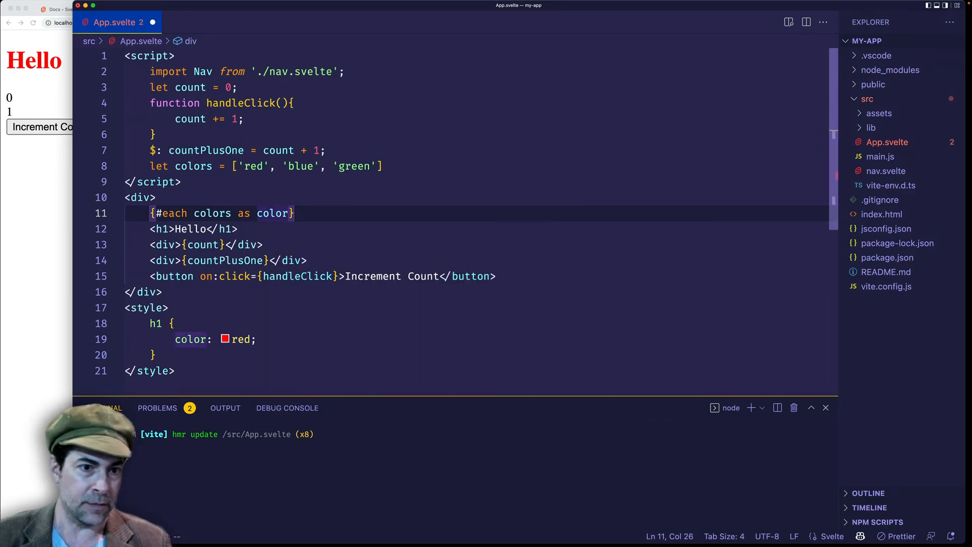
key("Enter")
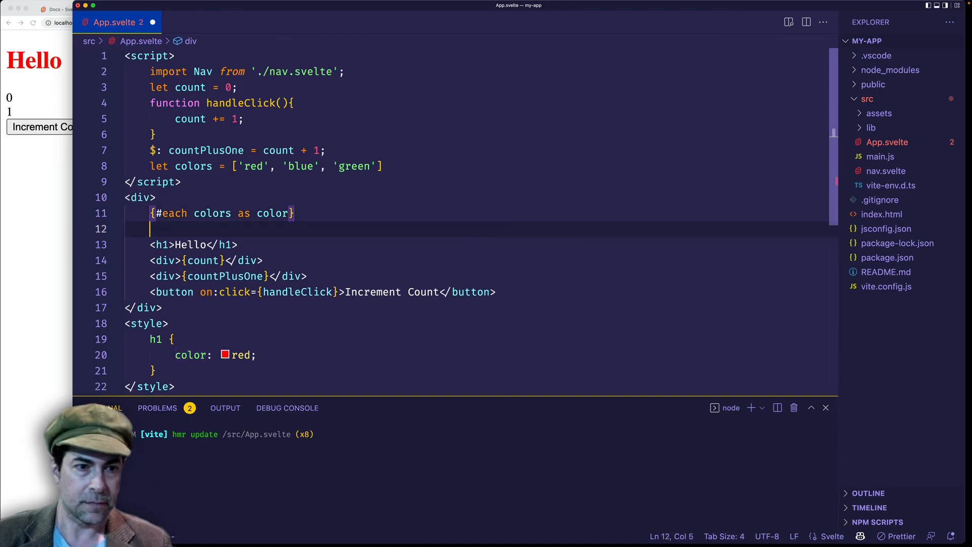
type("div></div>")
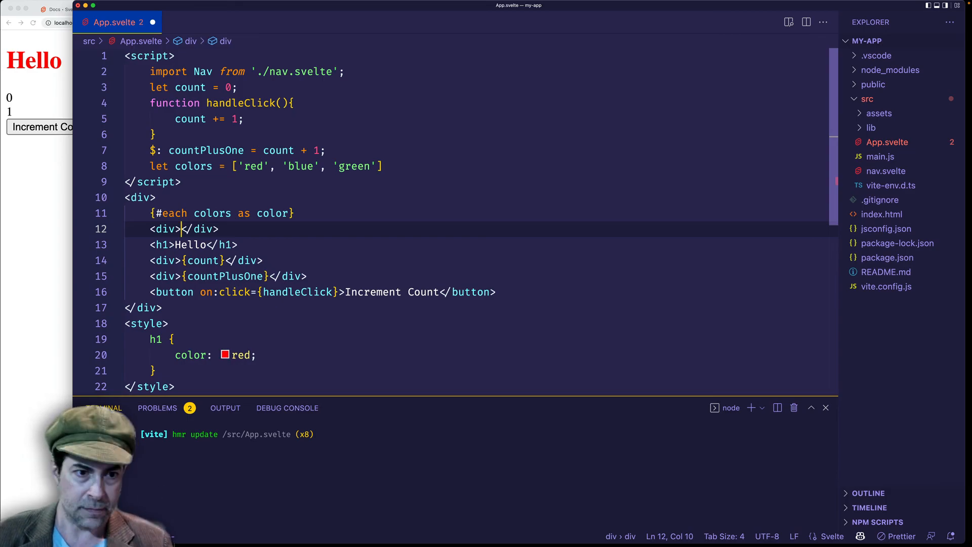
type("{color")
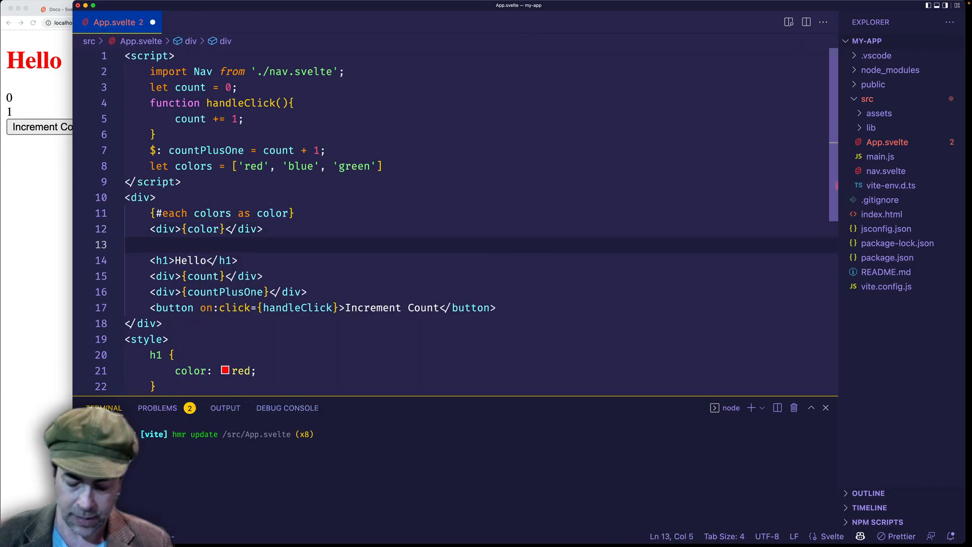
type("{}")
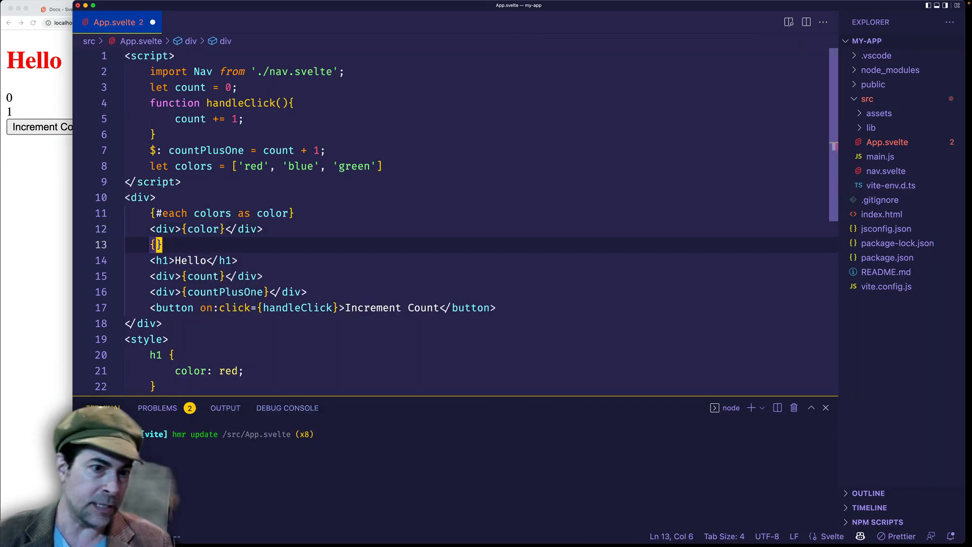
type("/ea")
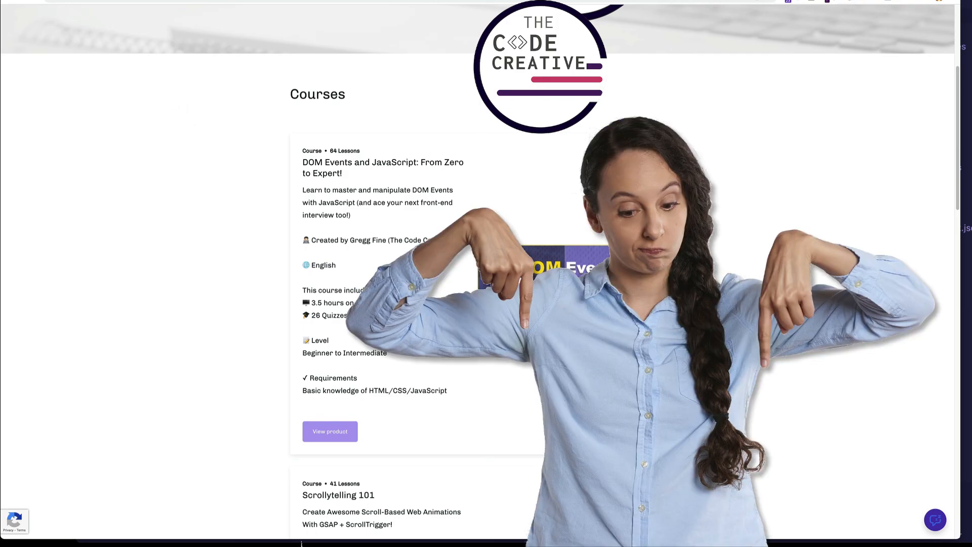
Step: Scroll the browser's courses page down to the Scrollytelling 101 course card
scroll("down", 3)
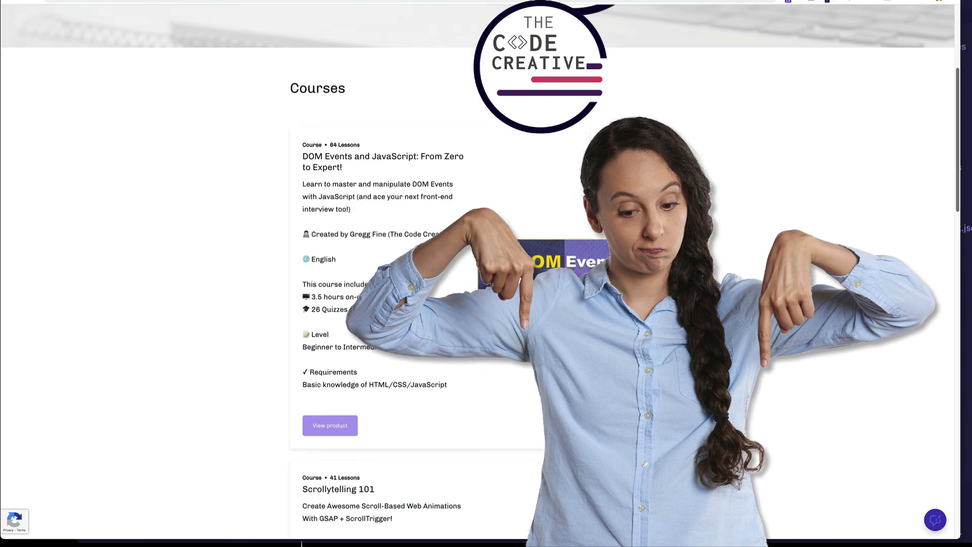
scroll("down", 3)
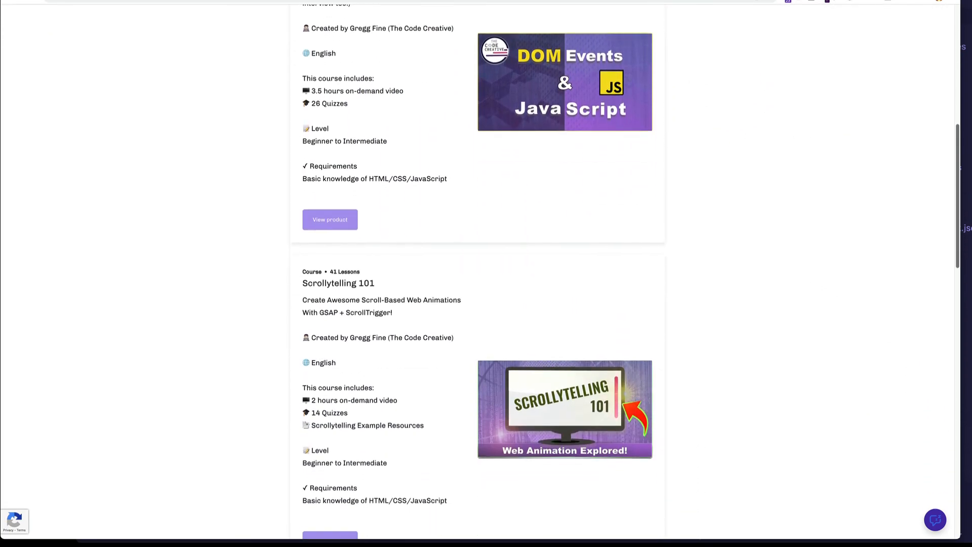
scroll("down", 3)
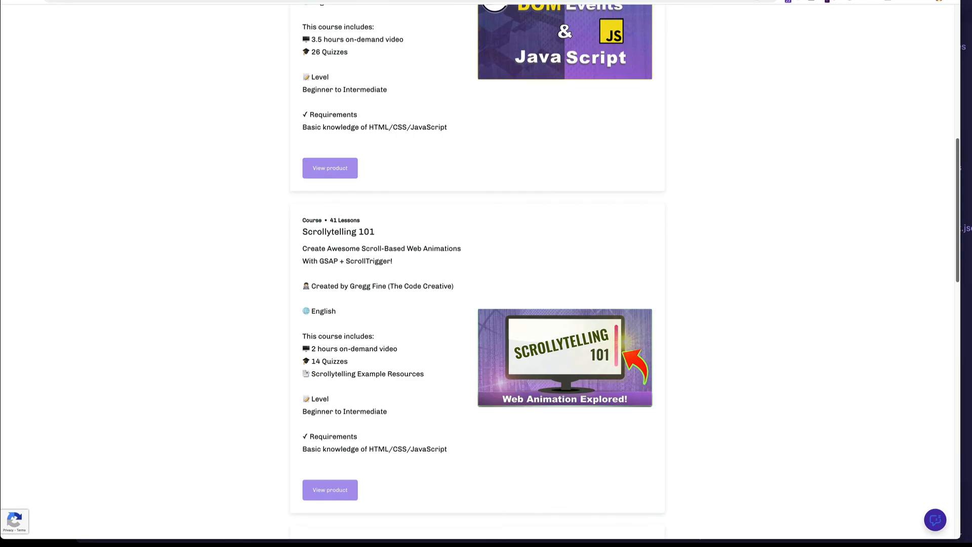